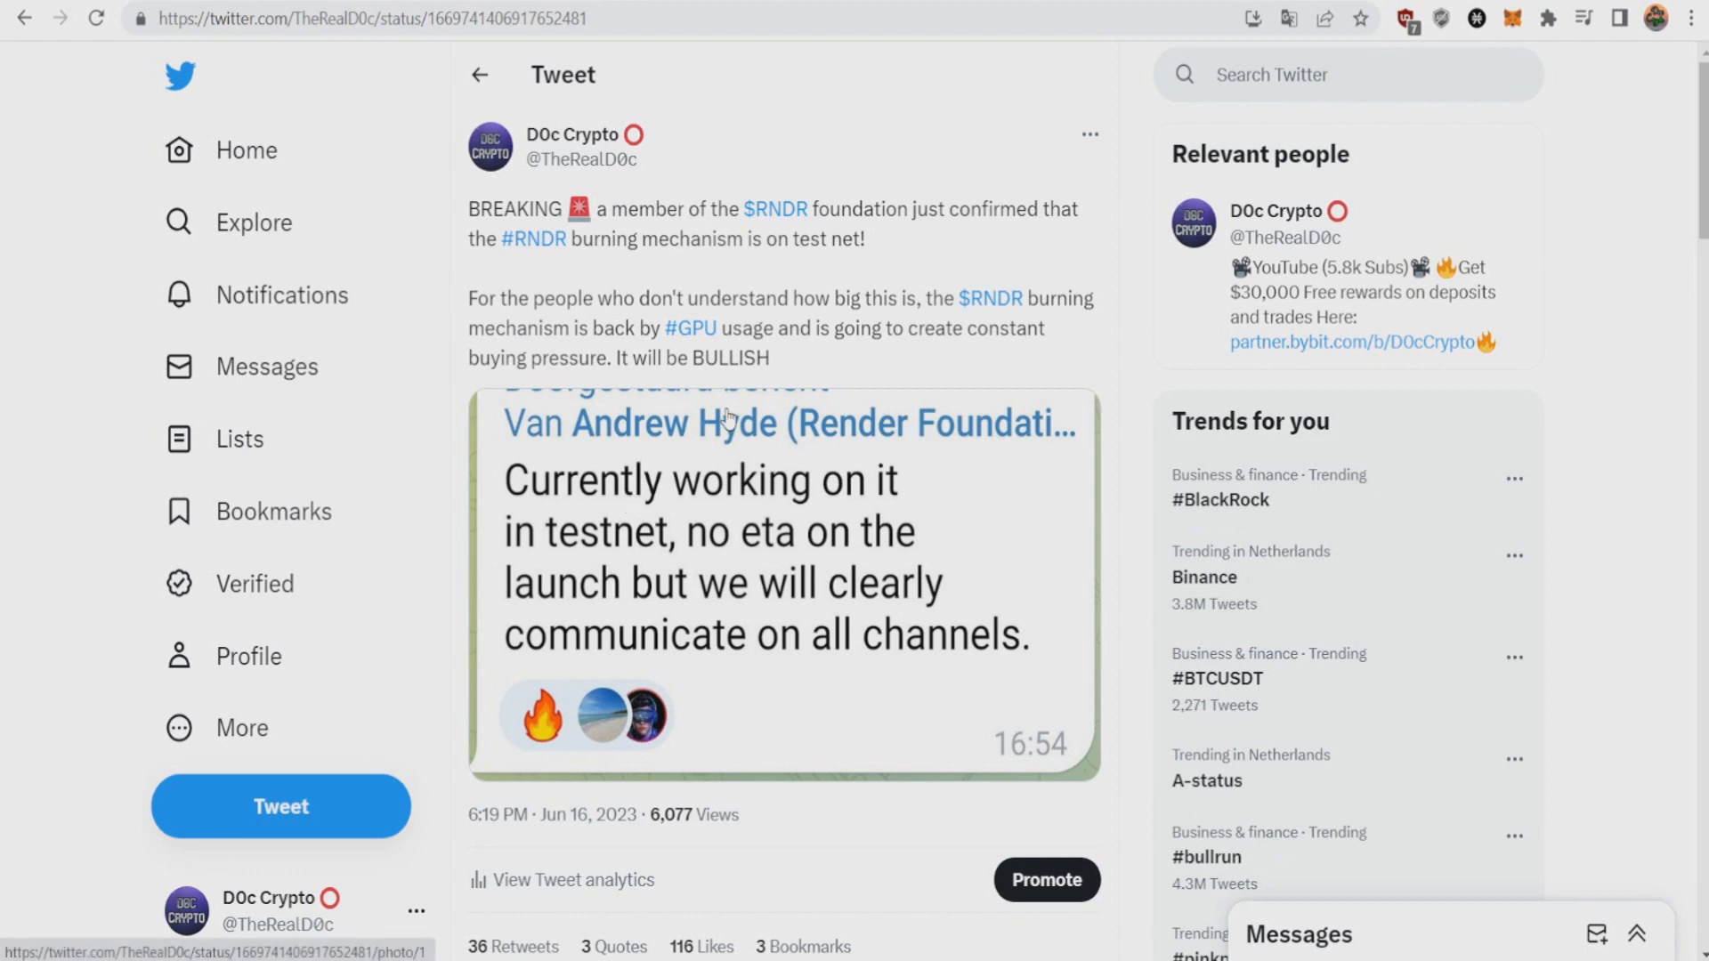
mouse_move(1001, 433)
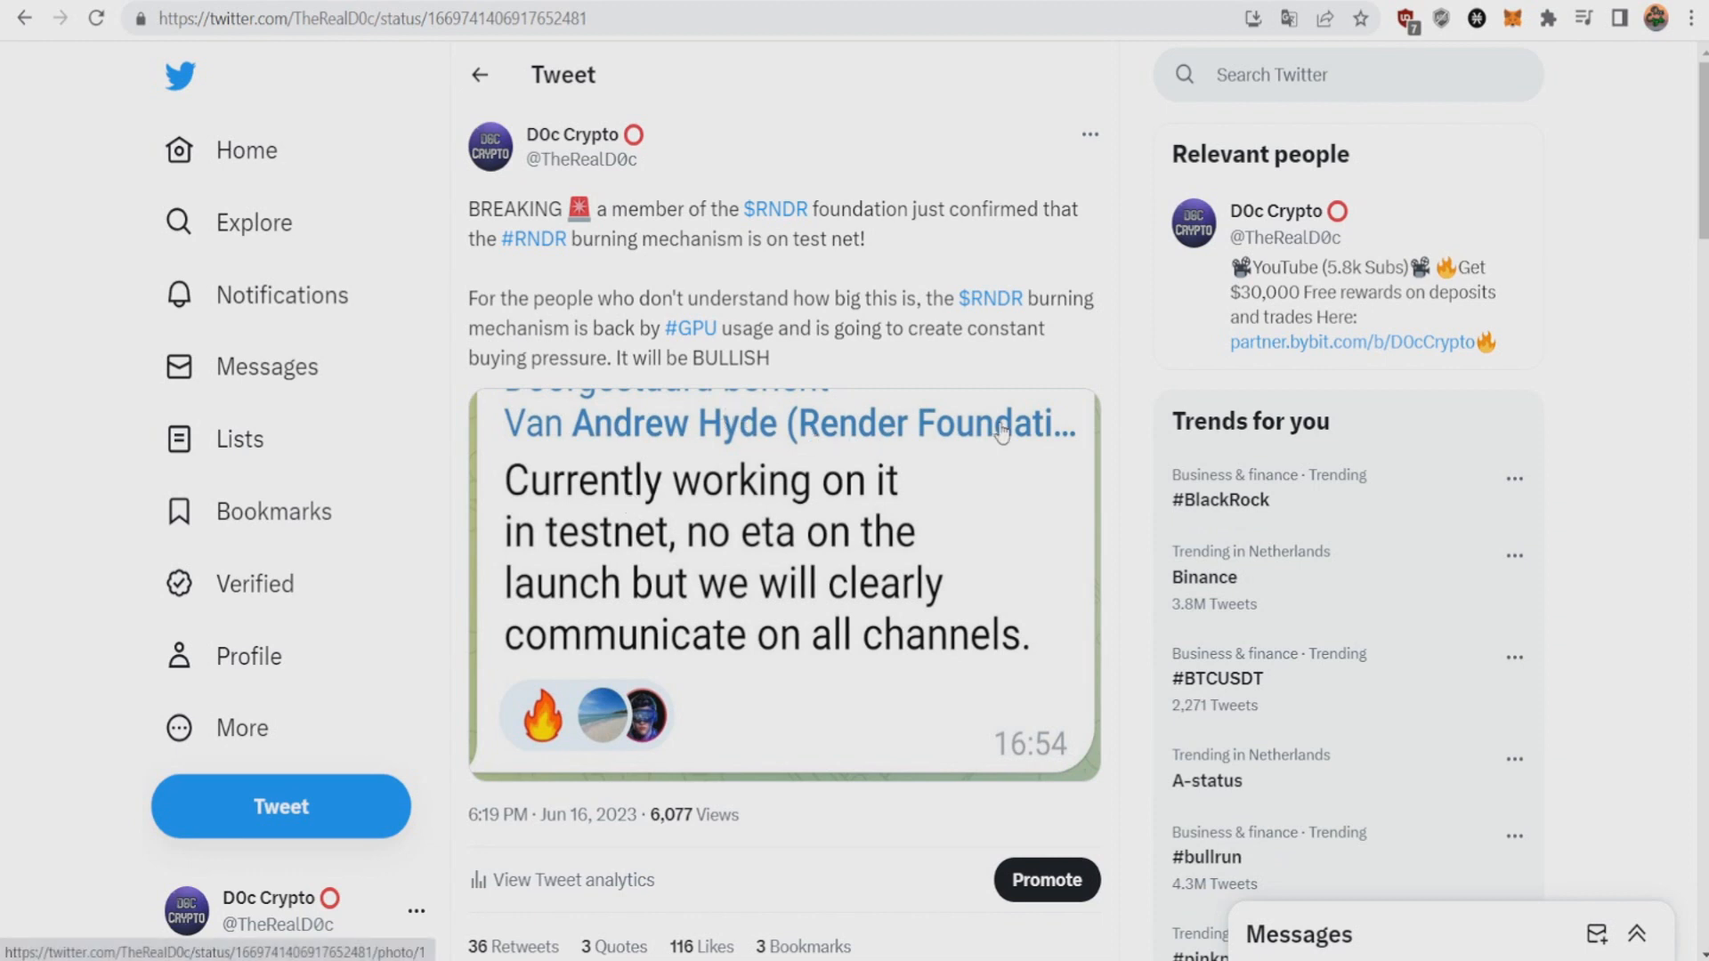
mouse_move(829, 515)
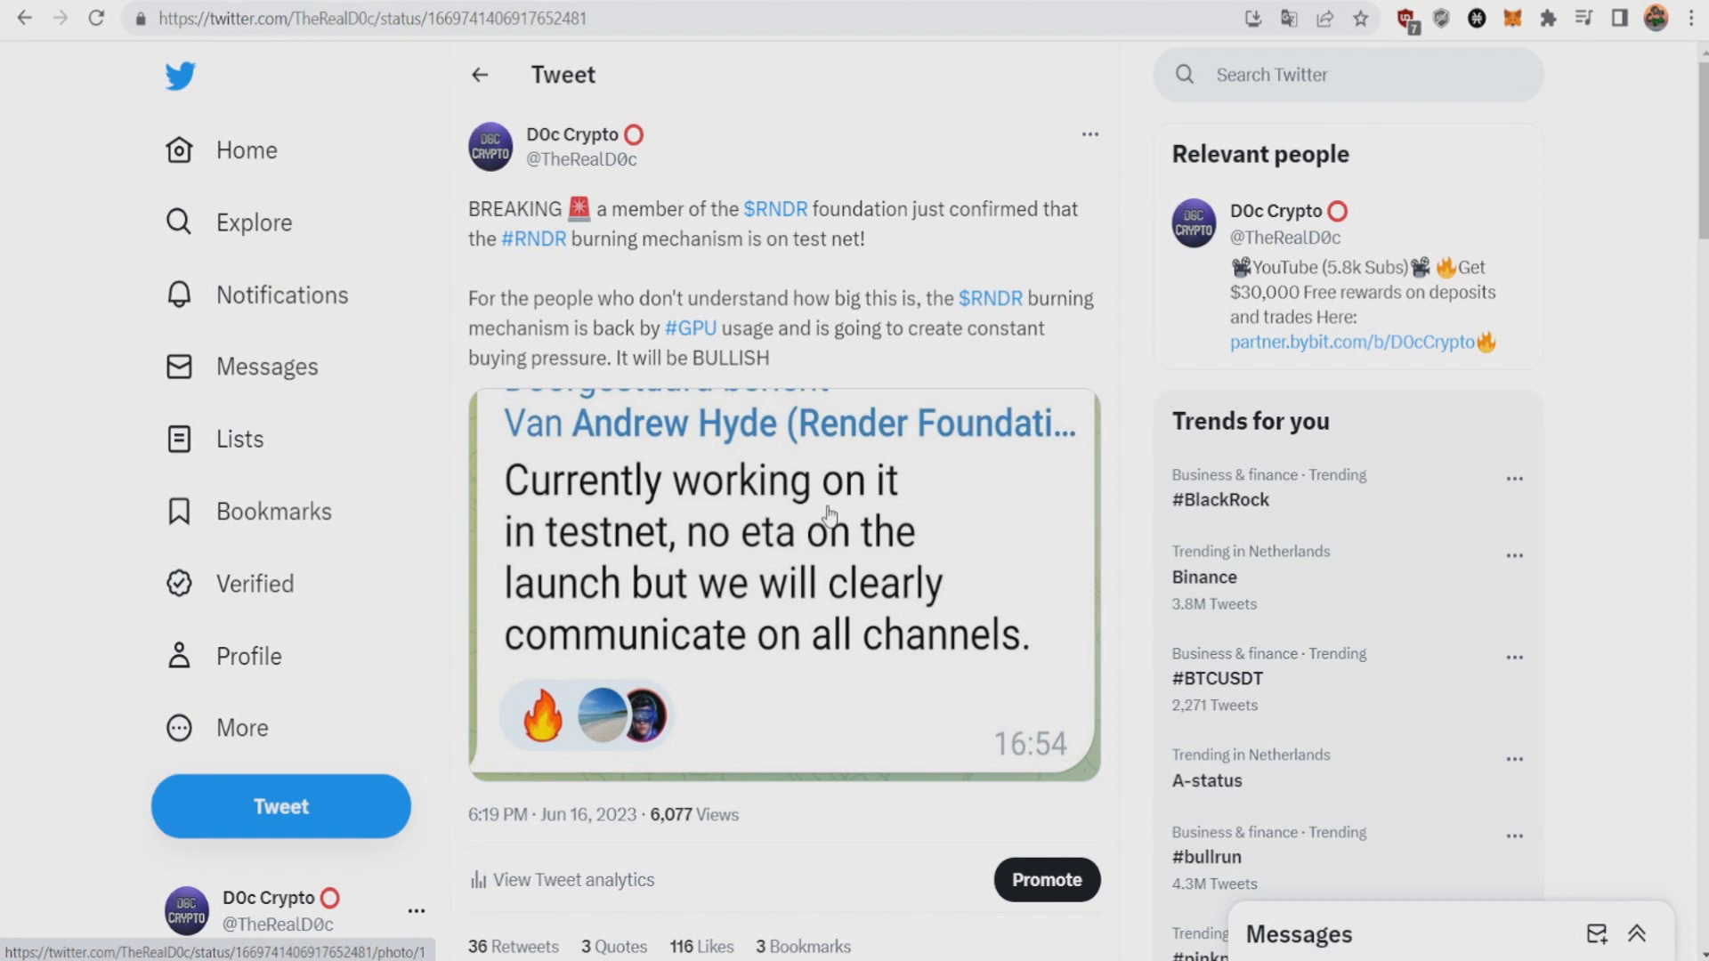
mouse_move(583, 505)
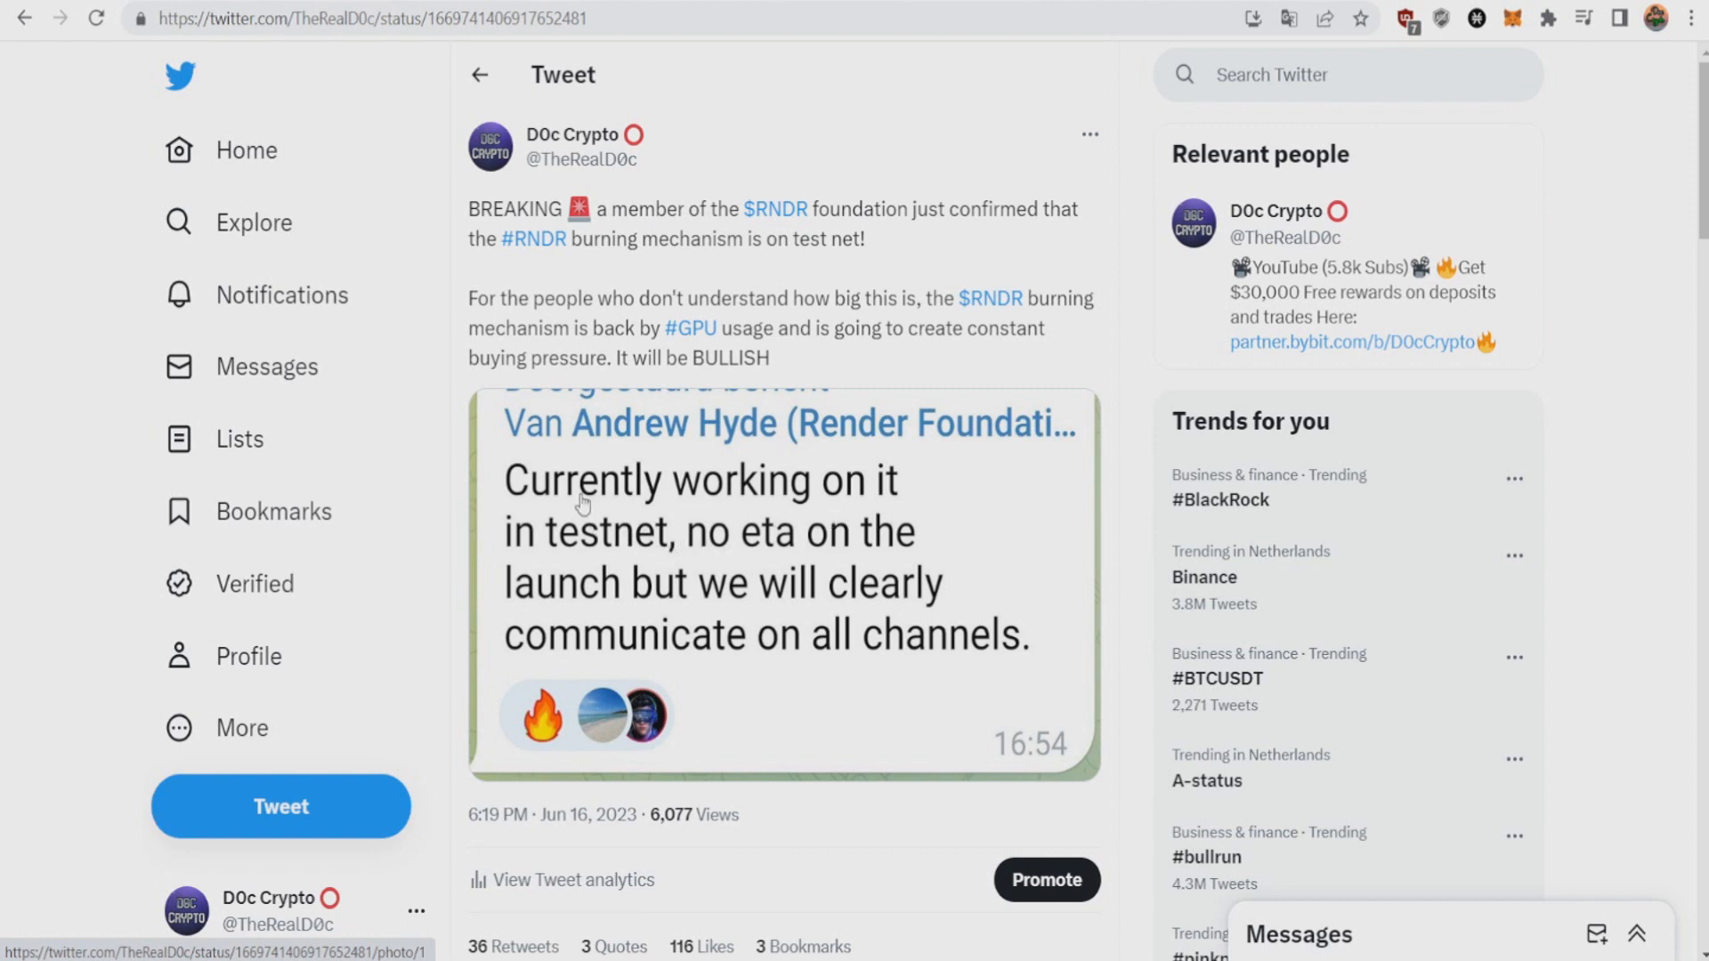
mouse_move(625, 572)
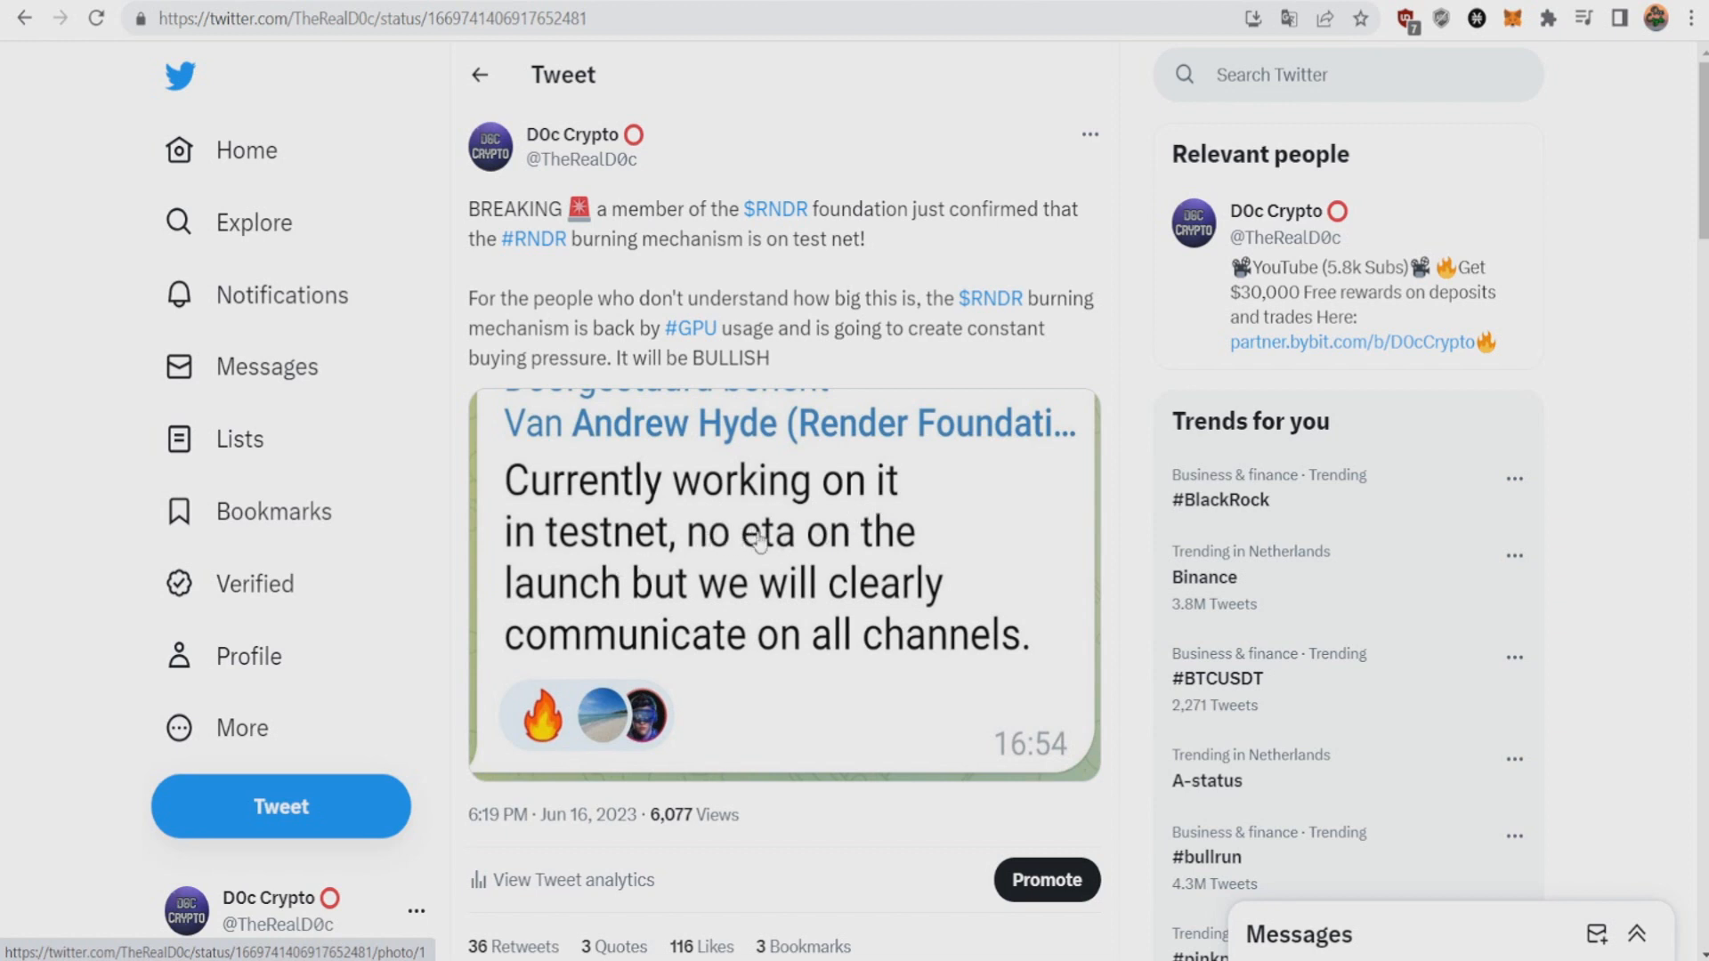
mouse_move(641, 599)
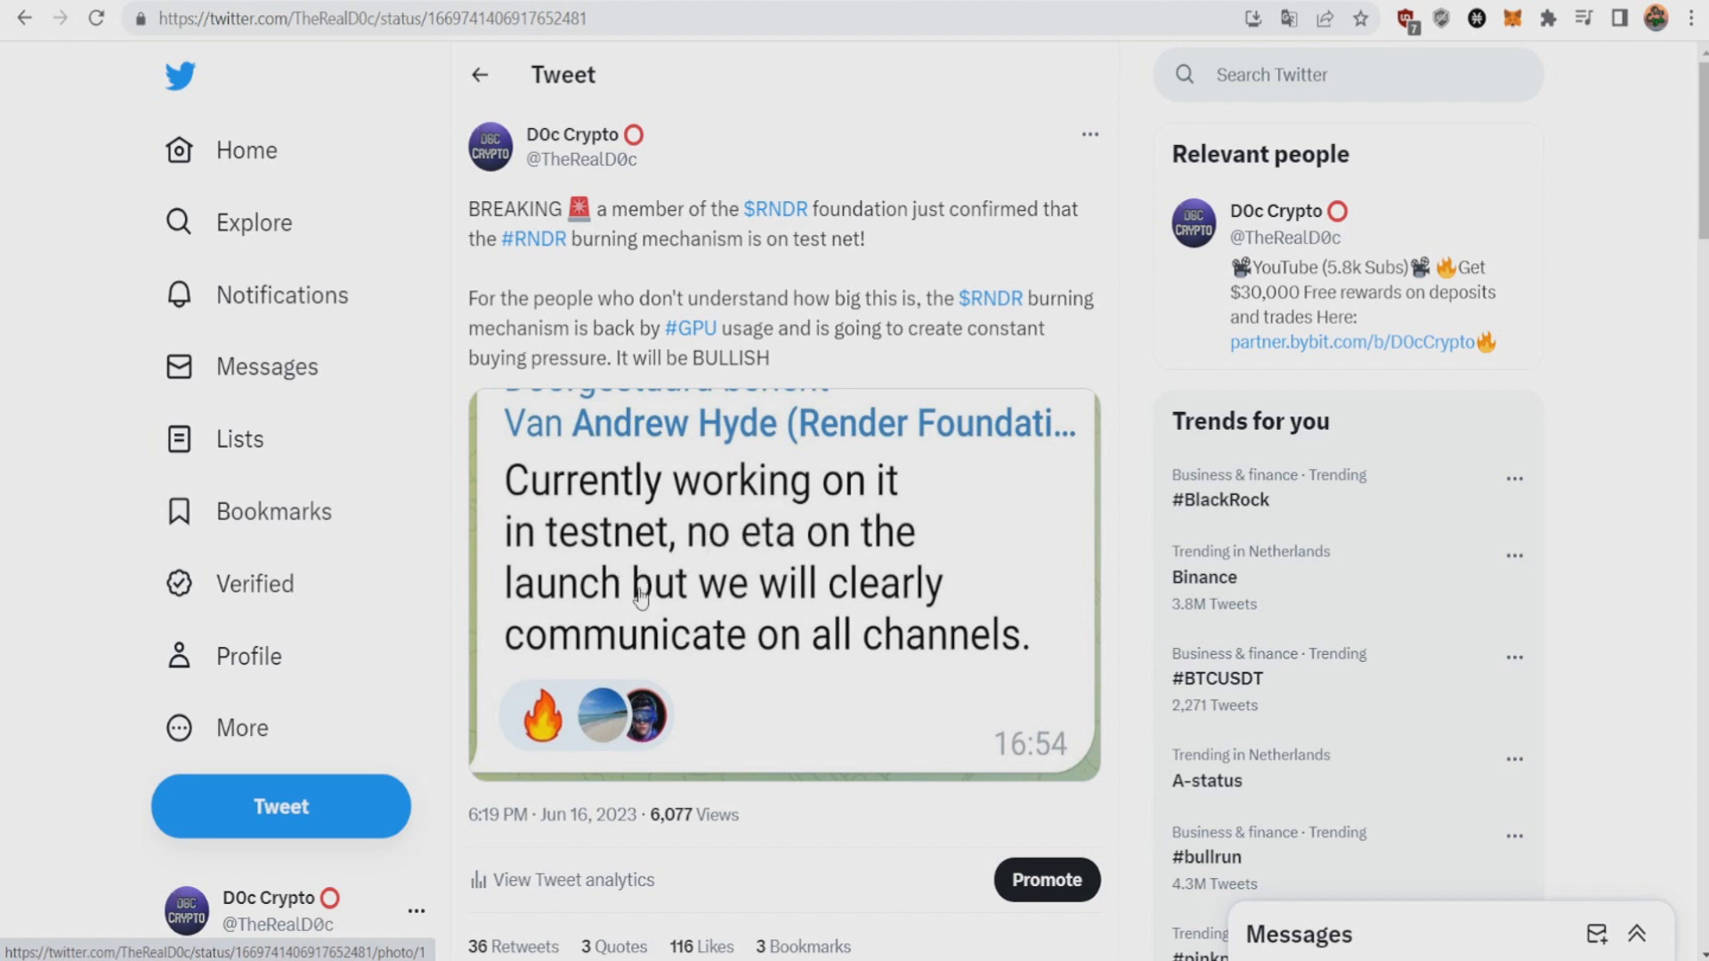
mouse_move(810, 603)
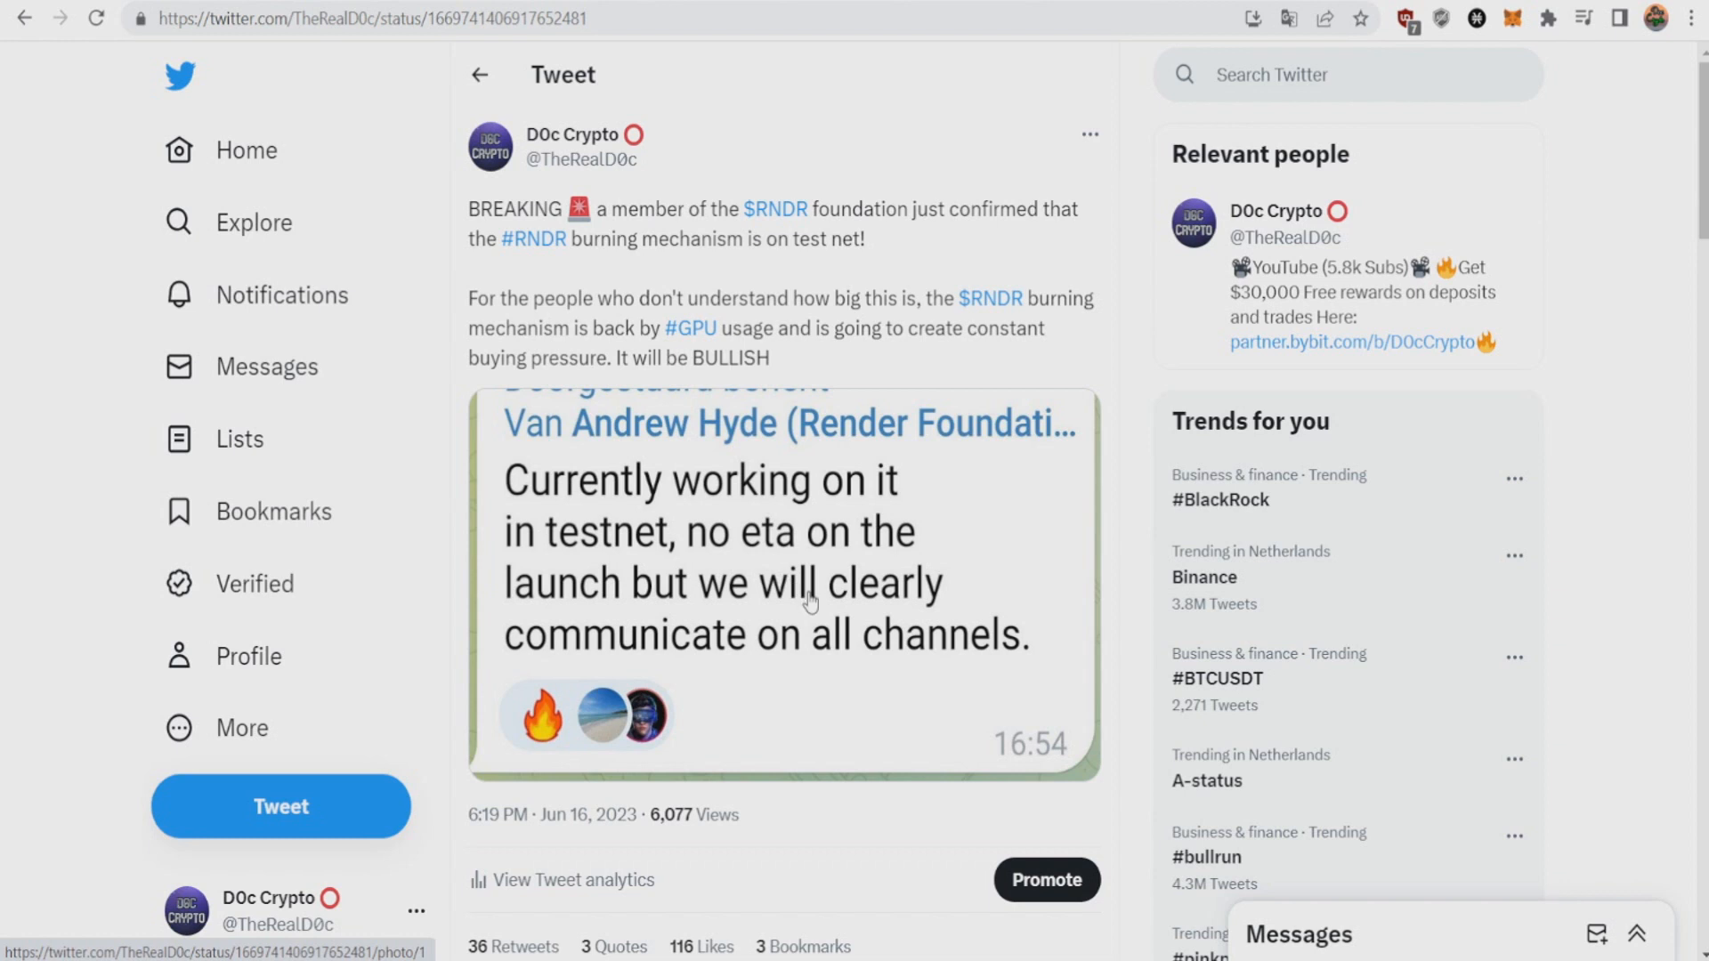
mouse_move(630, 543)
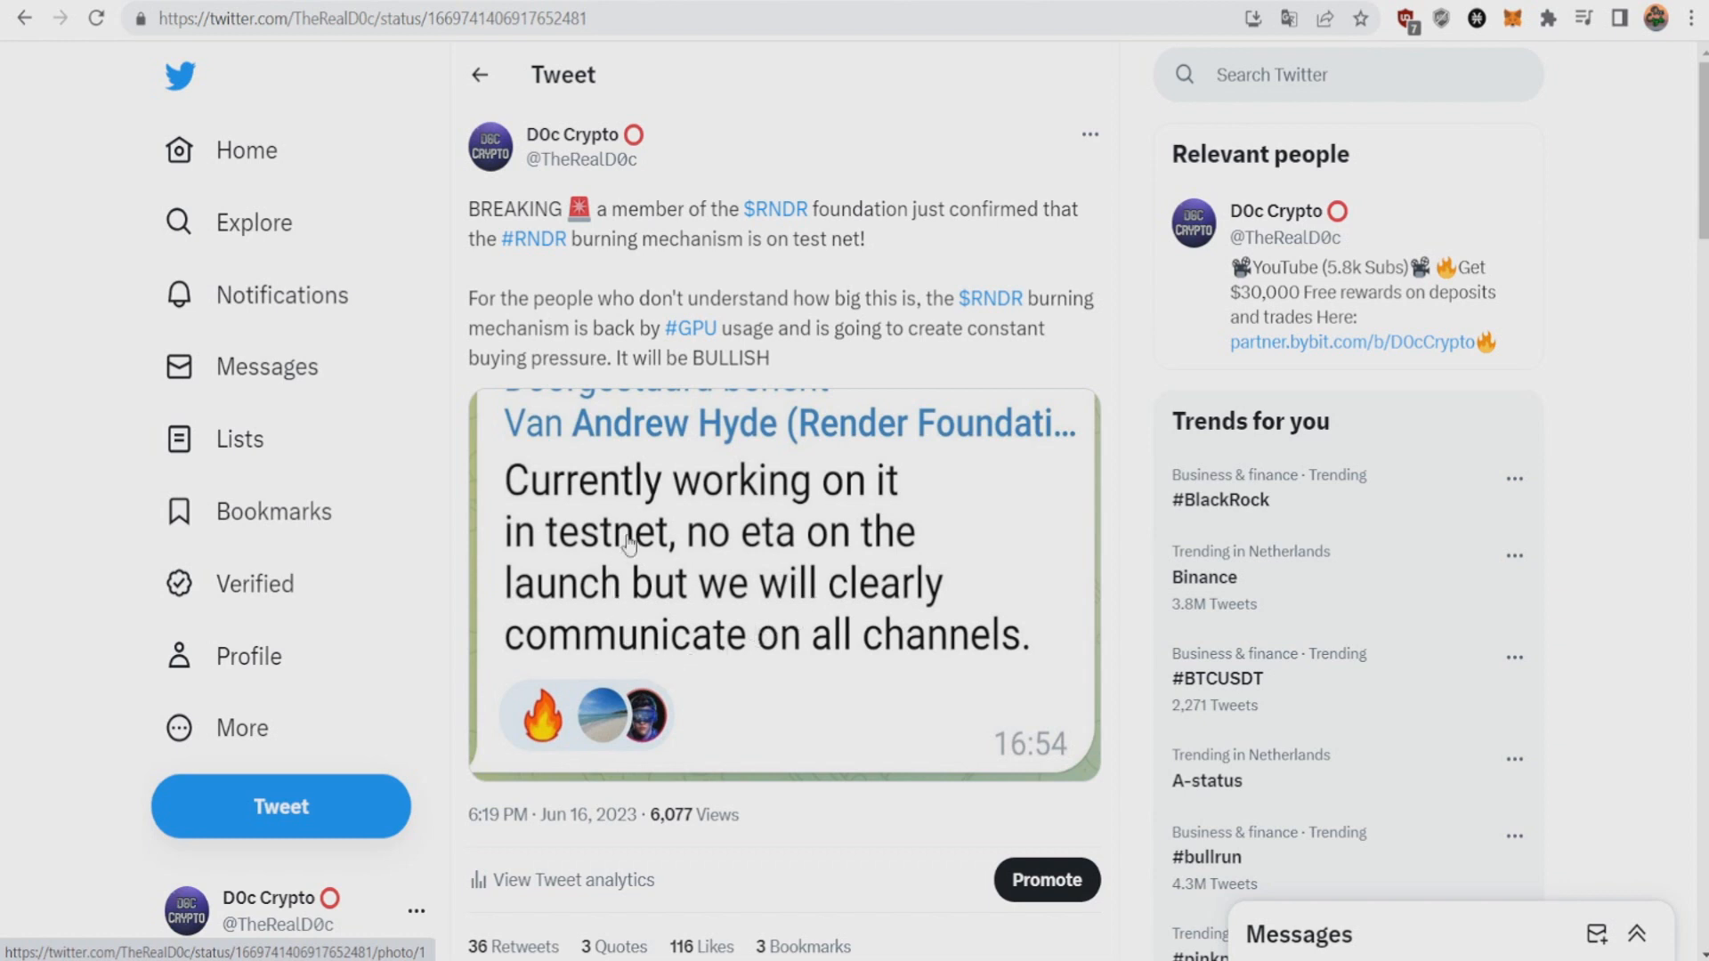
mouse_move(698, 479)
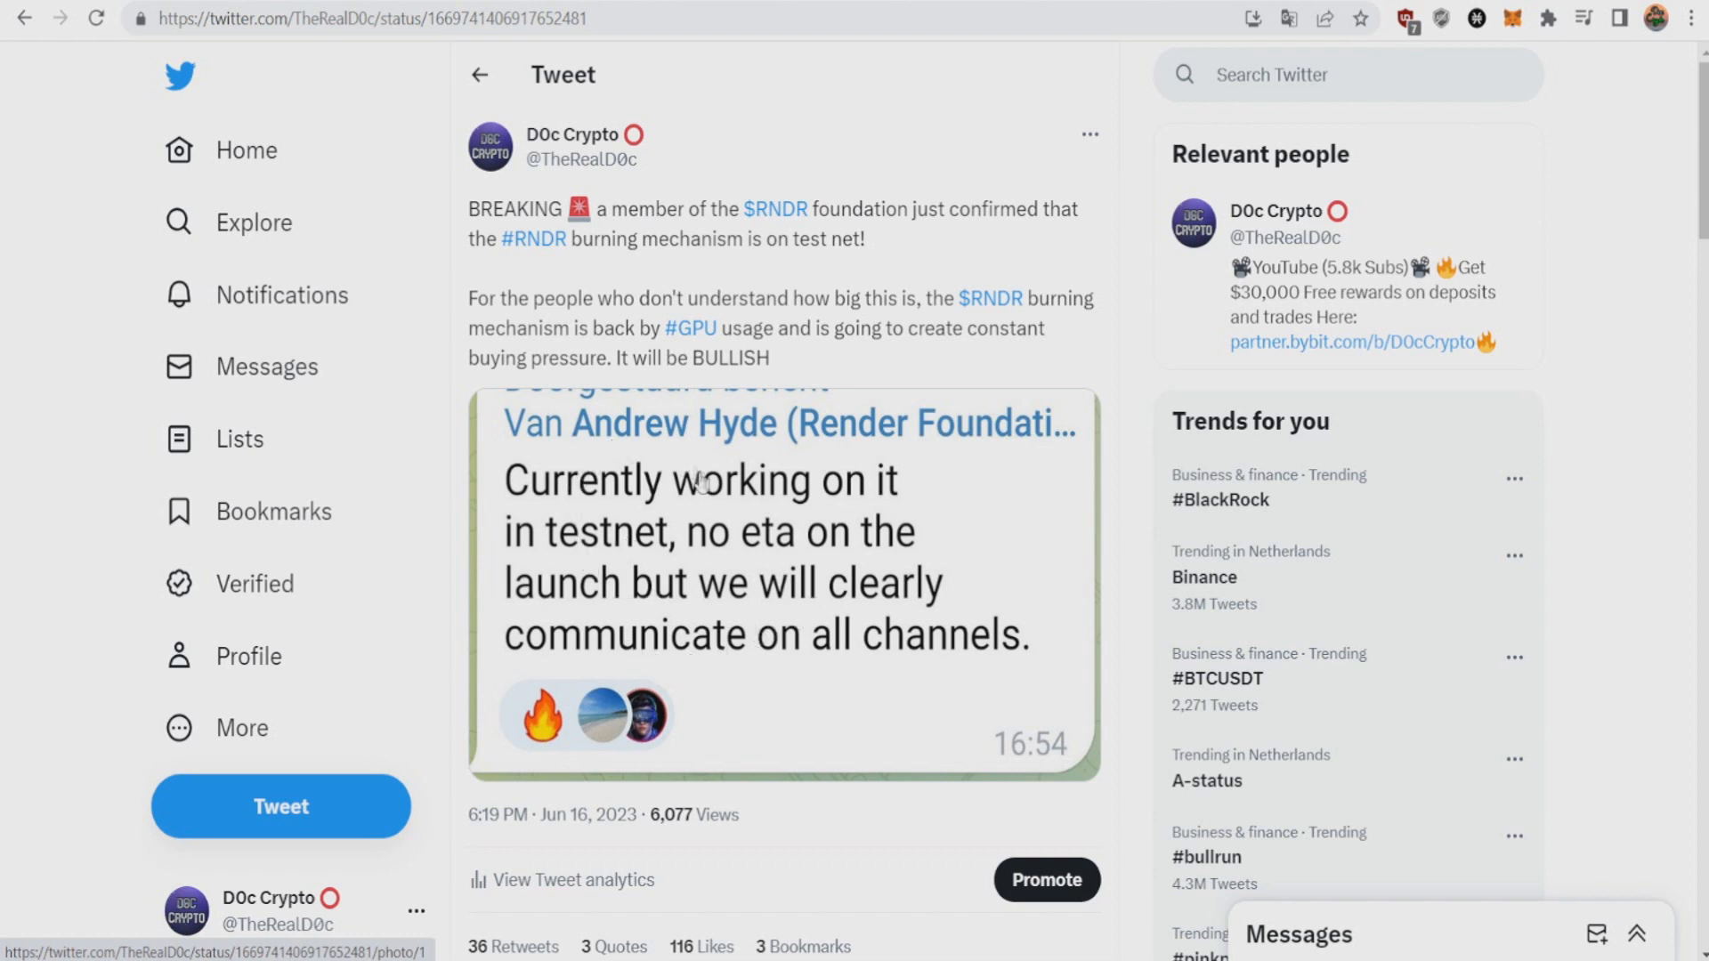
mouse_move(679, 549)
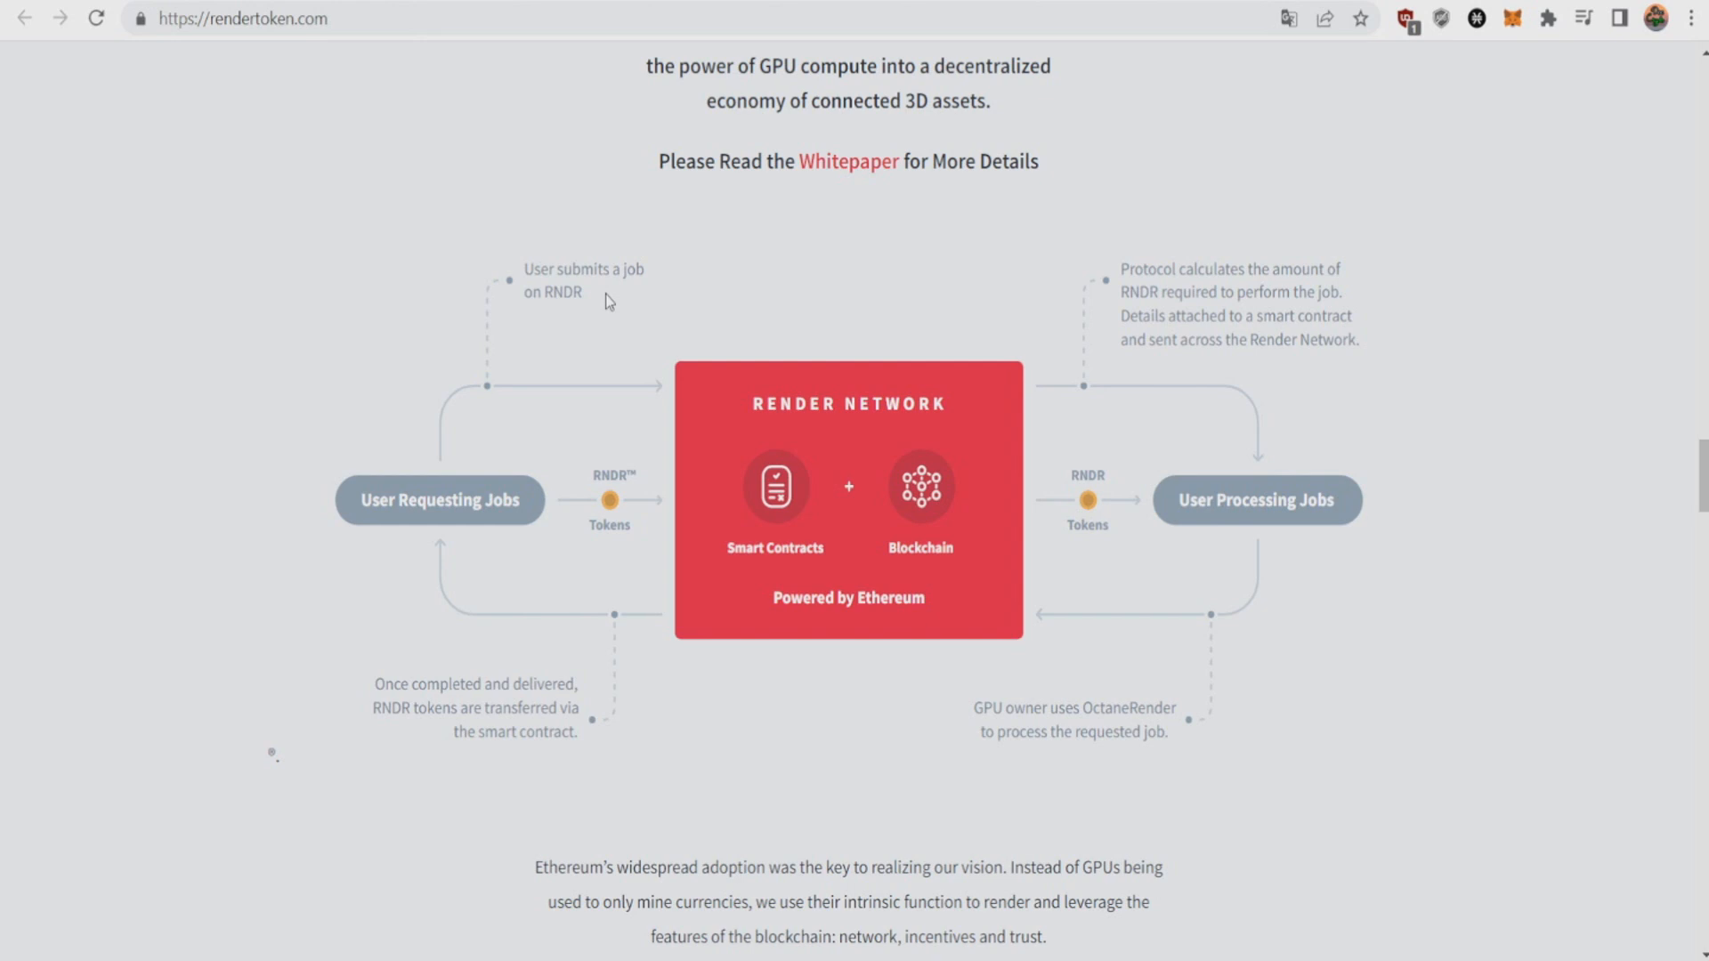
mouse_move(315, 632)
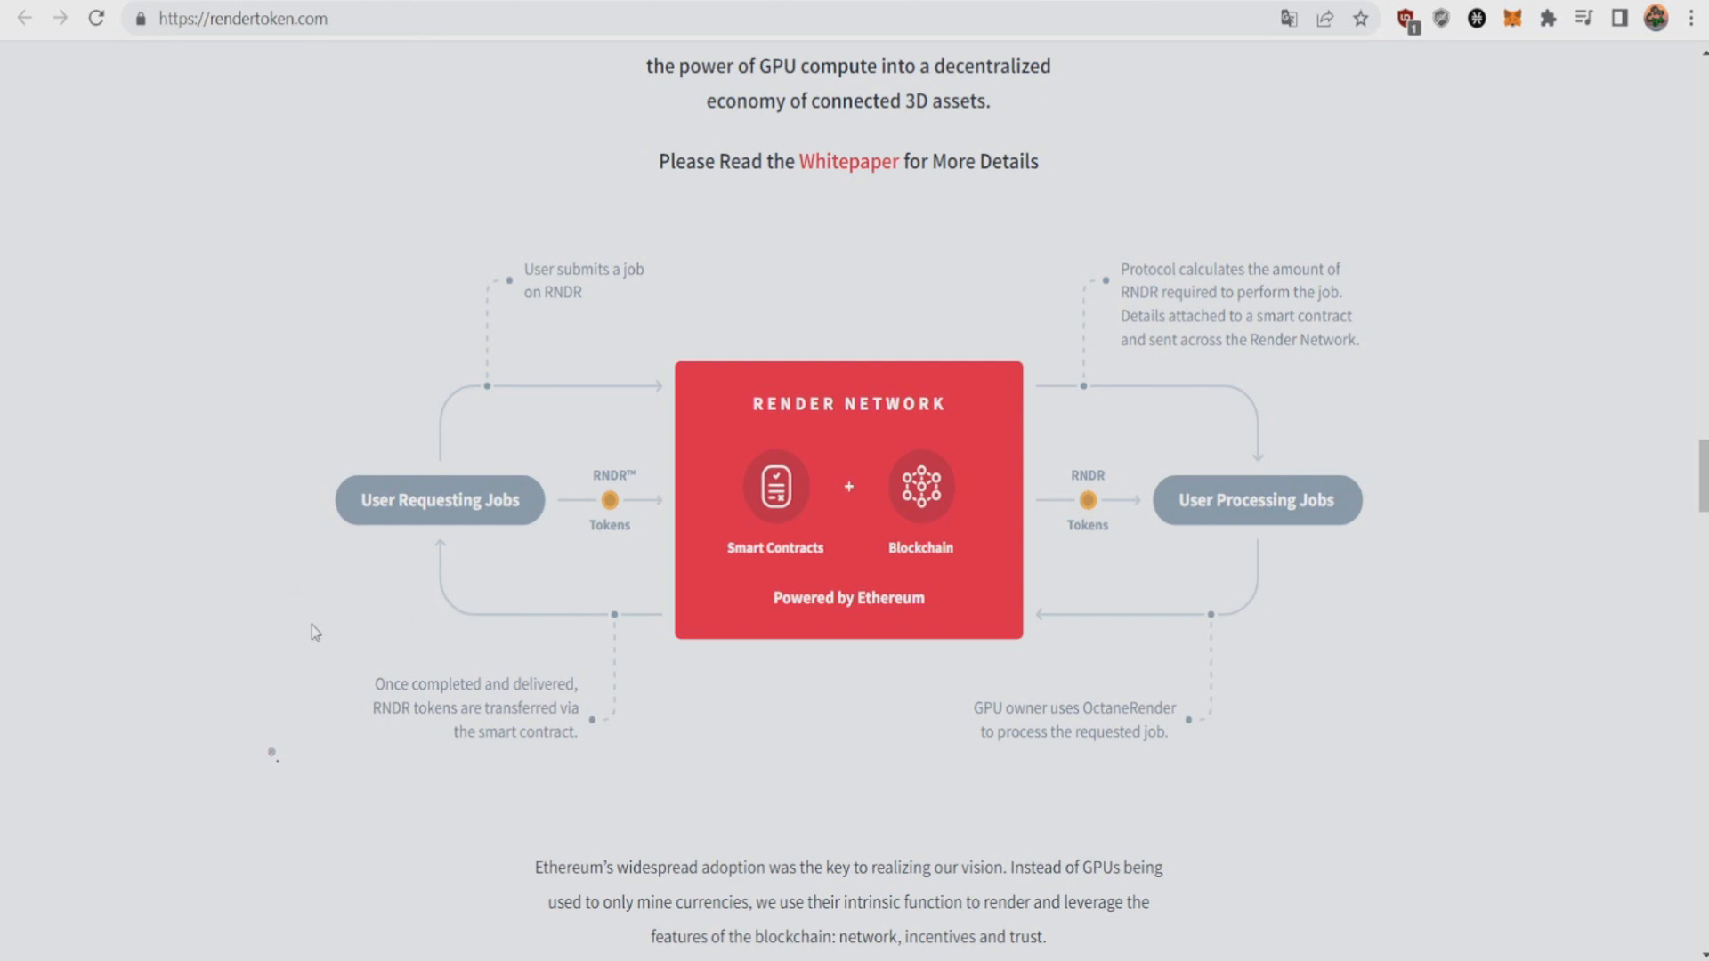
mouse_move(629, 443)
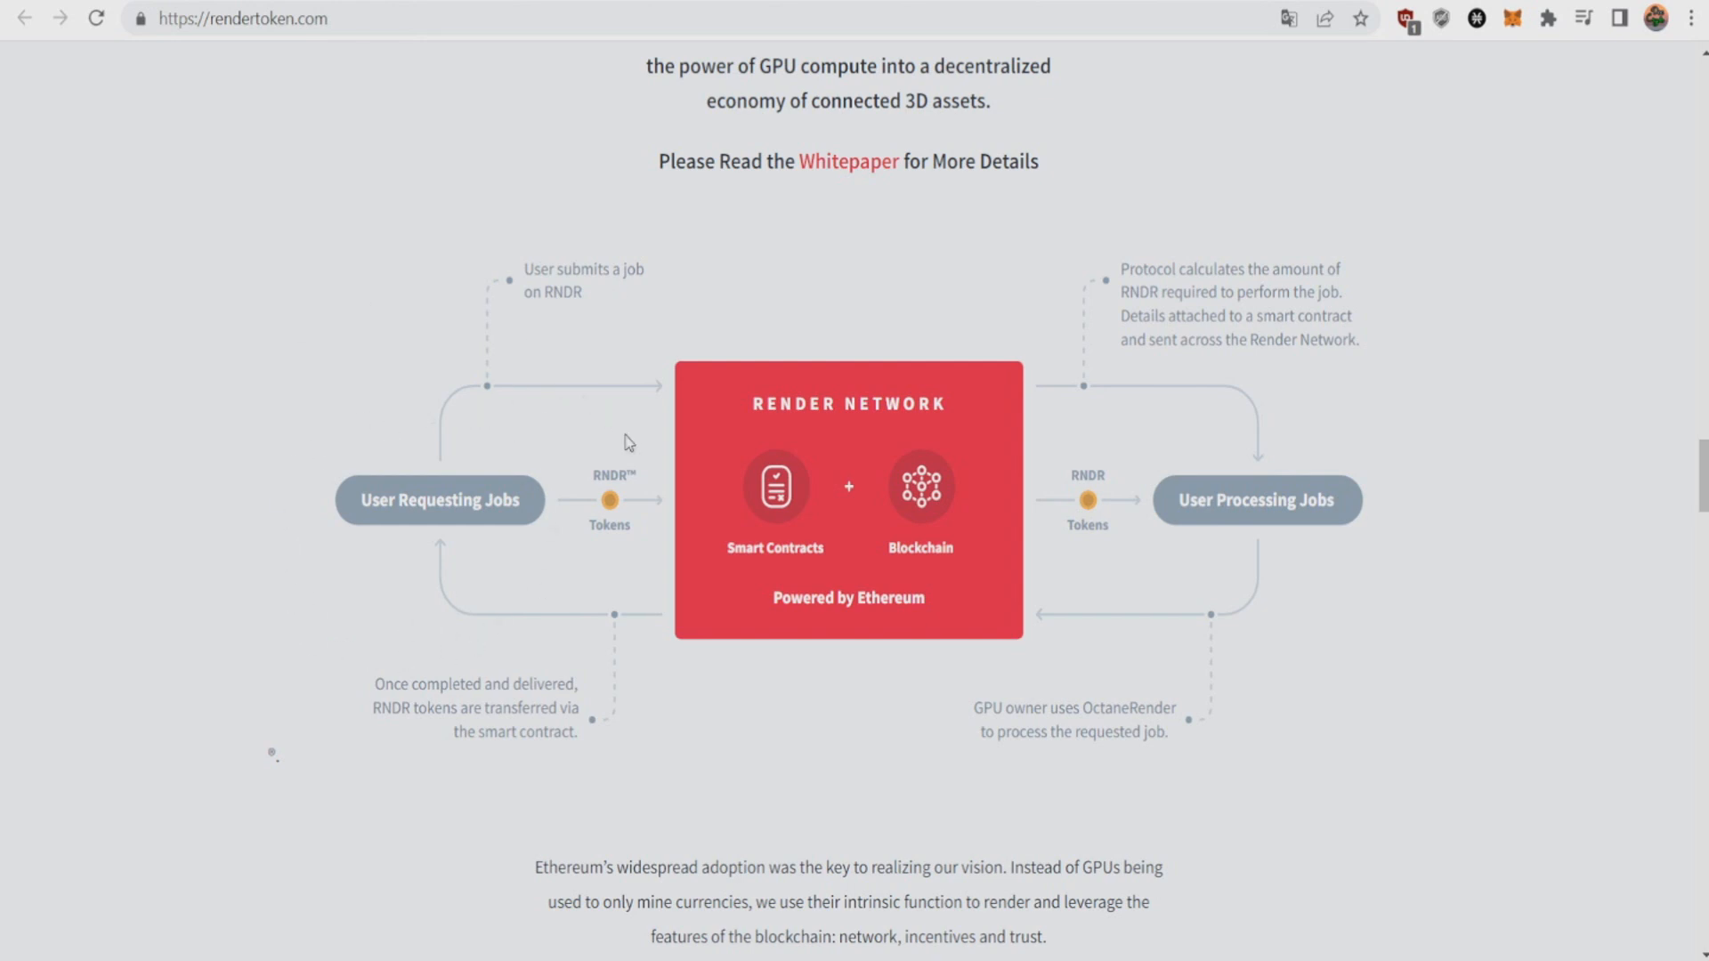
mouse_move(647, 485)
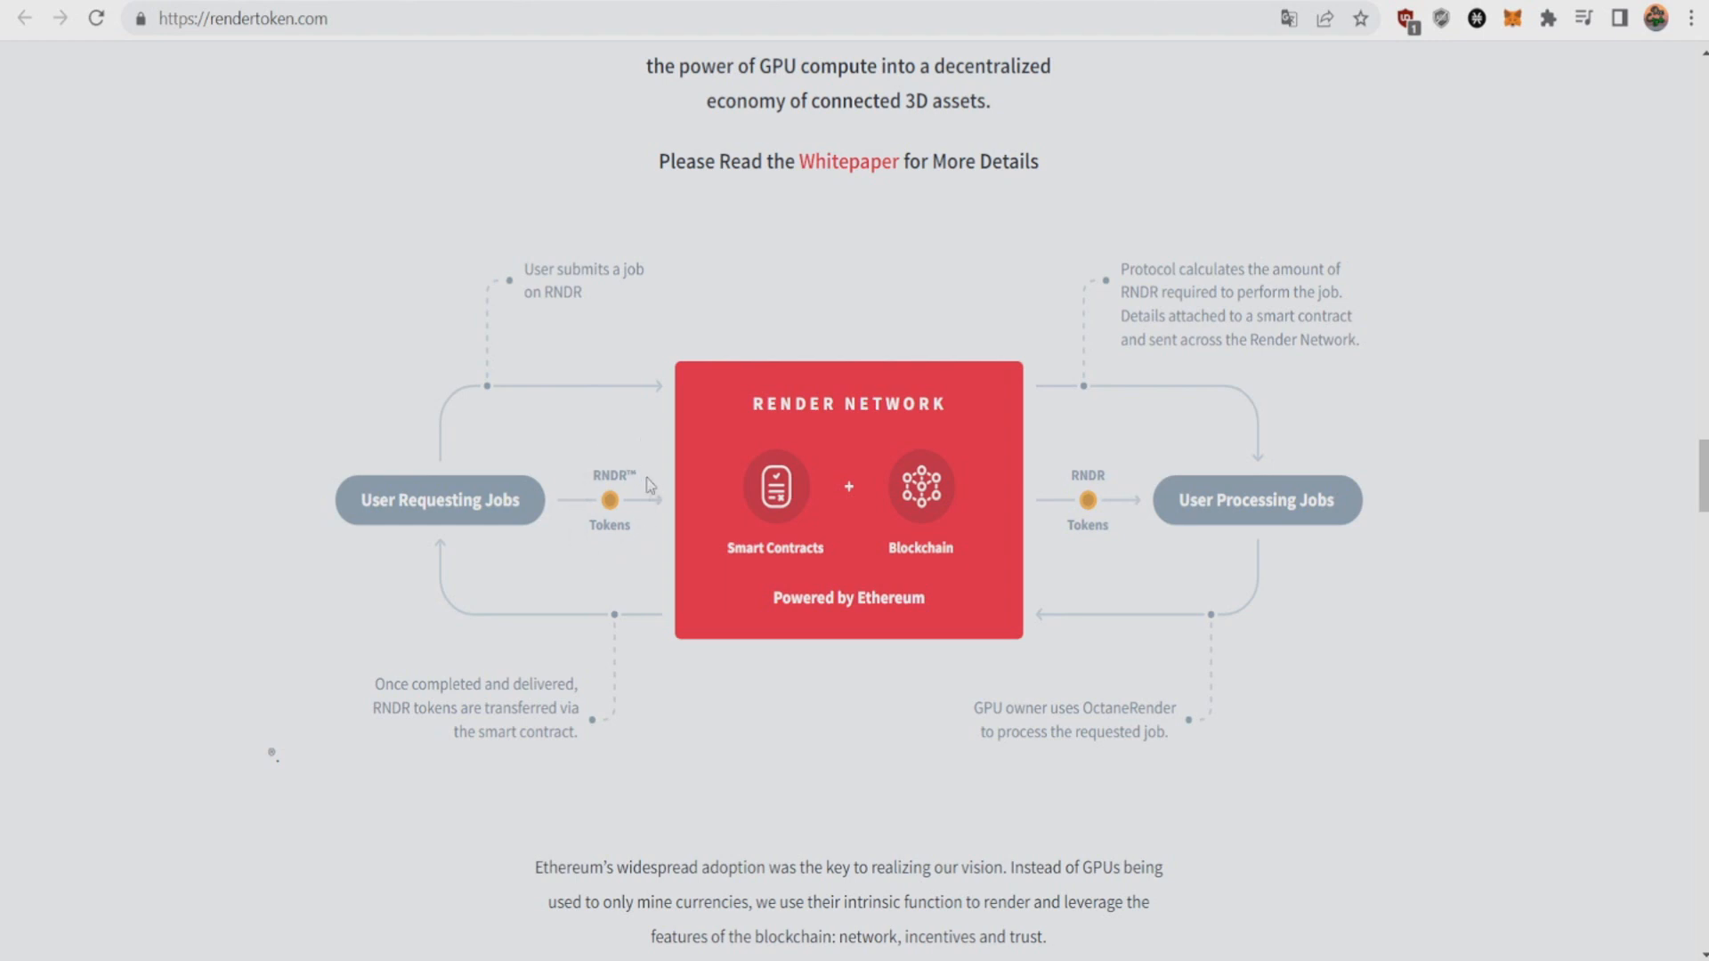
mouse_move(825, 222)
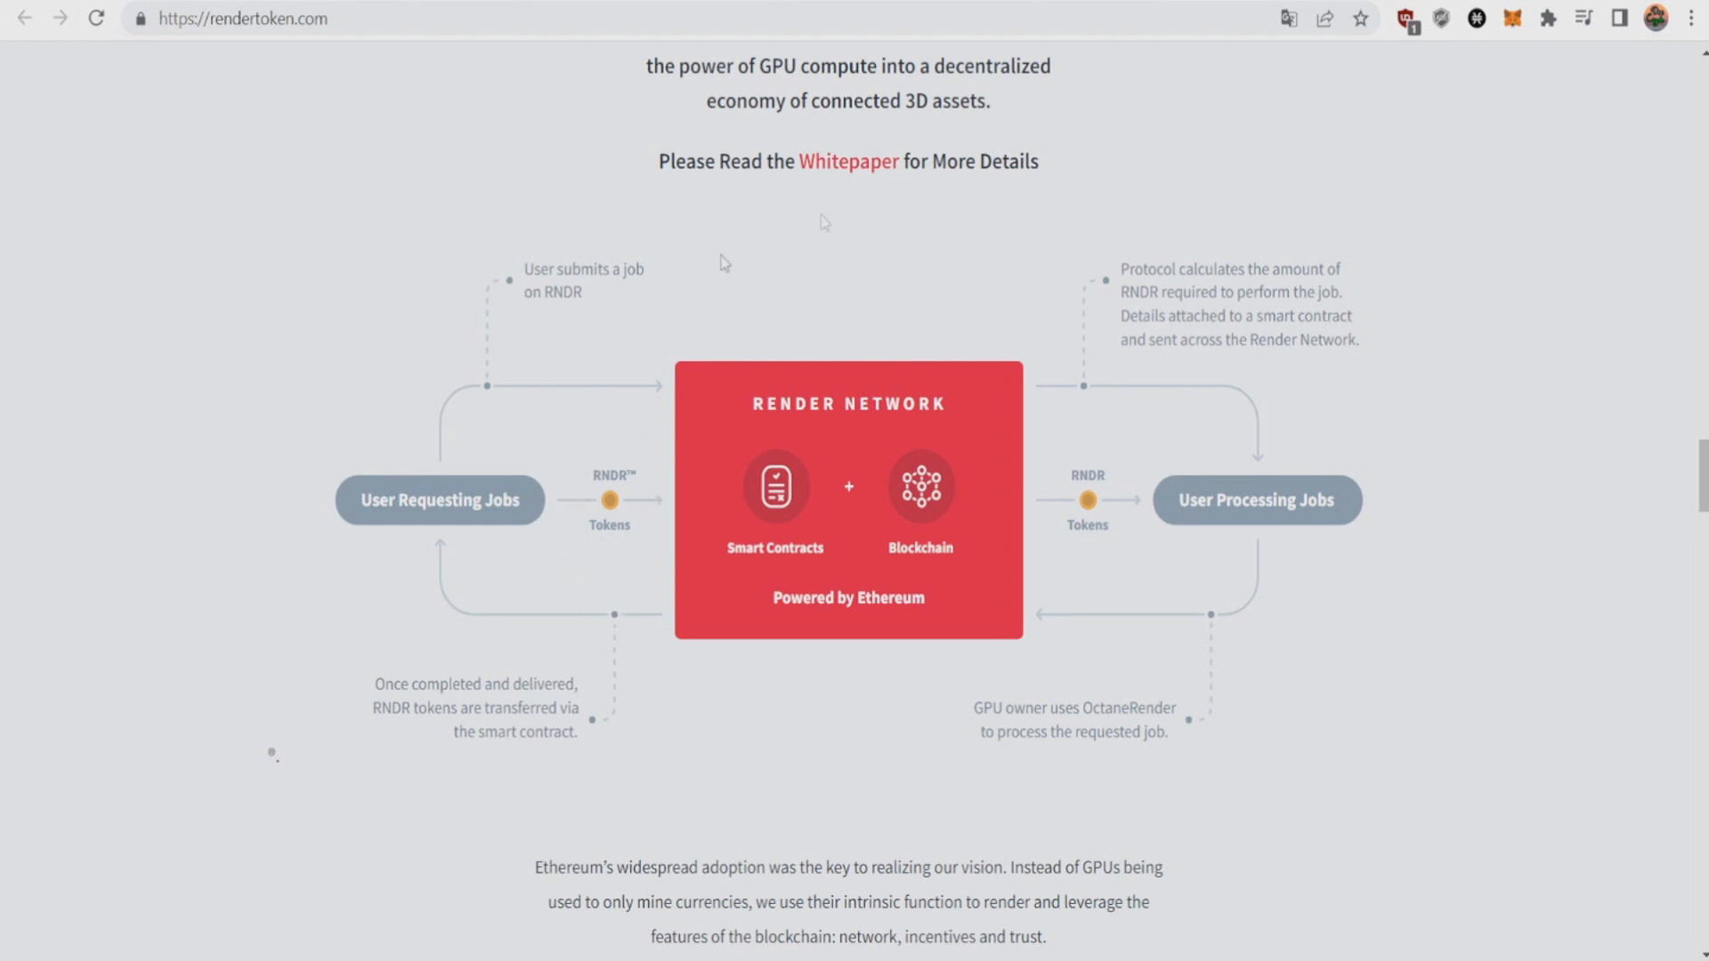
mouse_move(1403, 460)
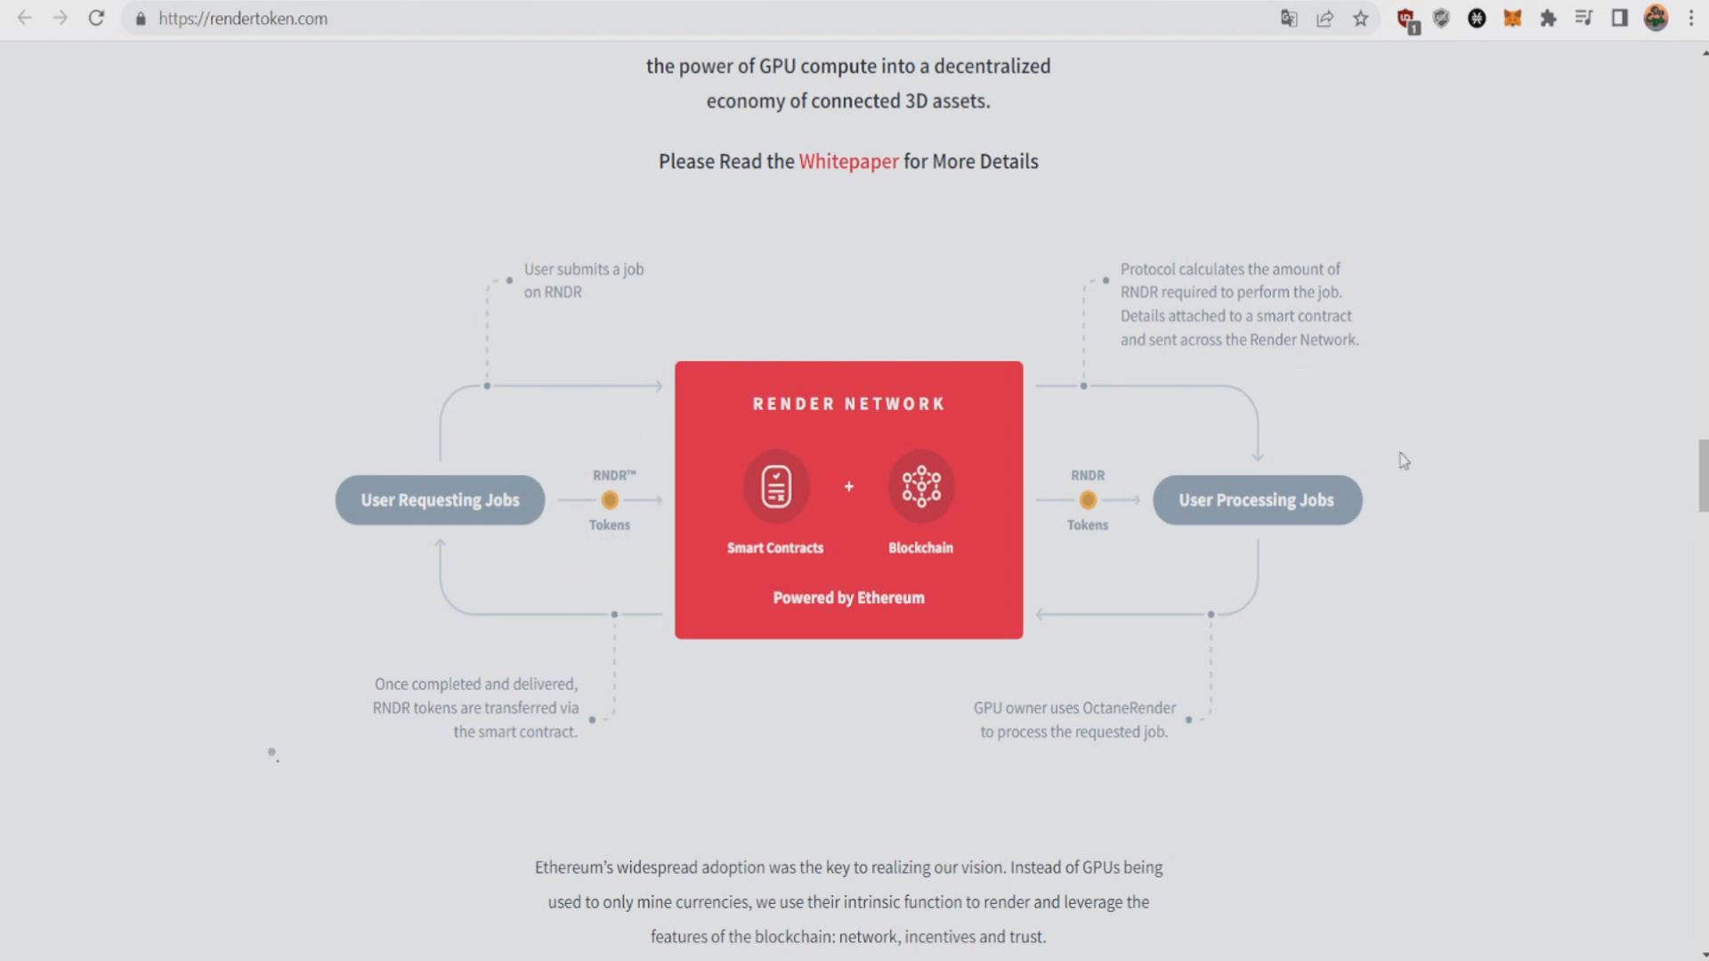
mouse_move(1126, 578)
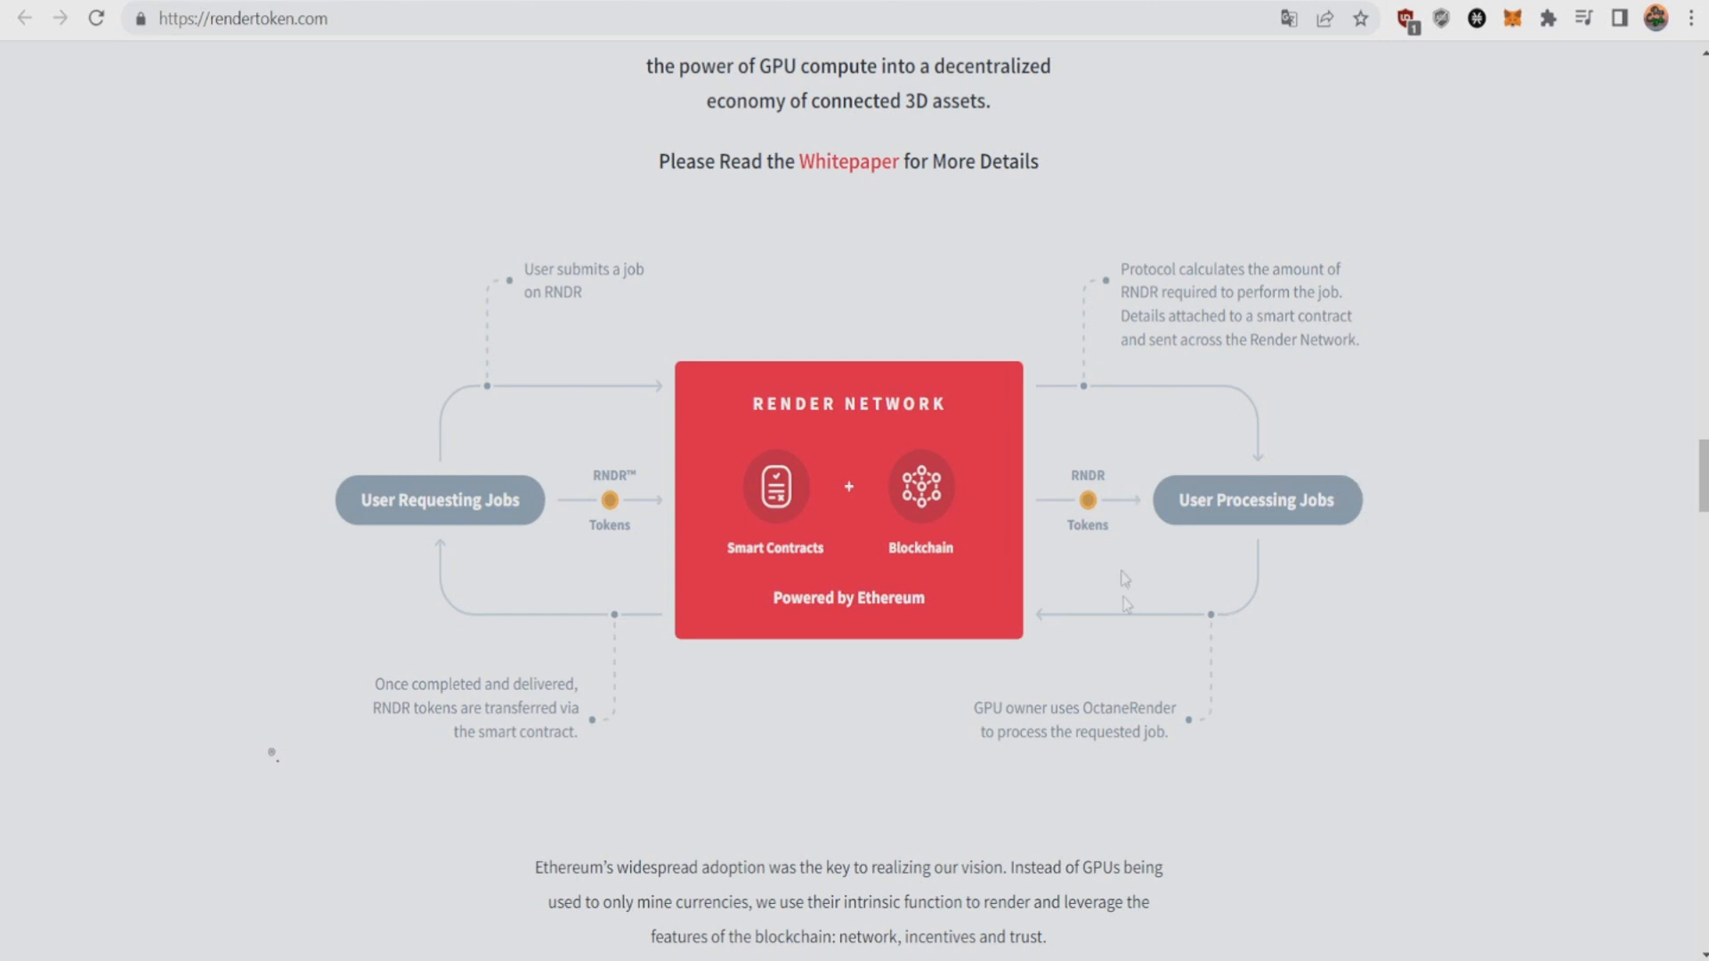
mouse_move(1297, 469)
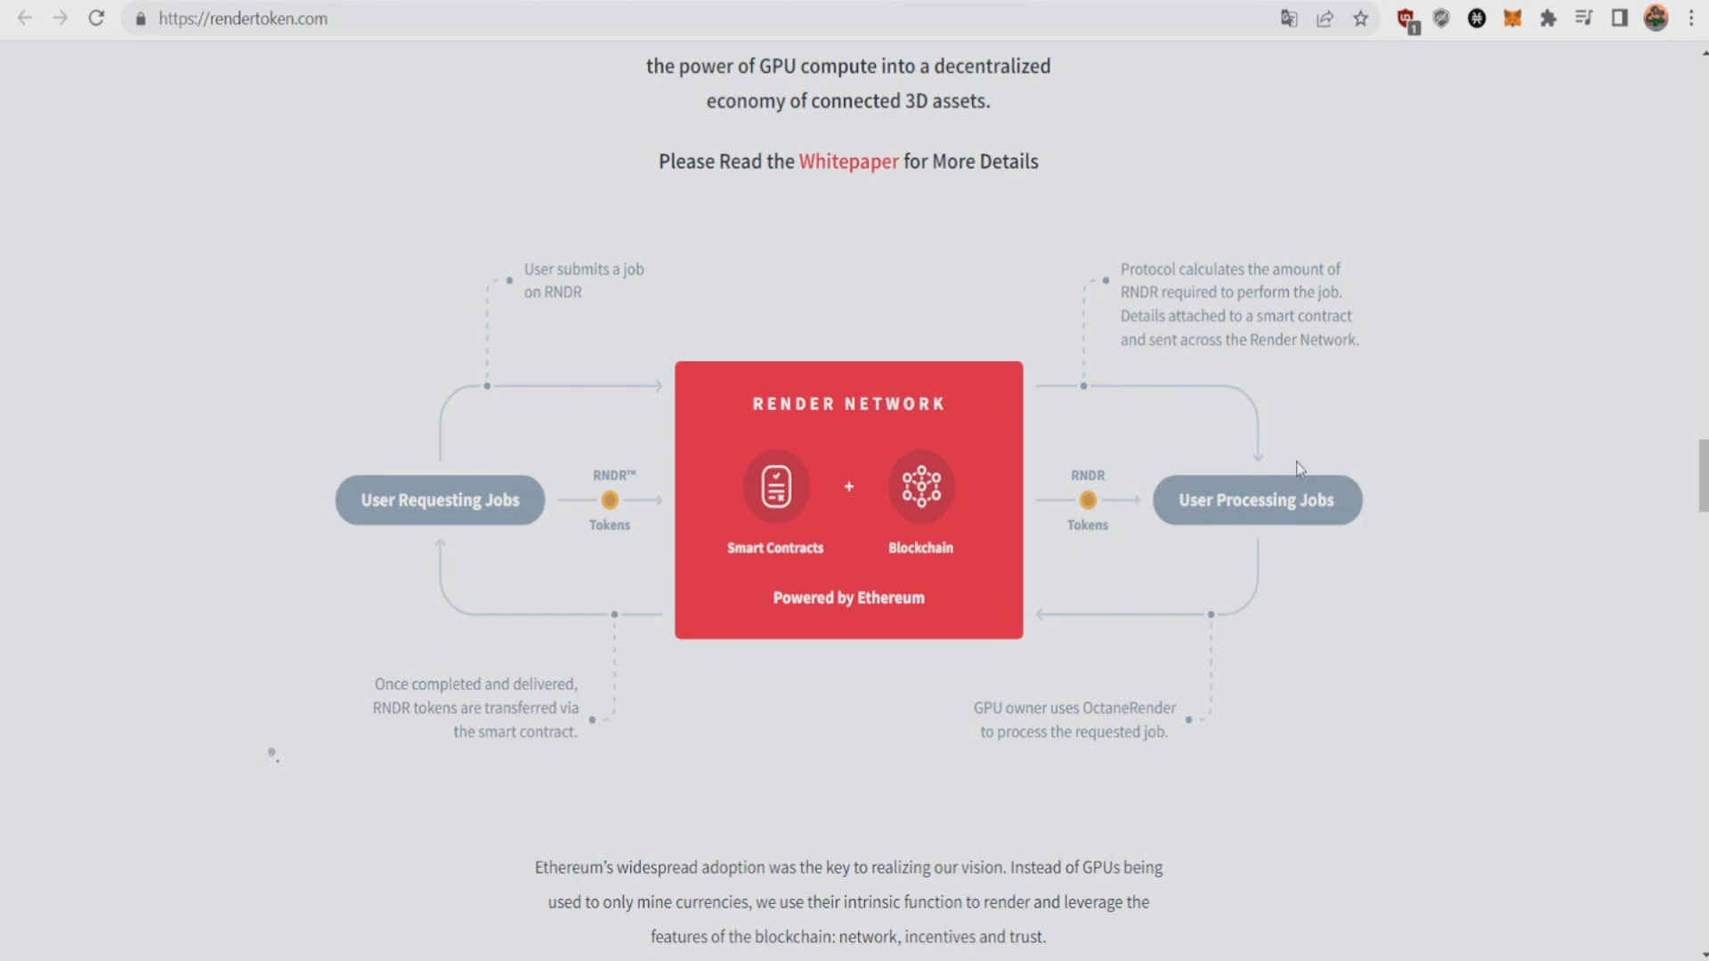
mouse_move(1382, 433)
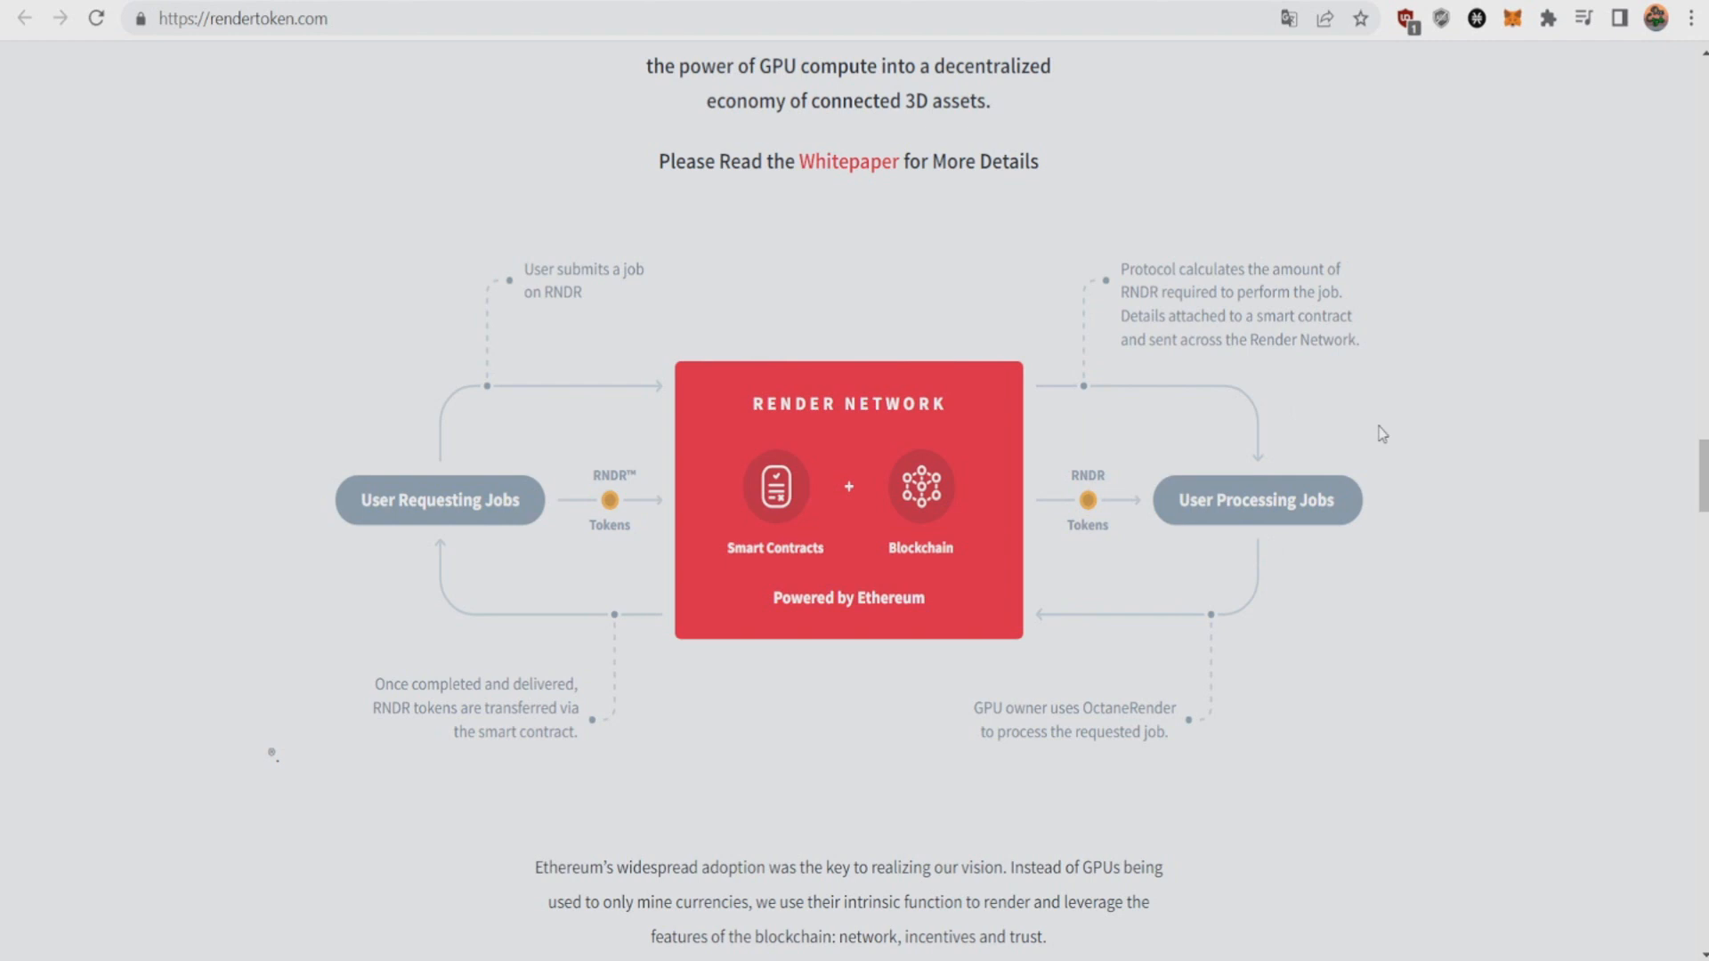
mouse_move(1314, 384)
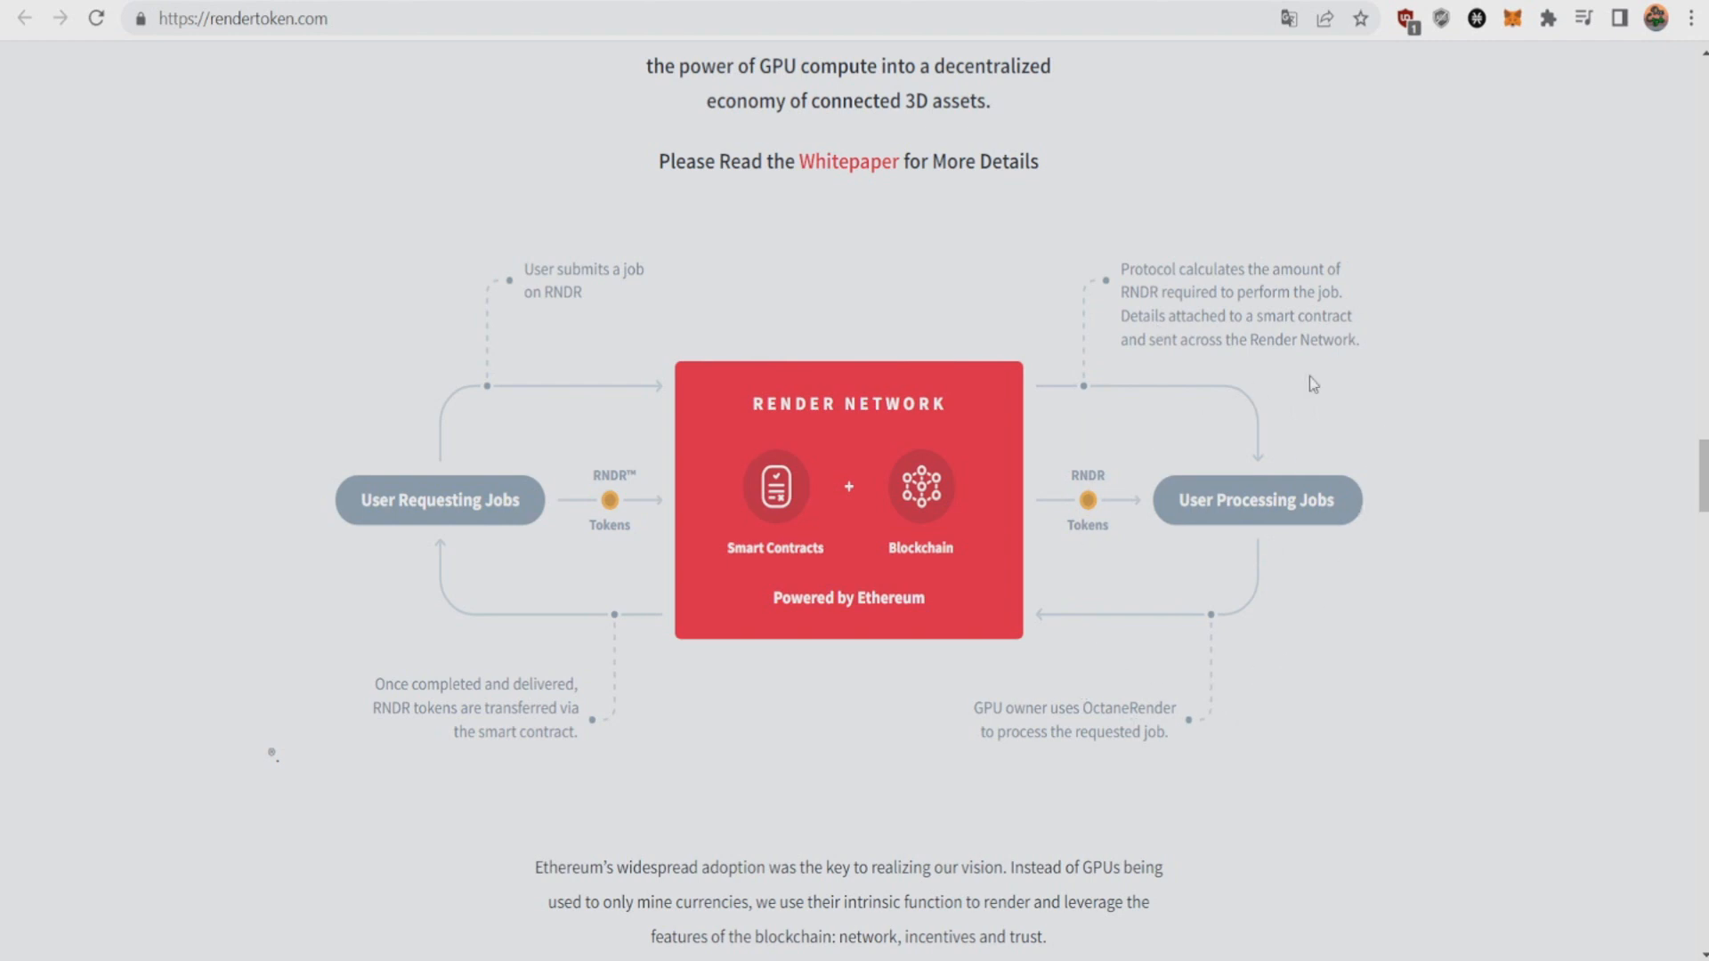
mouse_move(1116, 513)
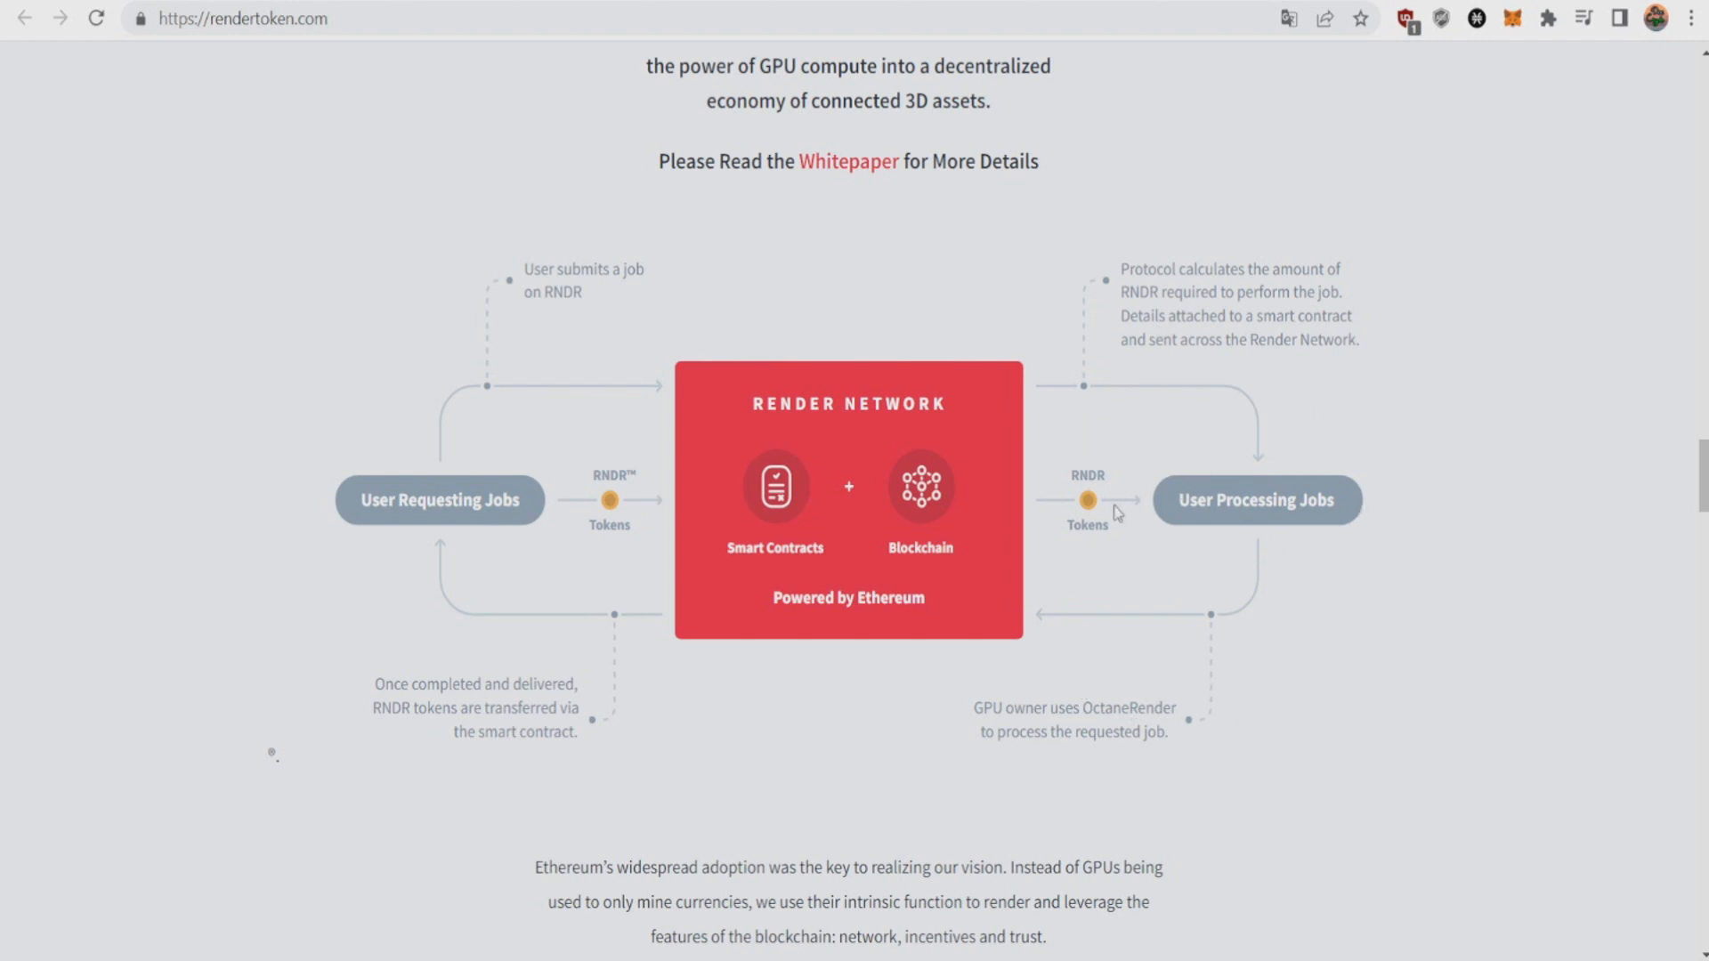
mouse_move(1183, 411)
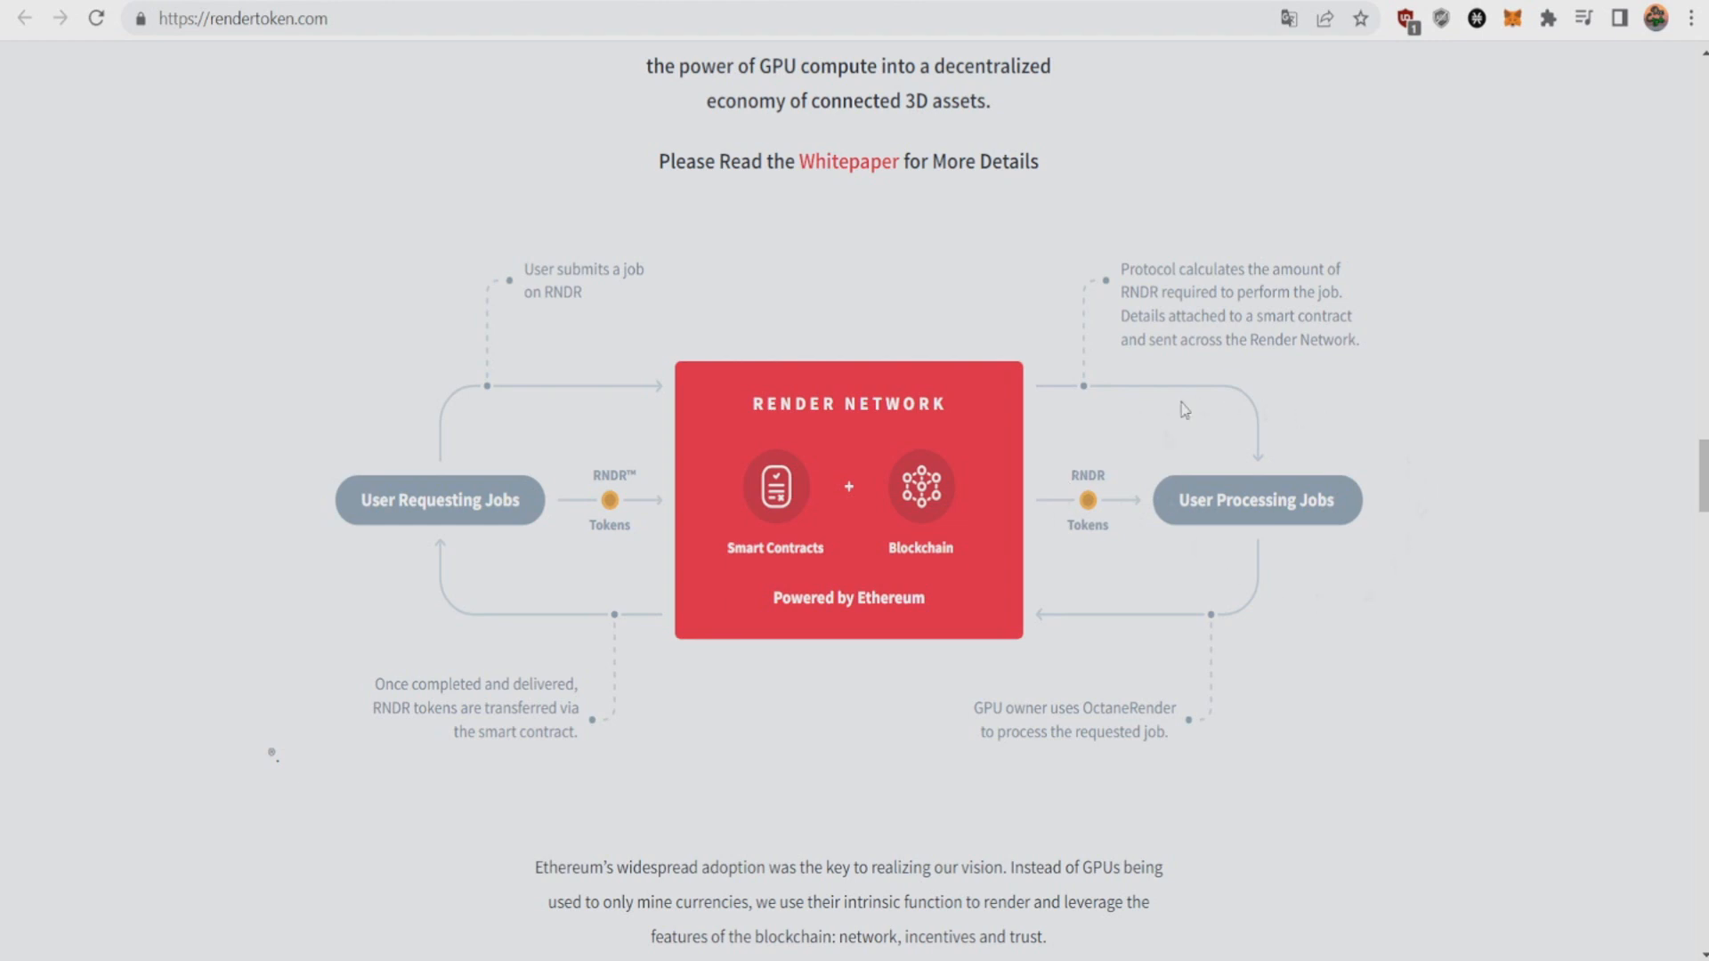
mouse_move(1484, 334)
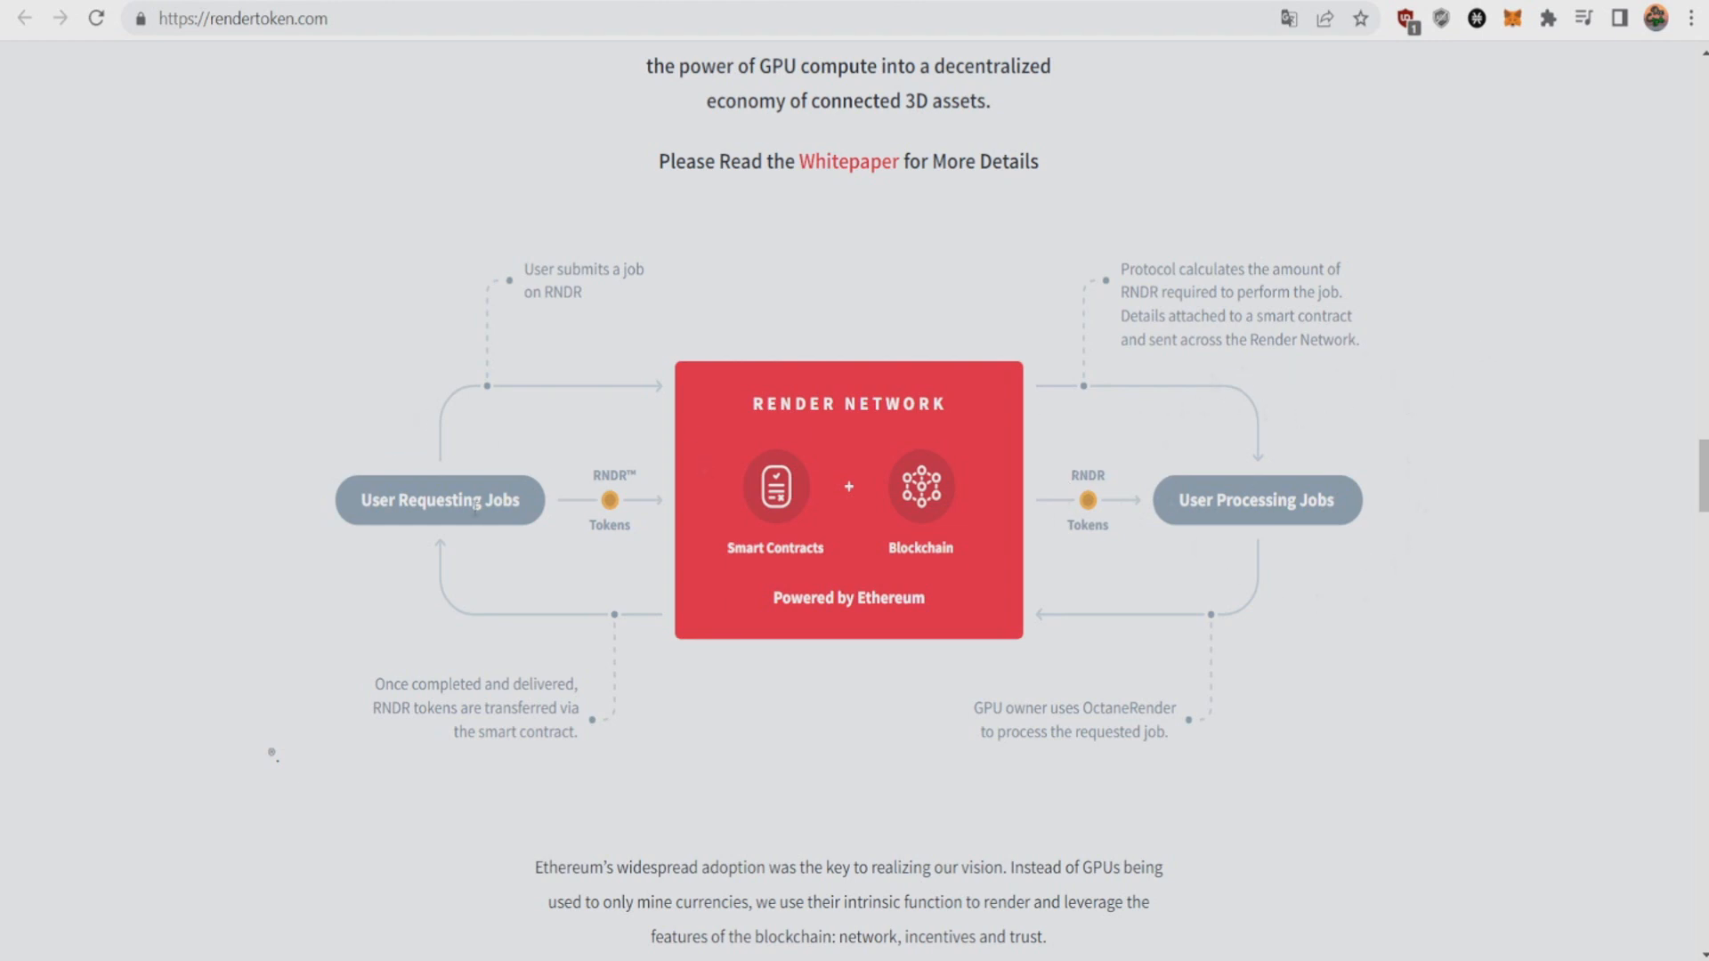
mouse_move(555, 670)
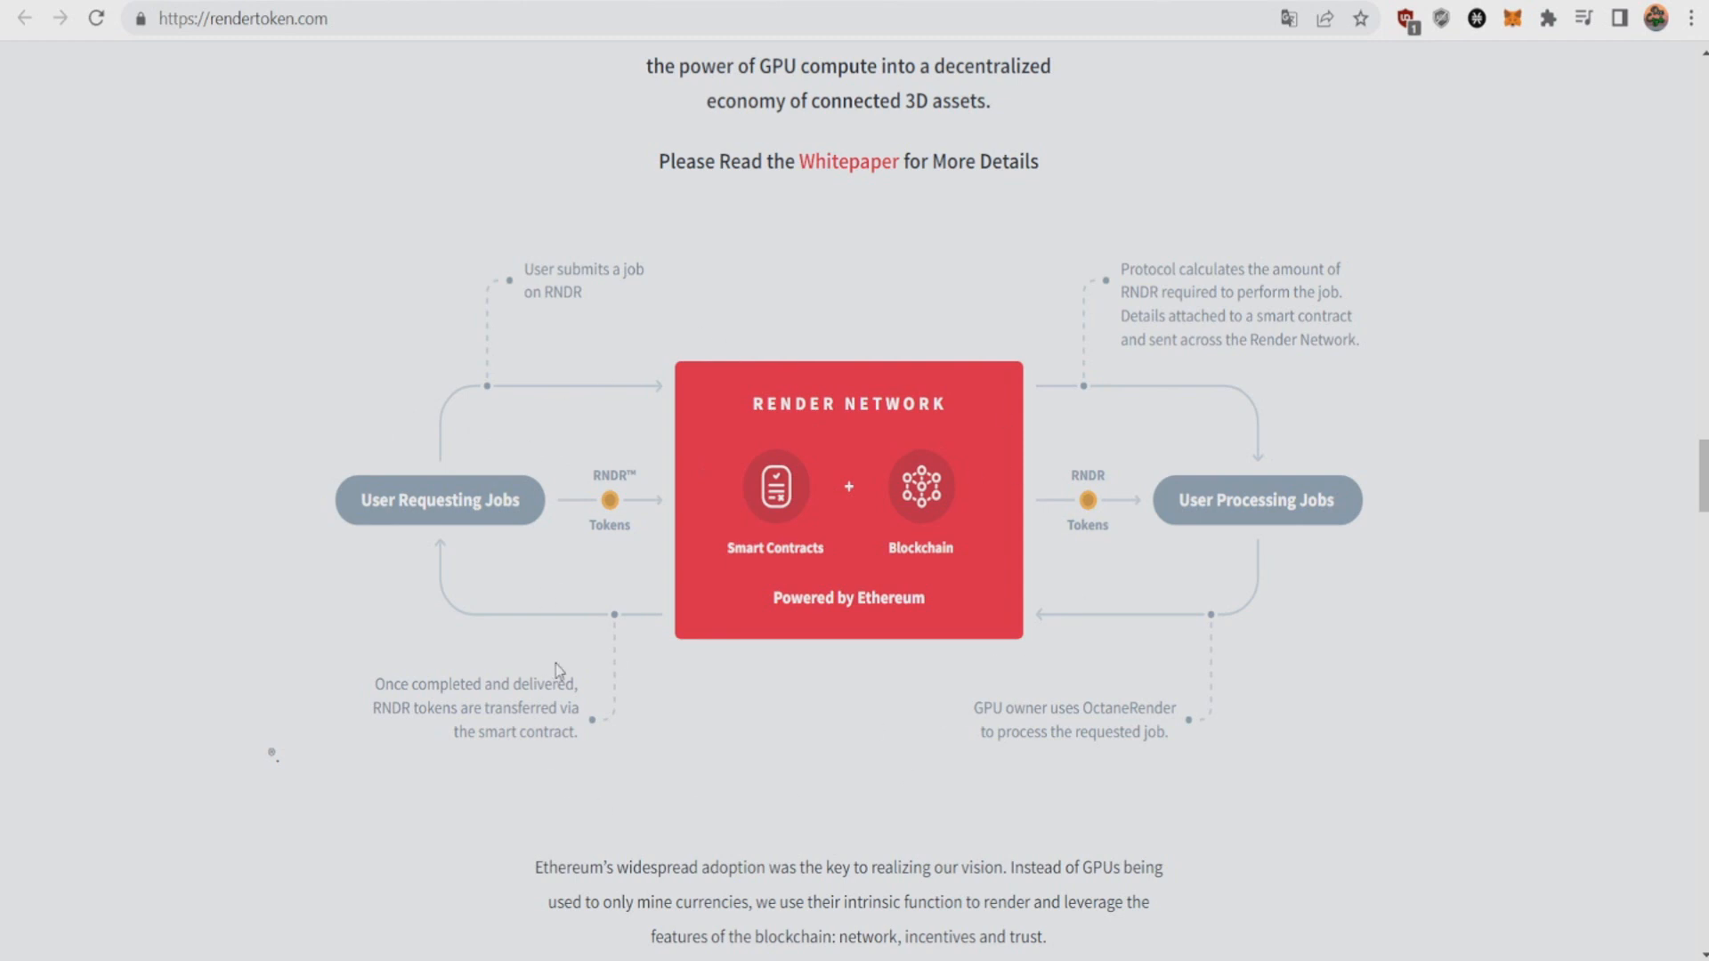
mouse_move(572, 670)
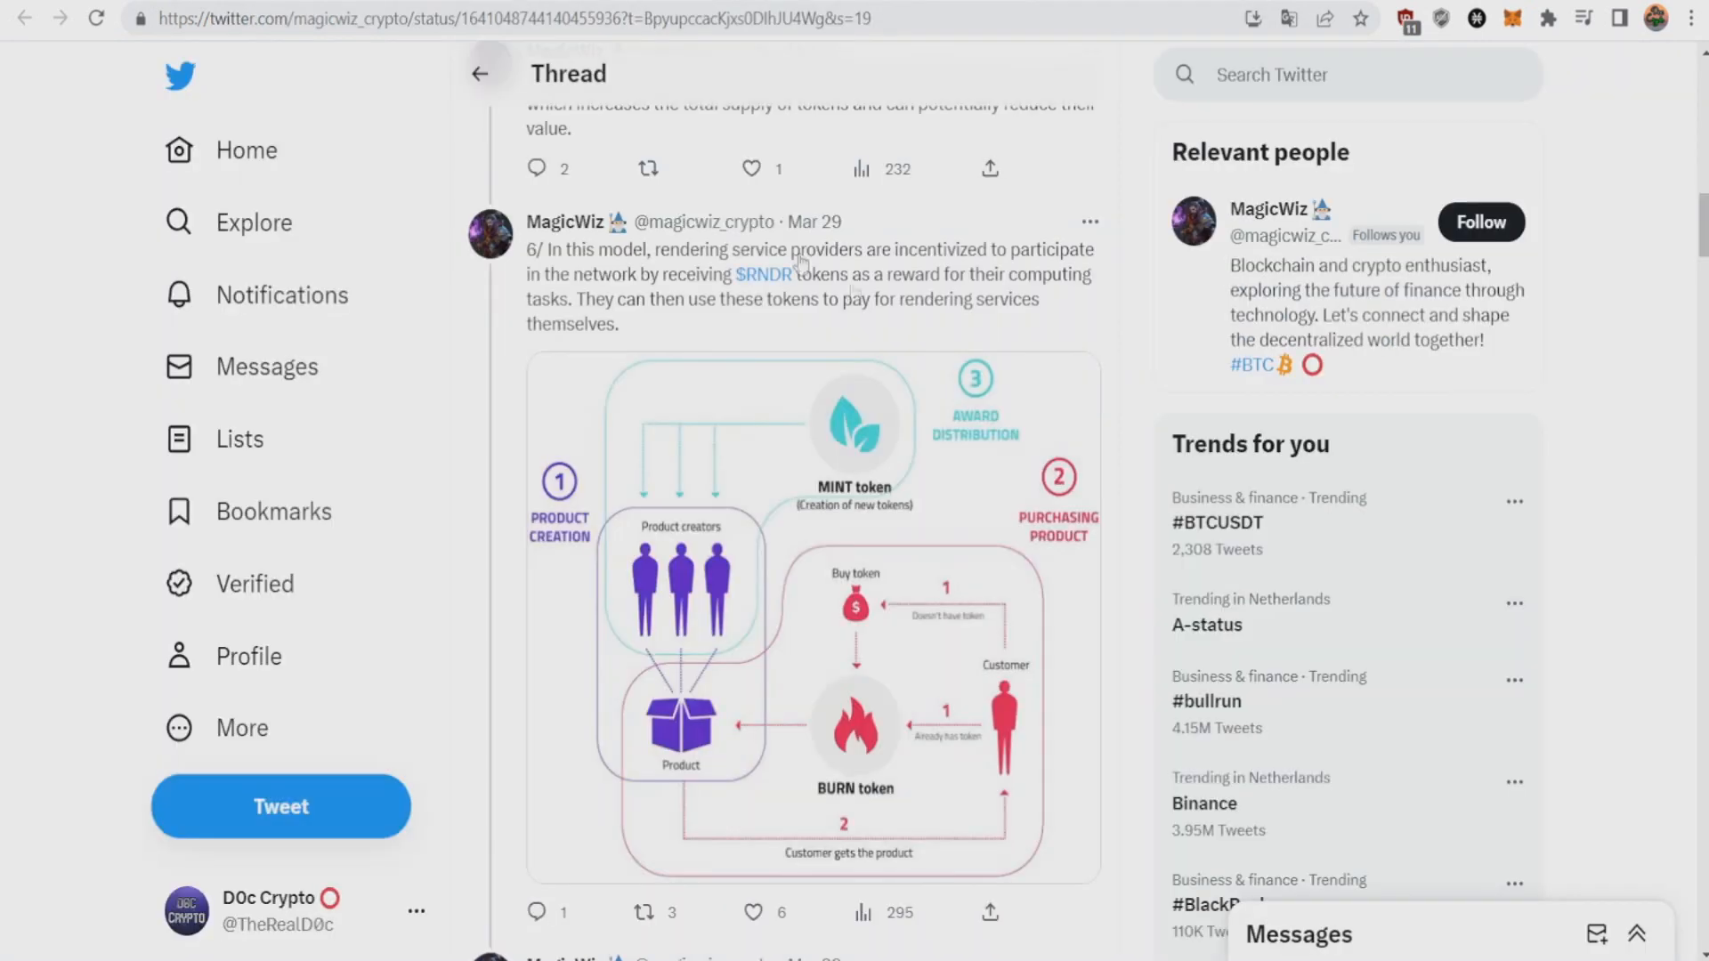
Scroll the thread down to the post pointing to the RNDR BME super thread
scroll("down", 3)
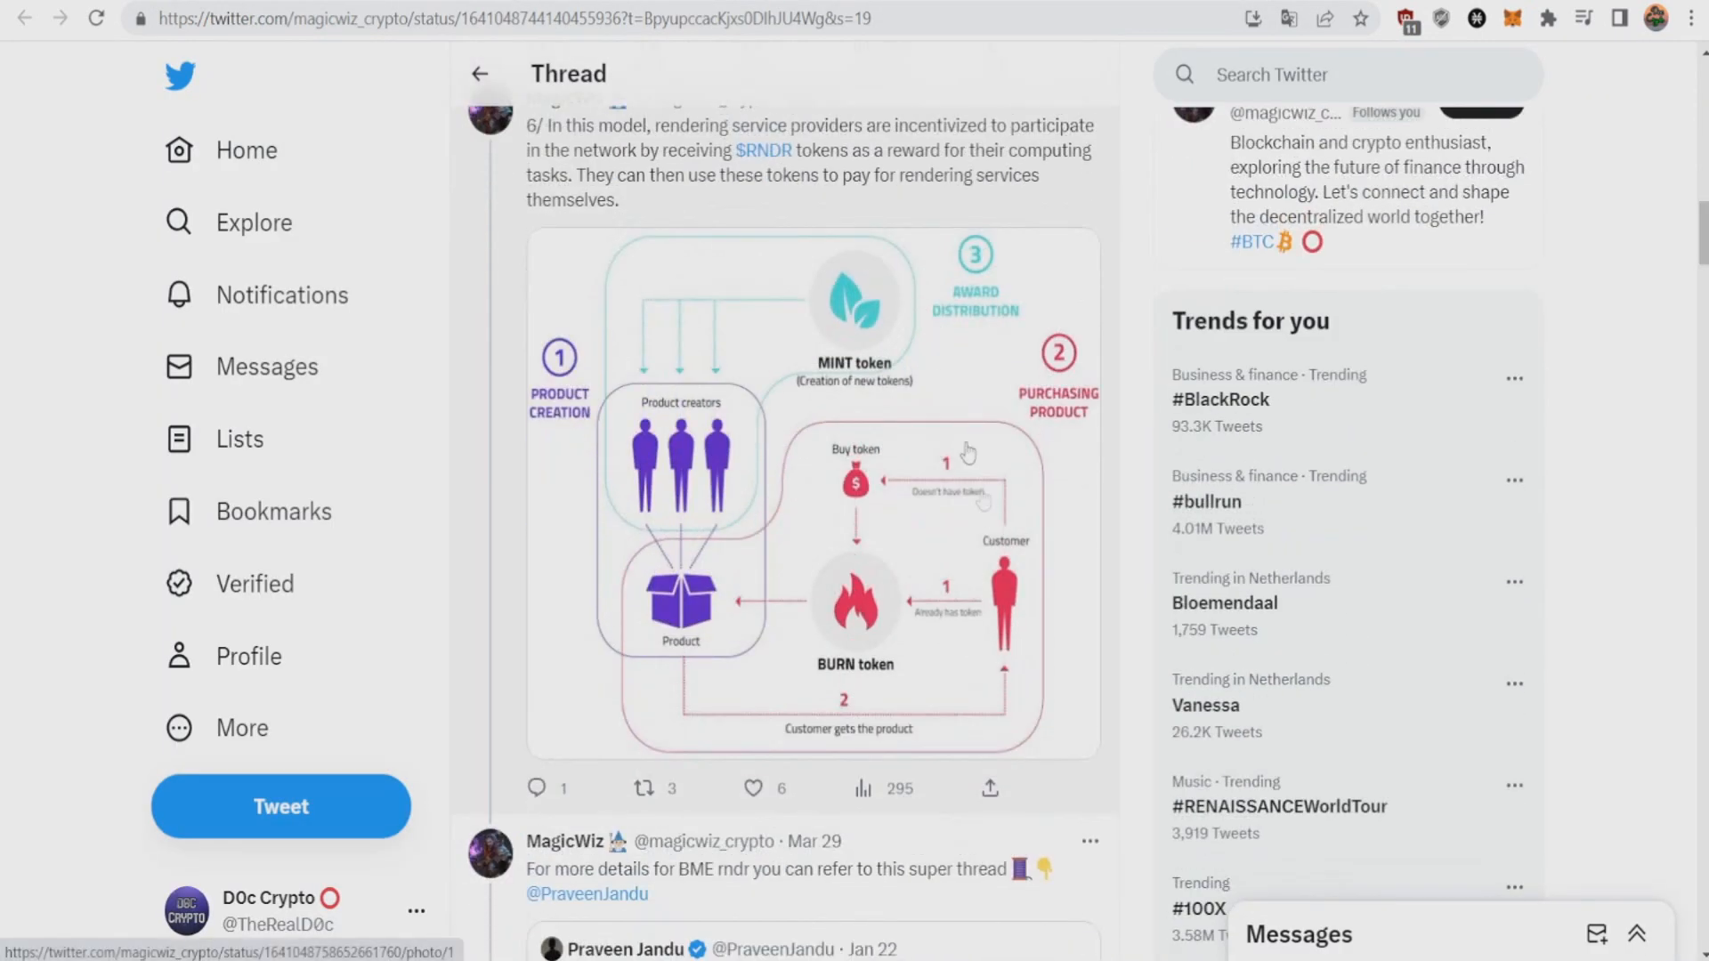
mouse_move(1069, 543)
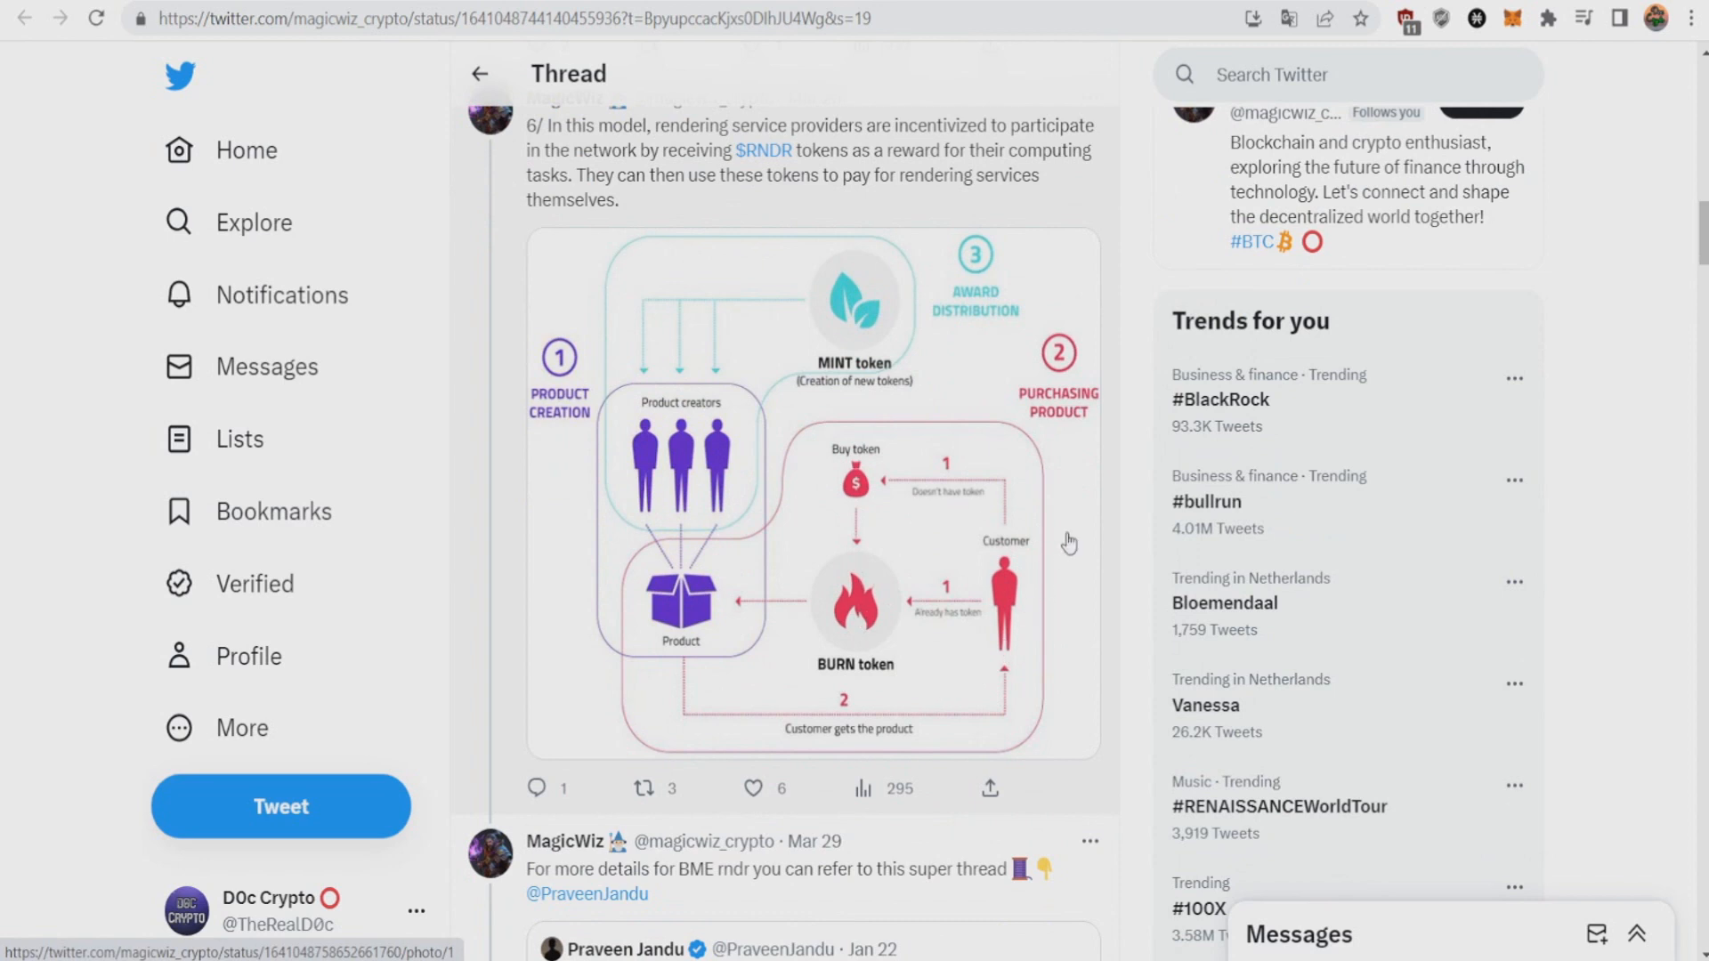
mouse_move(796, 562)
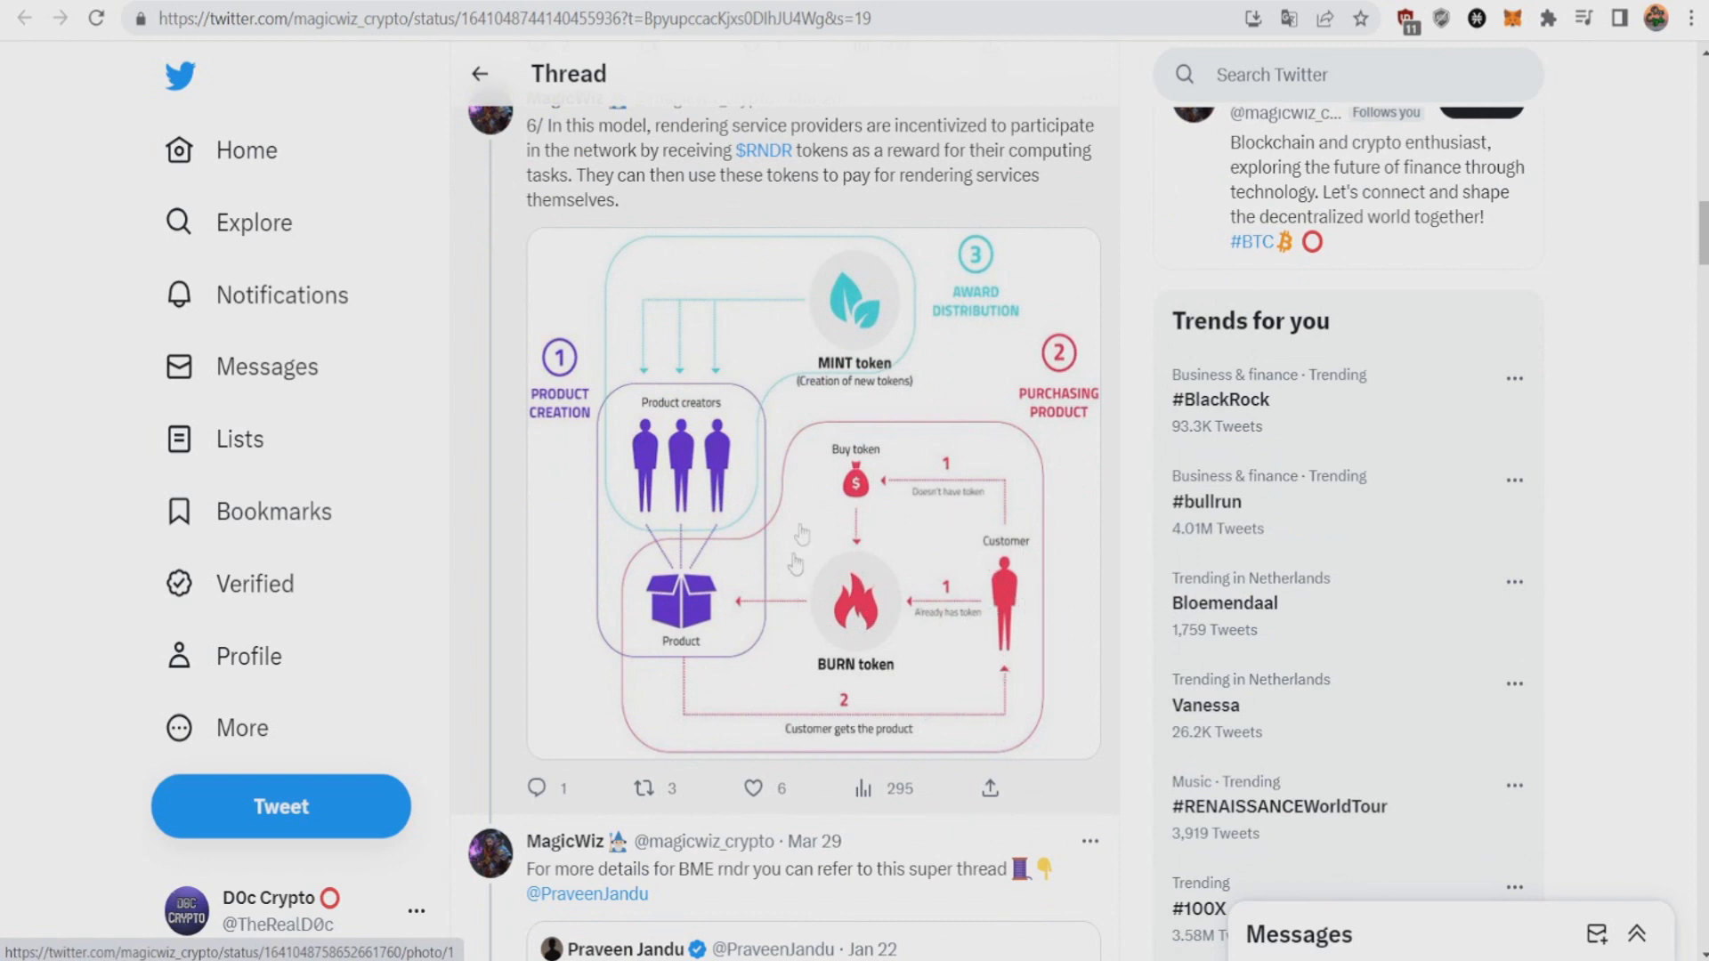
mouse_move(985, 641)
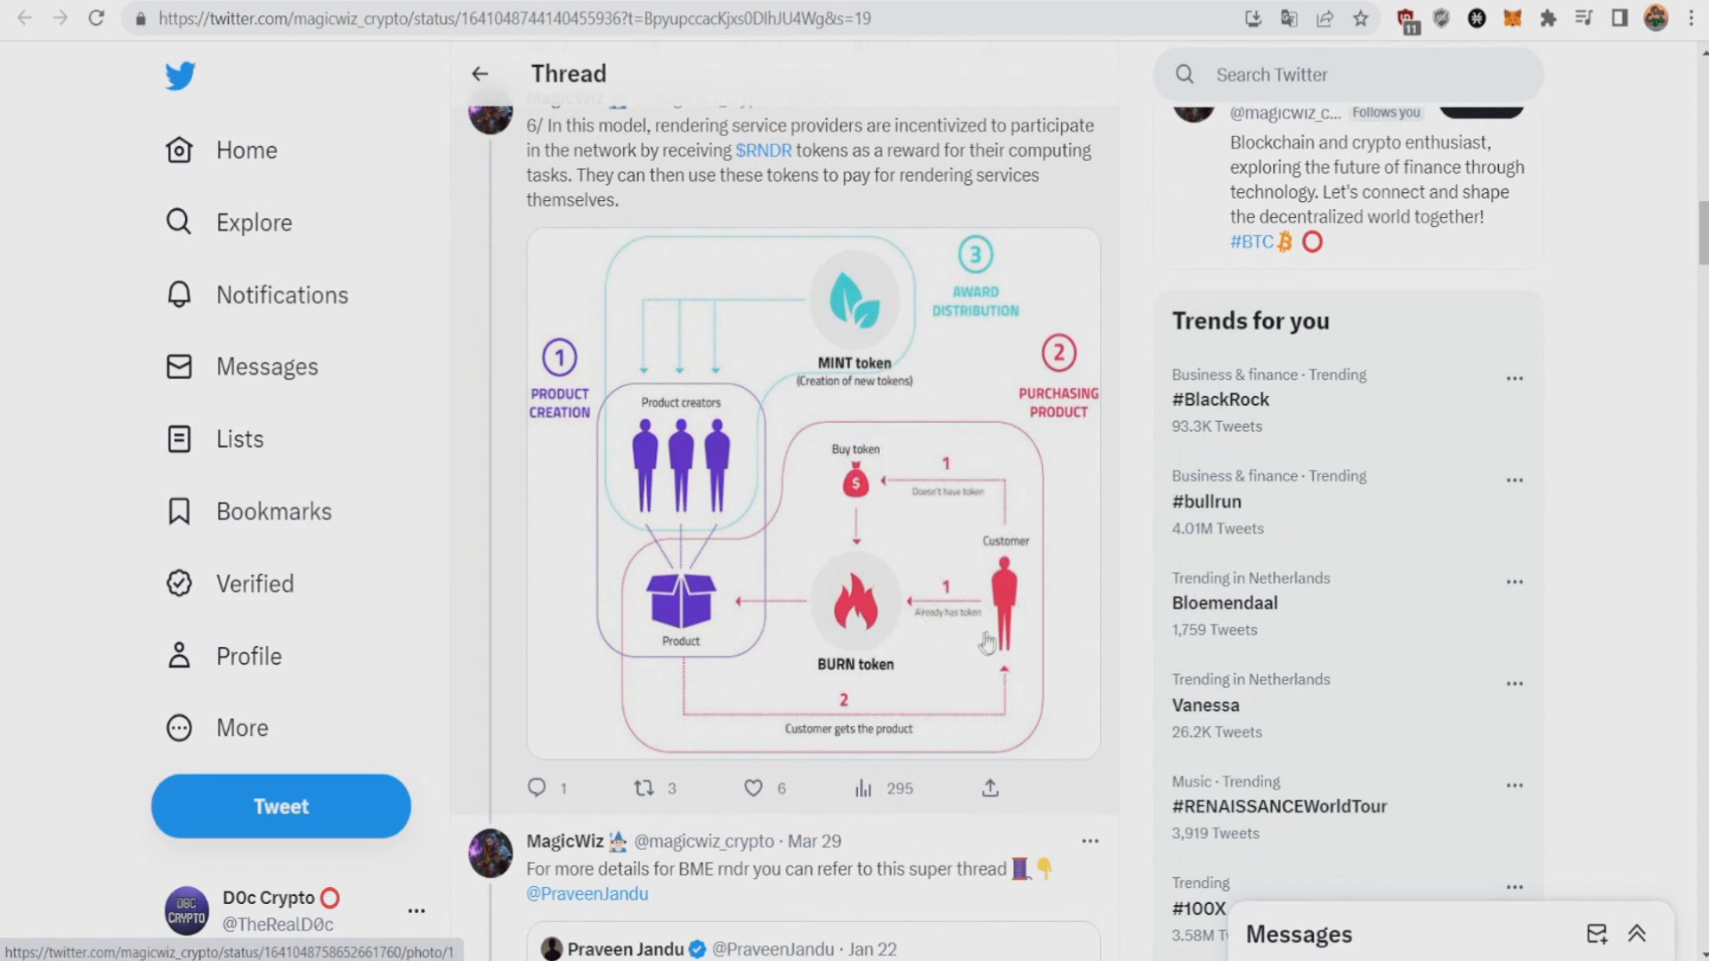
mouse_move(987, 583)
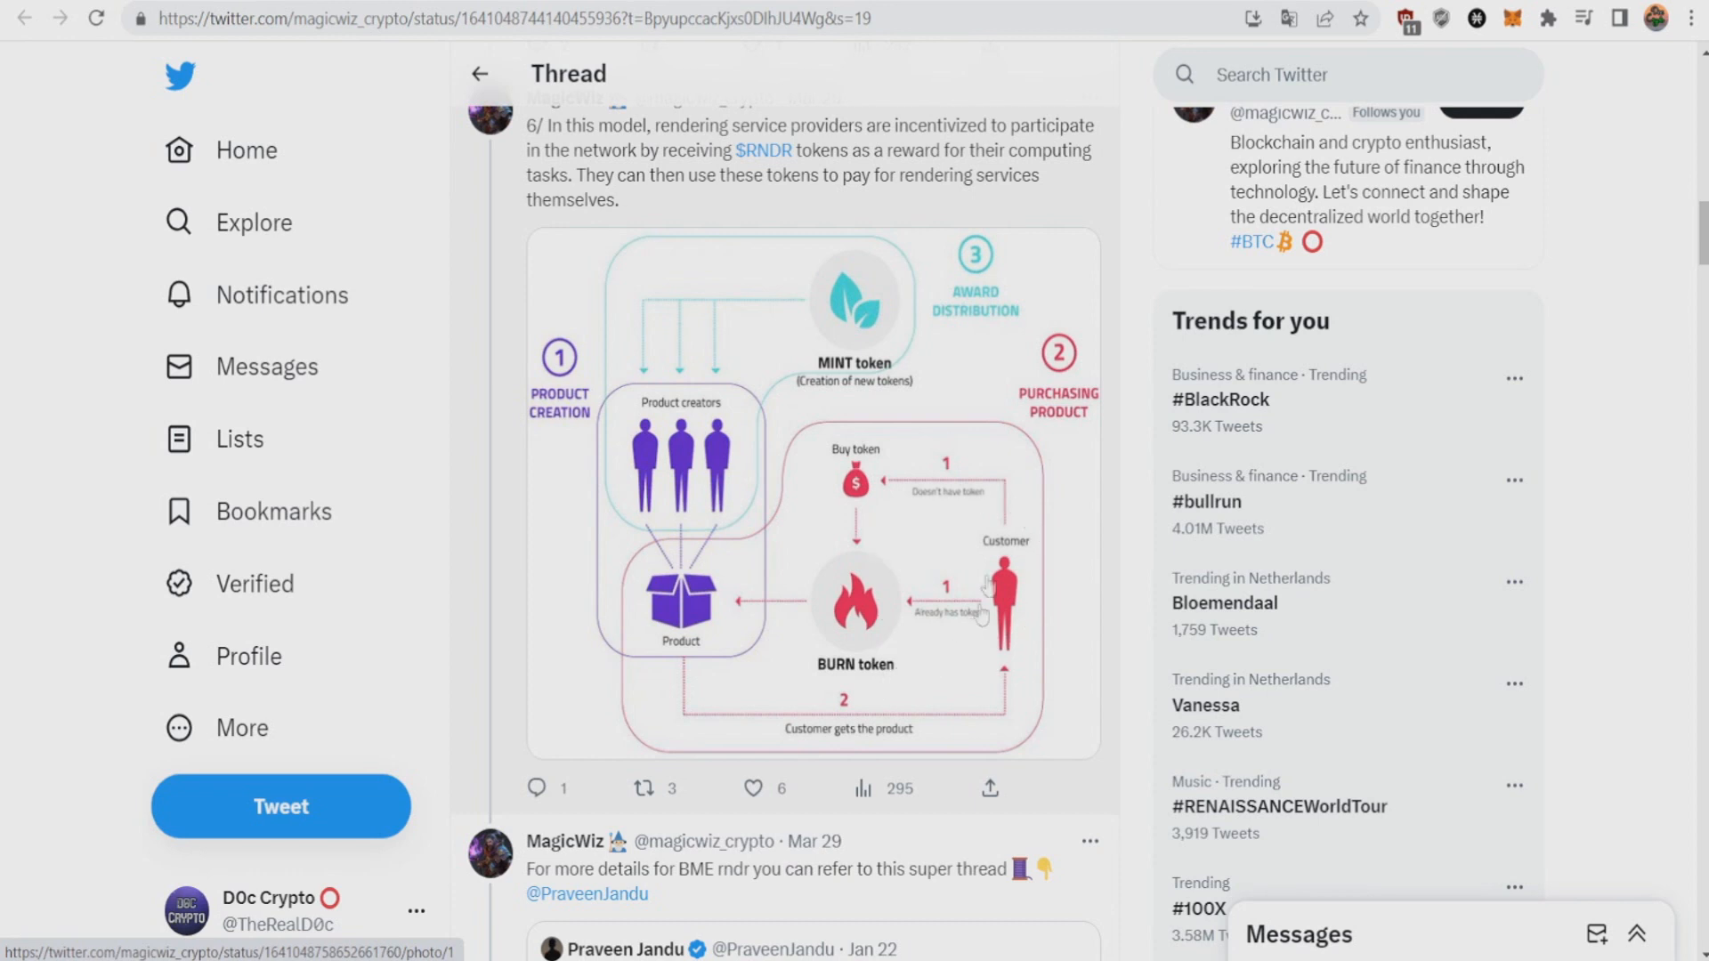
mouse_move(995, 611)
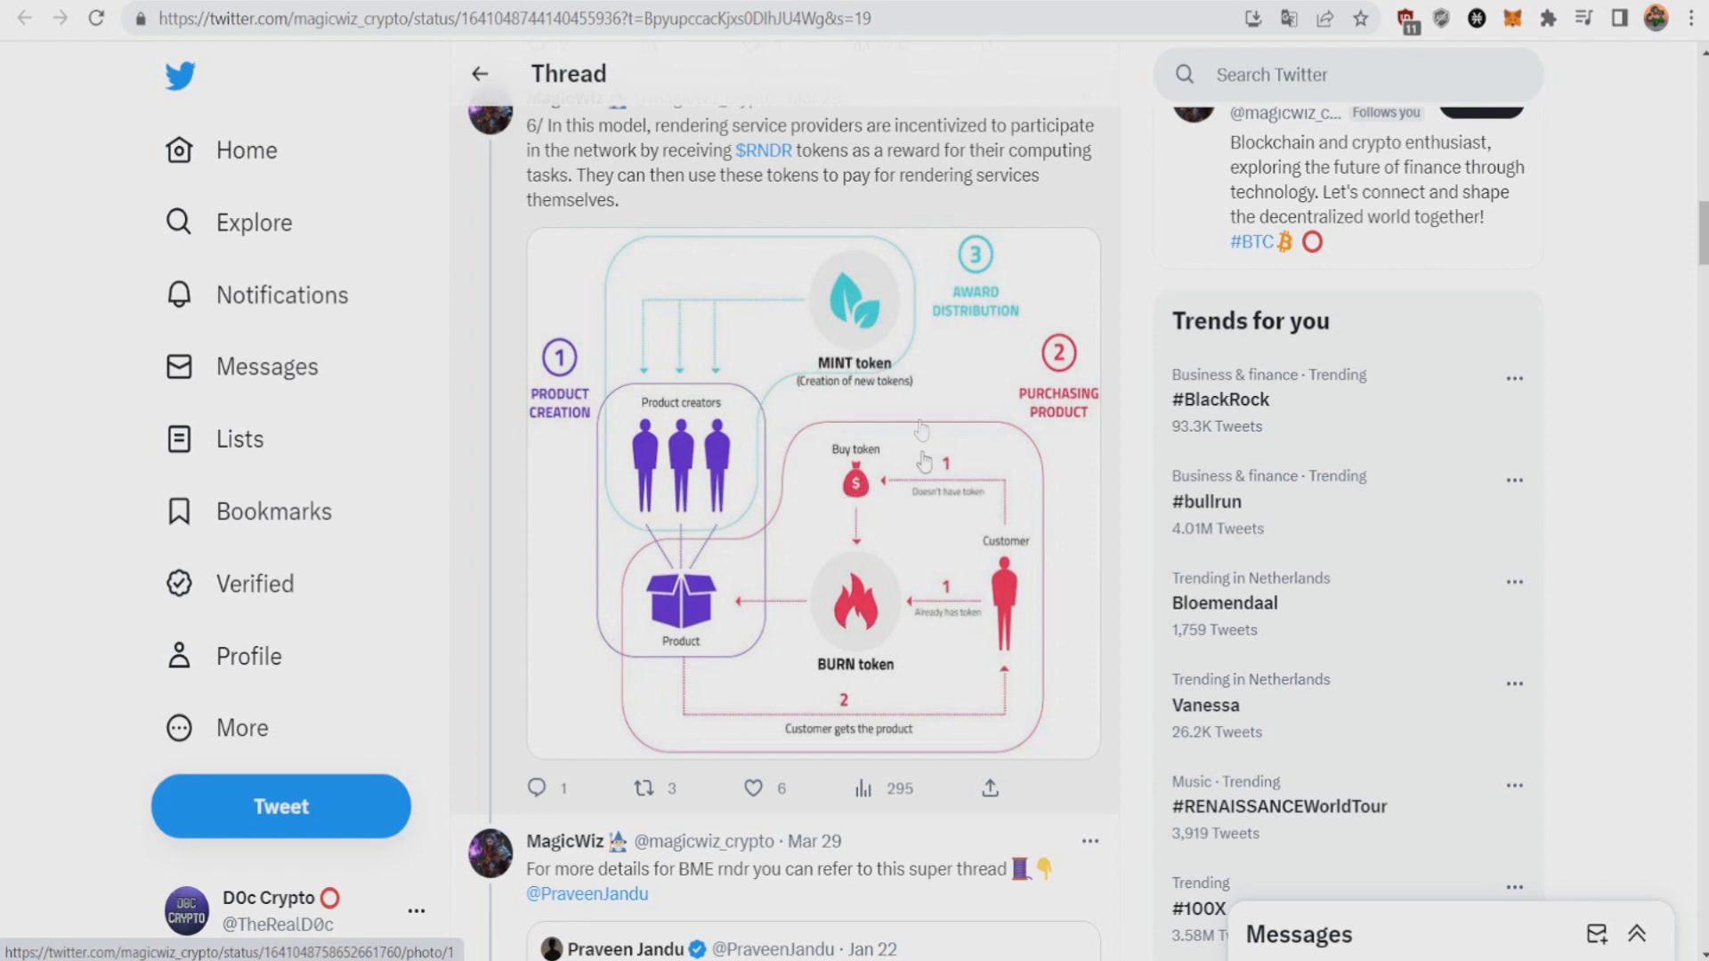
mouse_move(875, 431)
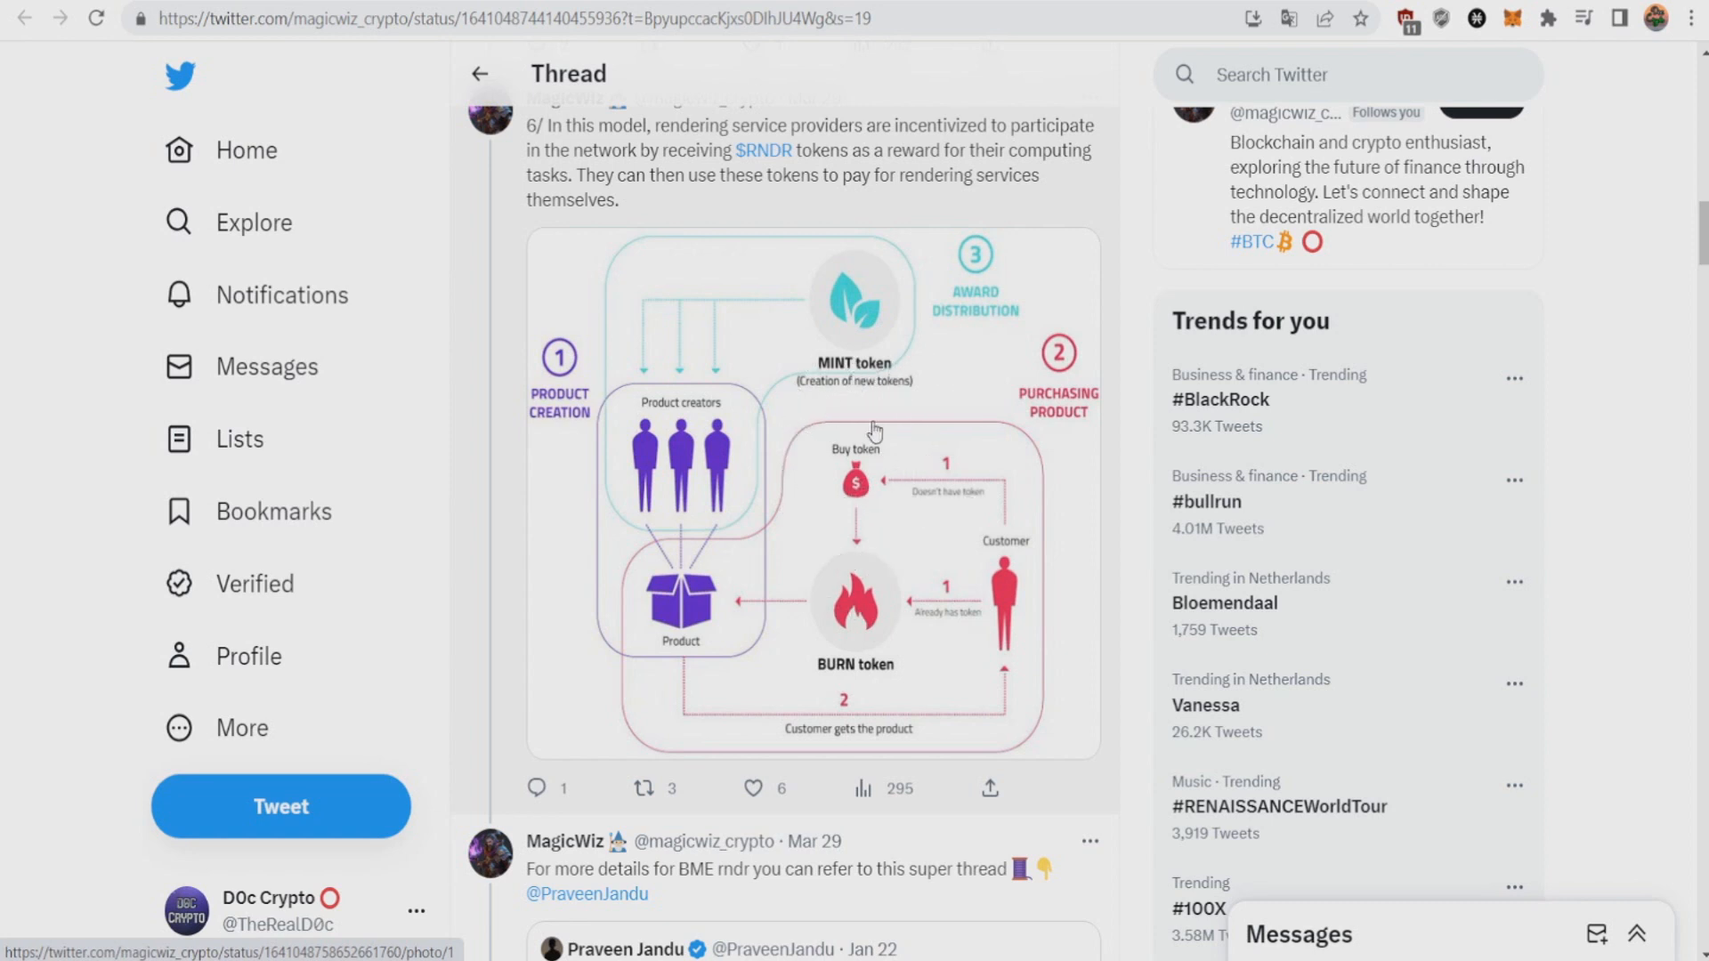
mouse_move(841, 635)
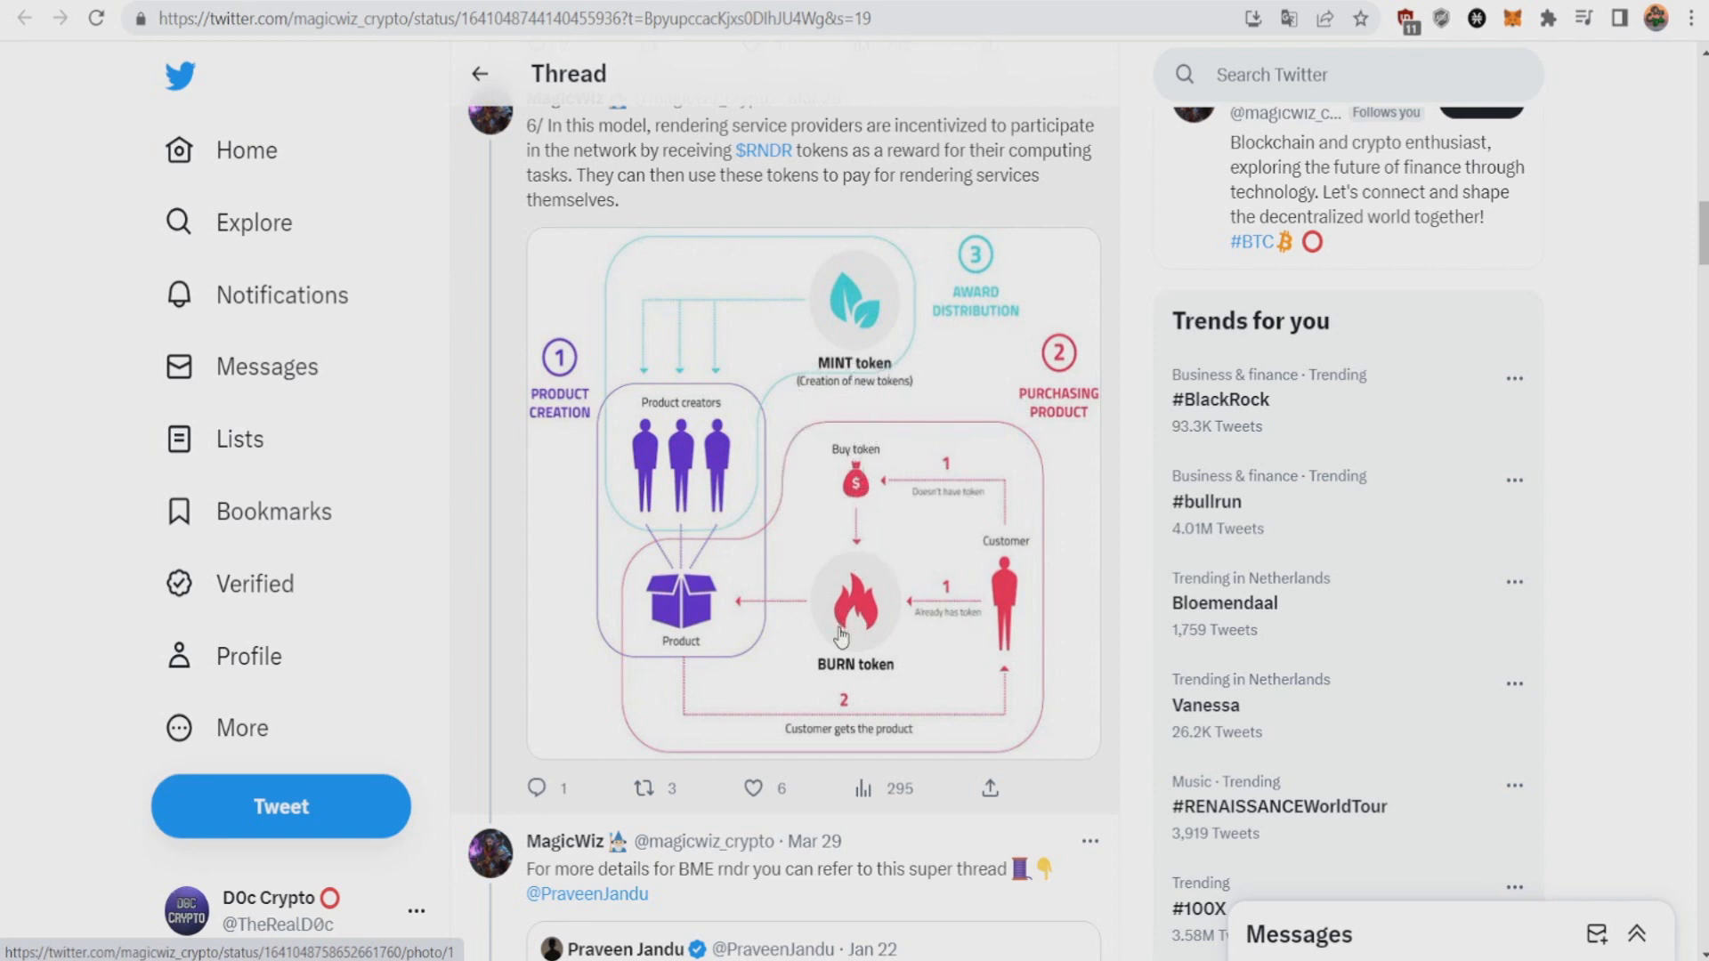
mouse_move(657, 467)
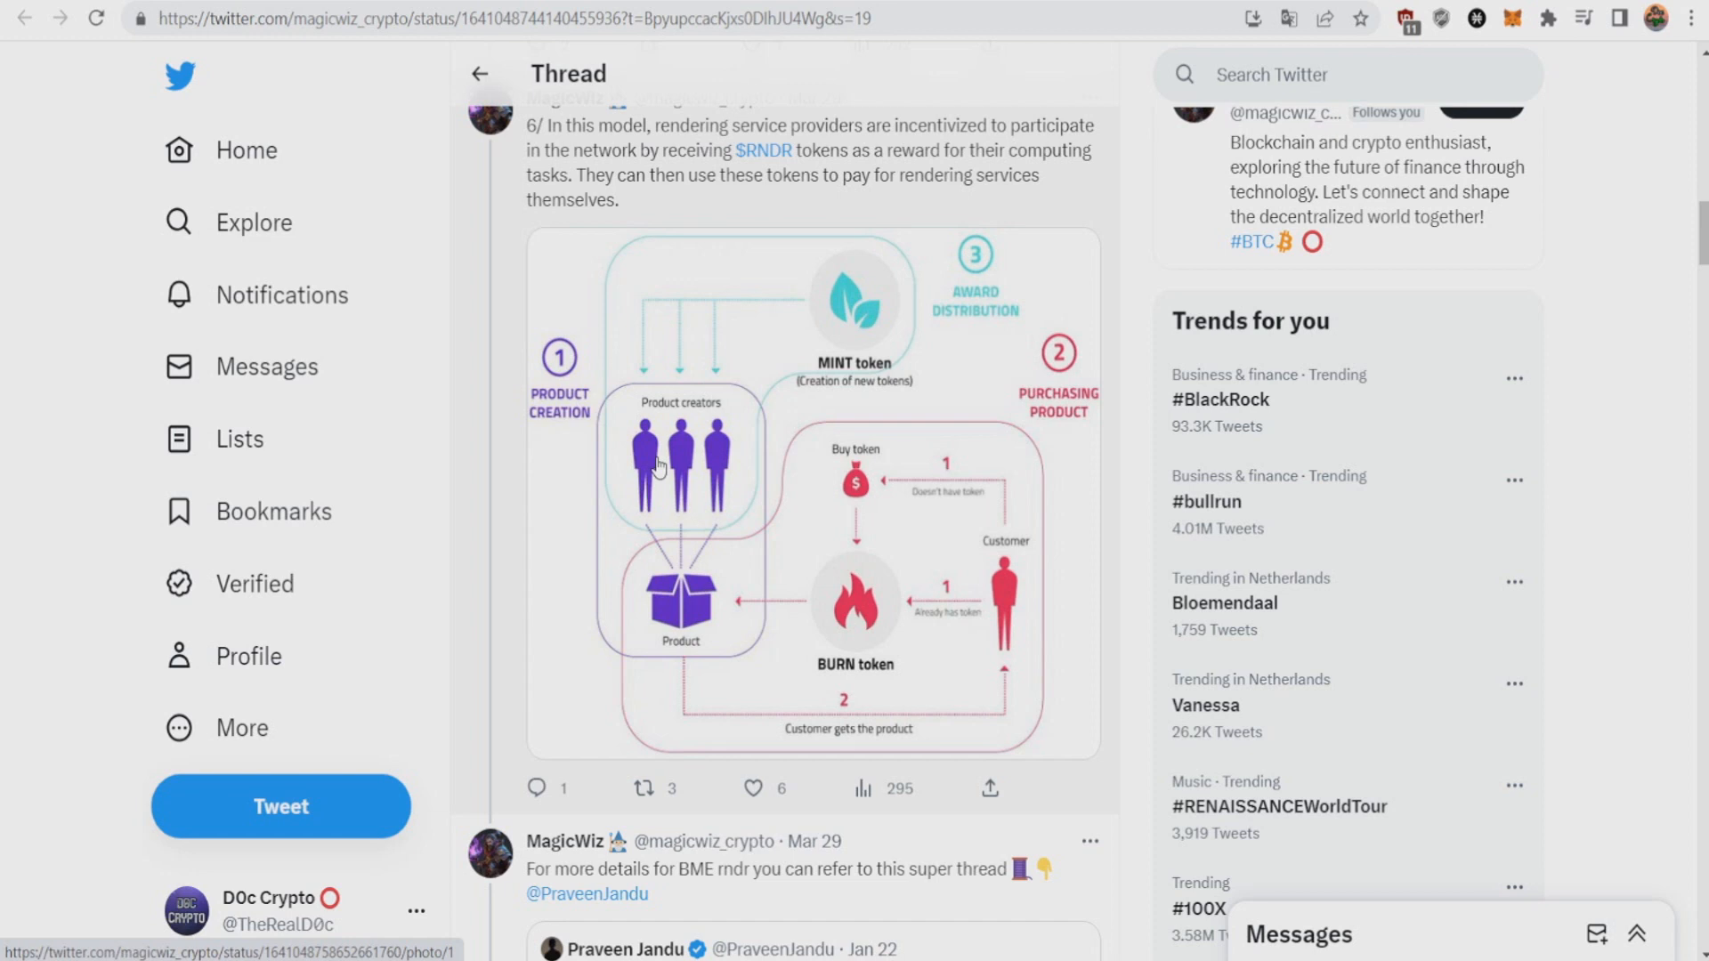
mouse_move(603, 608)
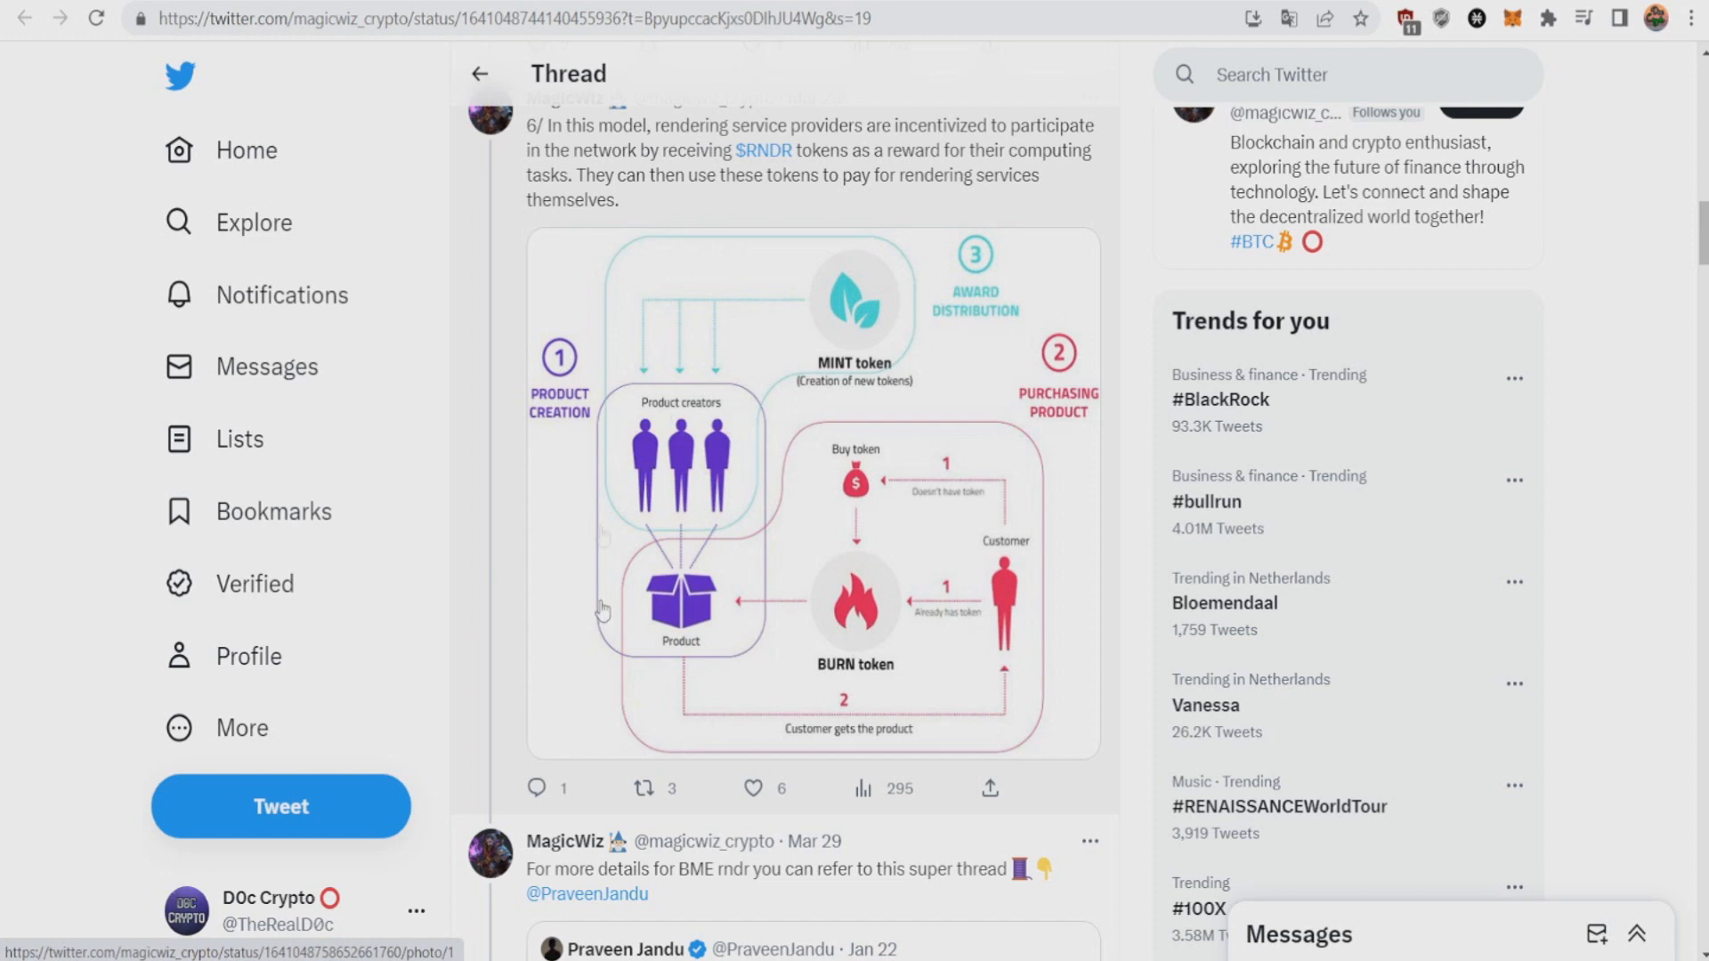
mouse_move(1031, 599)
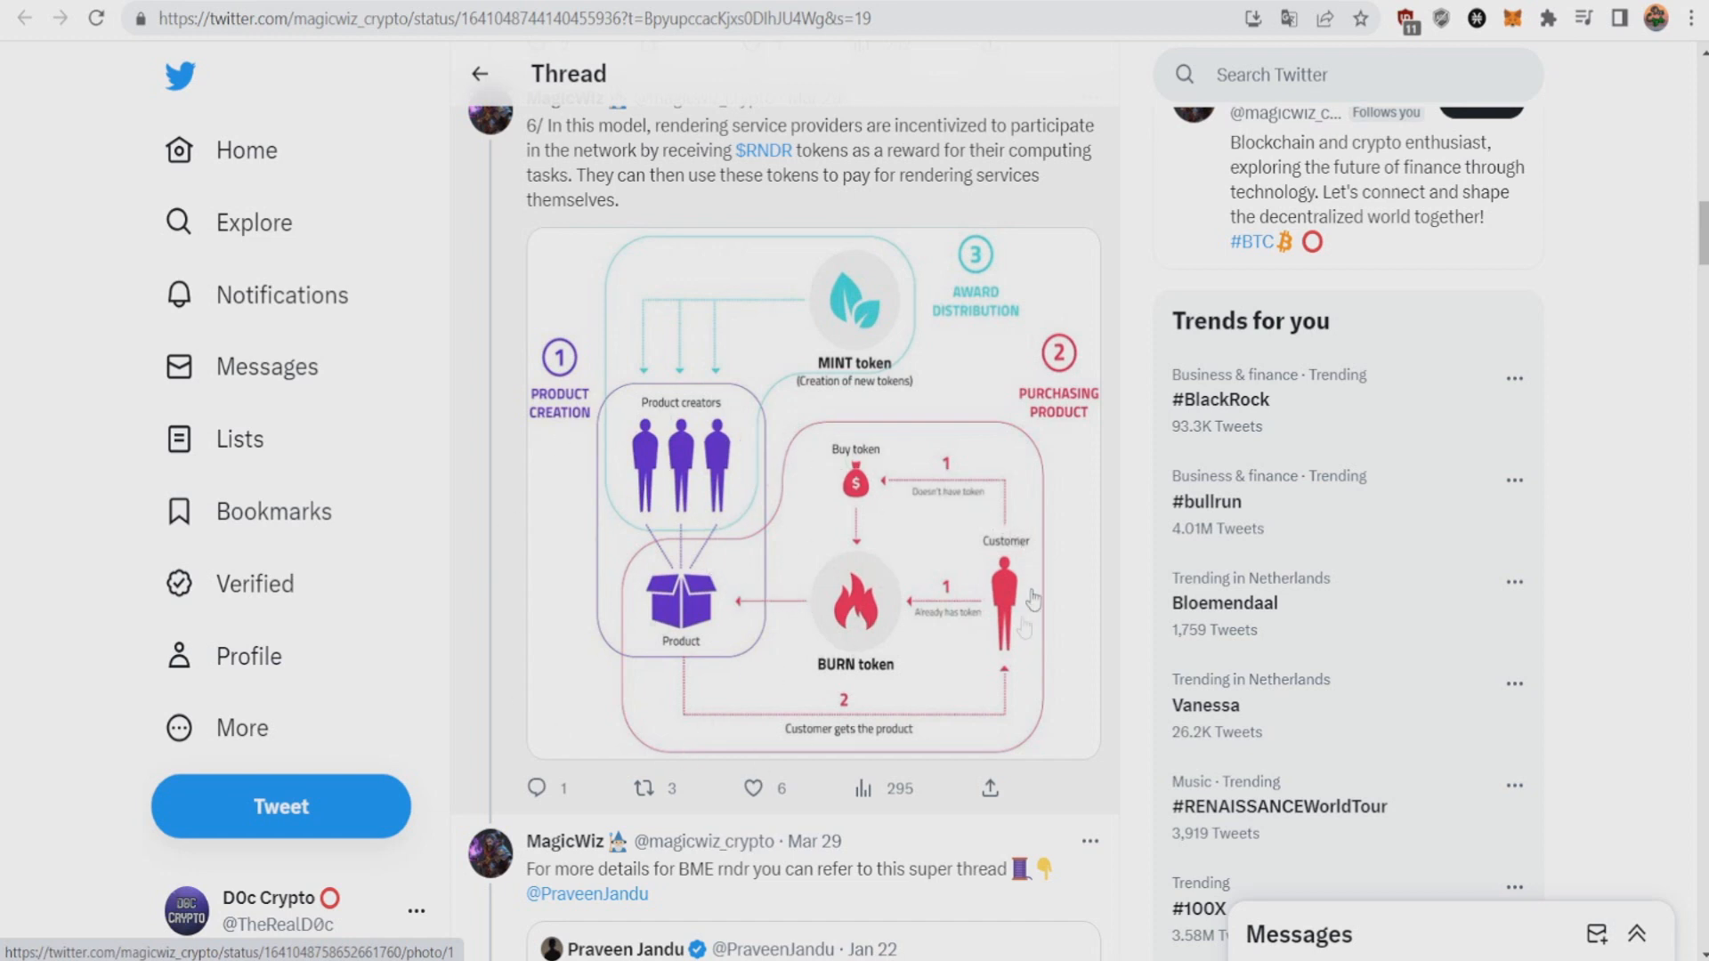
mouse_move(849, 643)
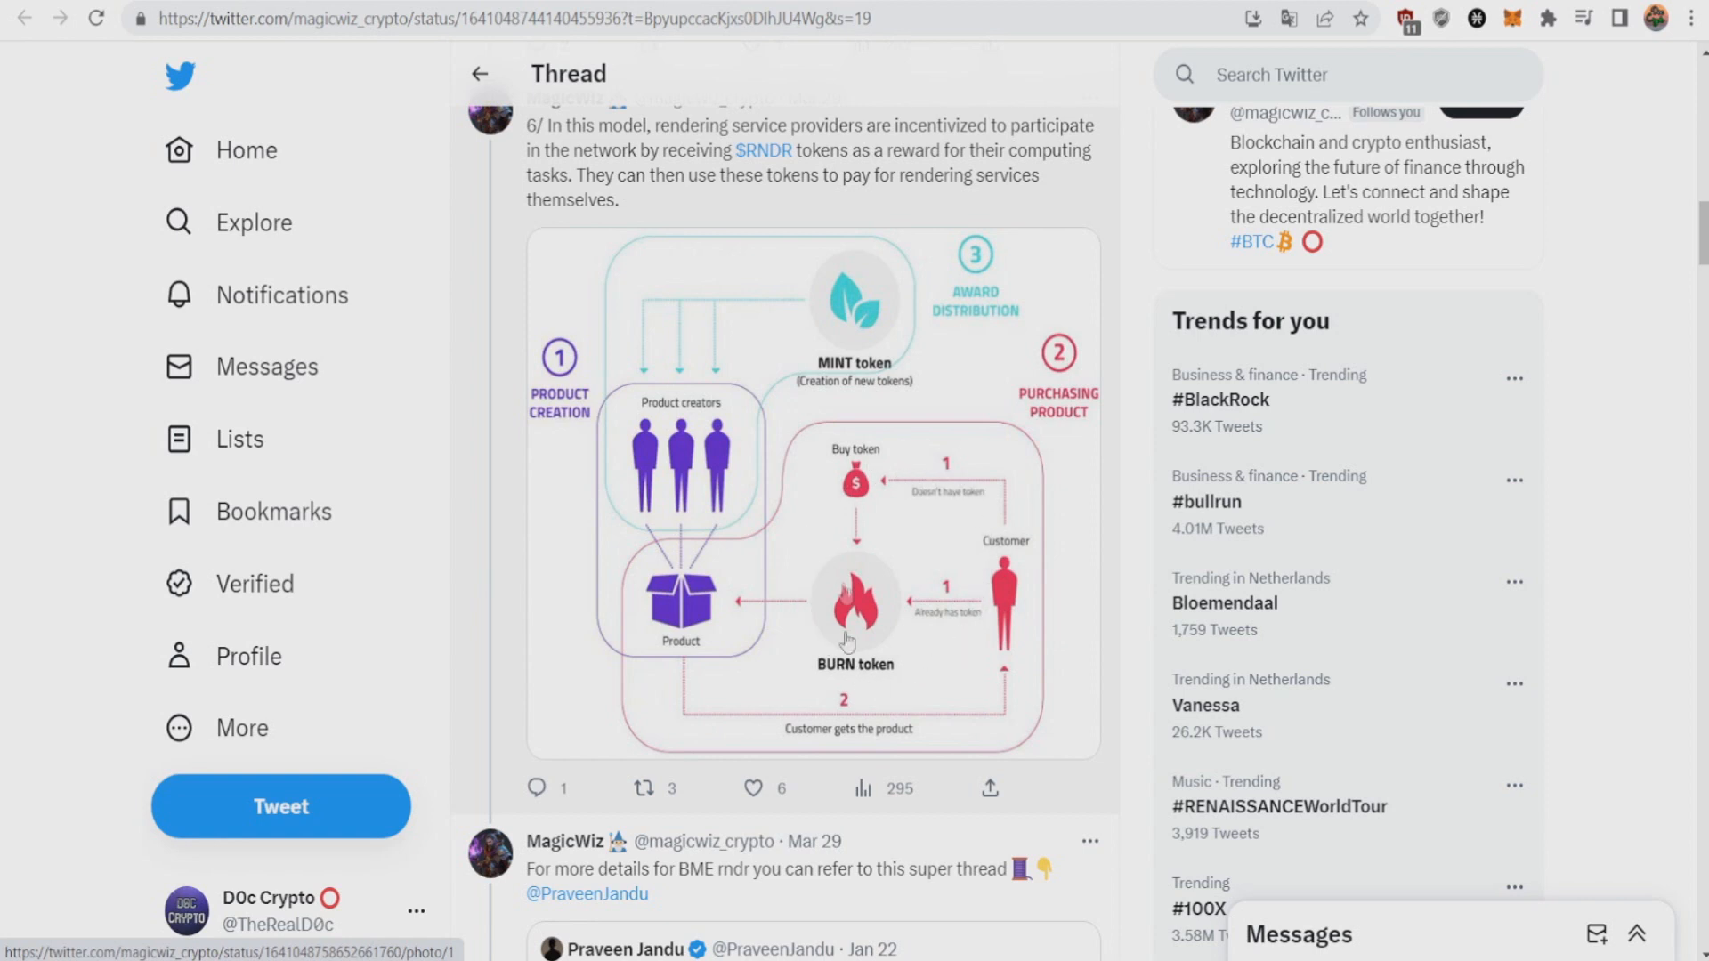
mouse_move(816, 456)
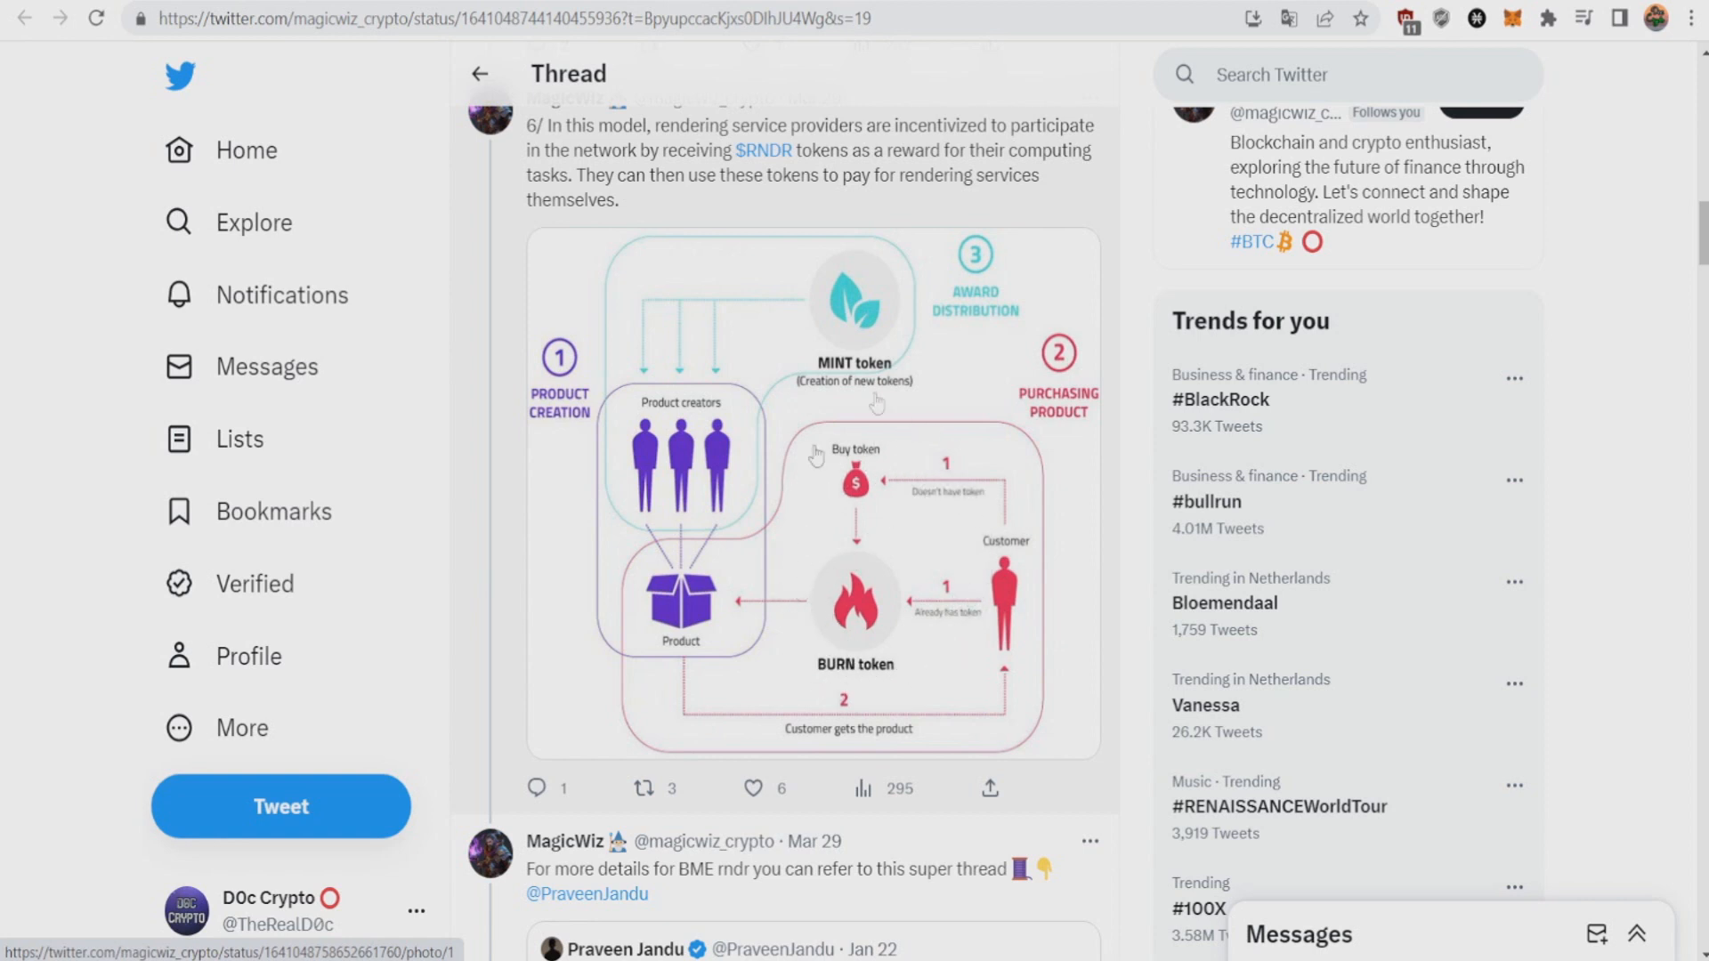
mouse_move(913, 689)
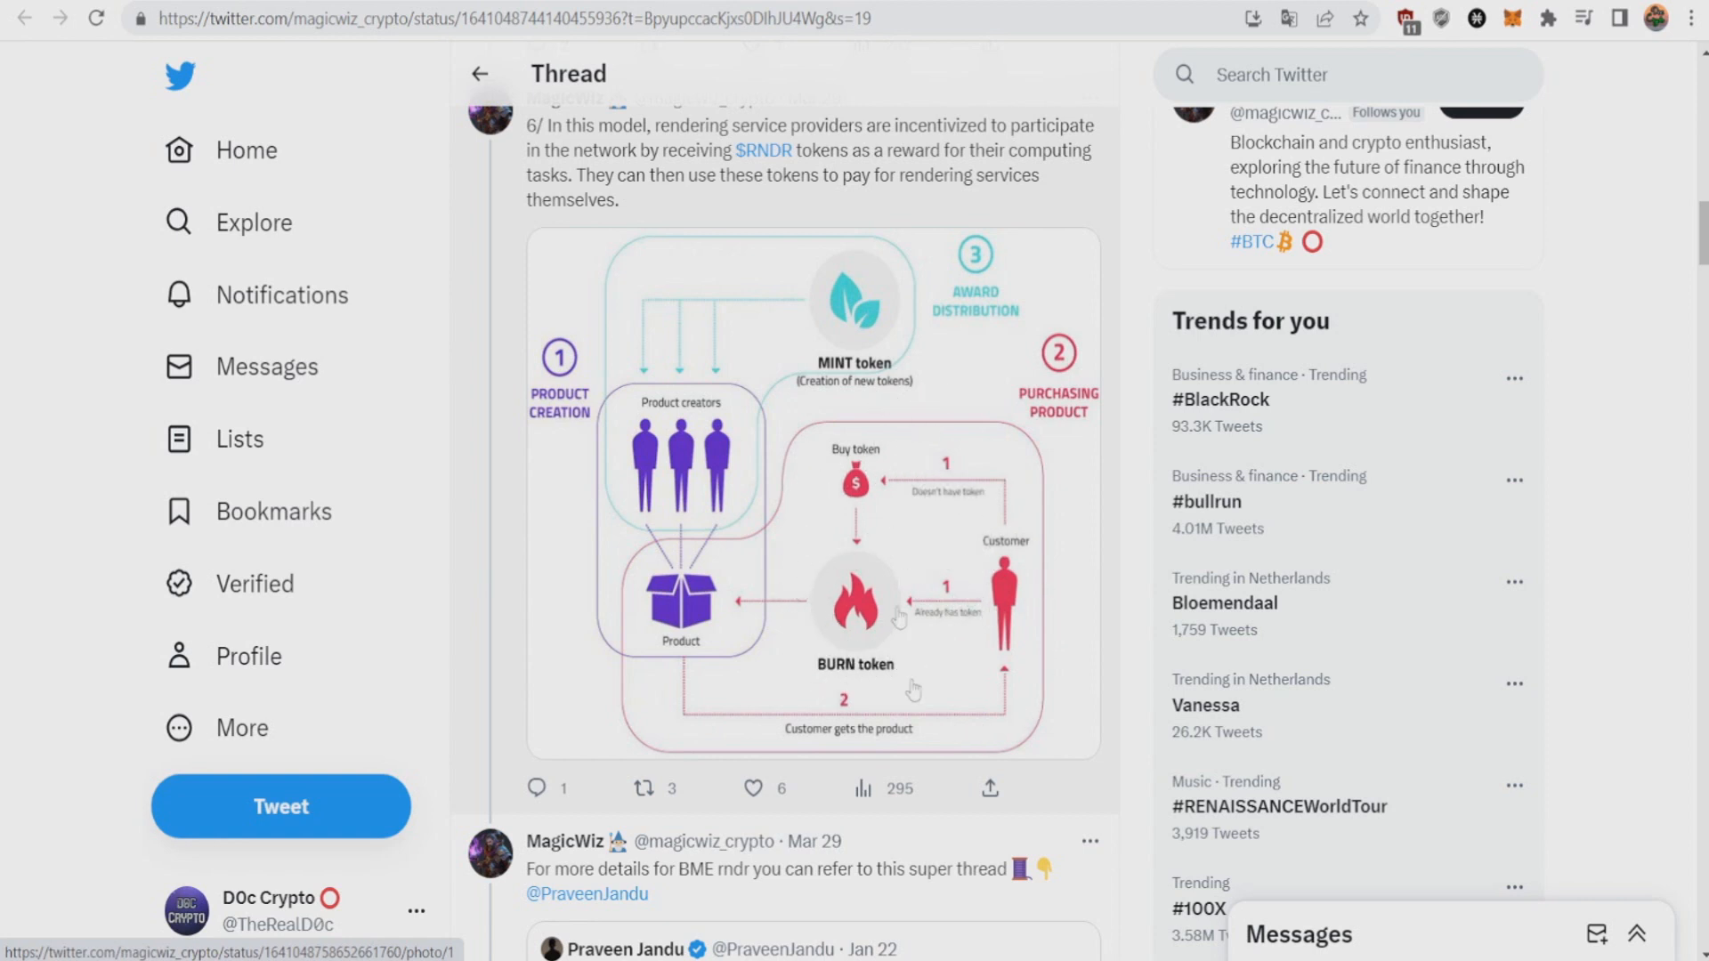
mouse_move(850, 676)
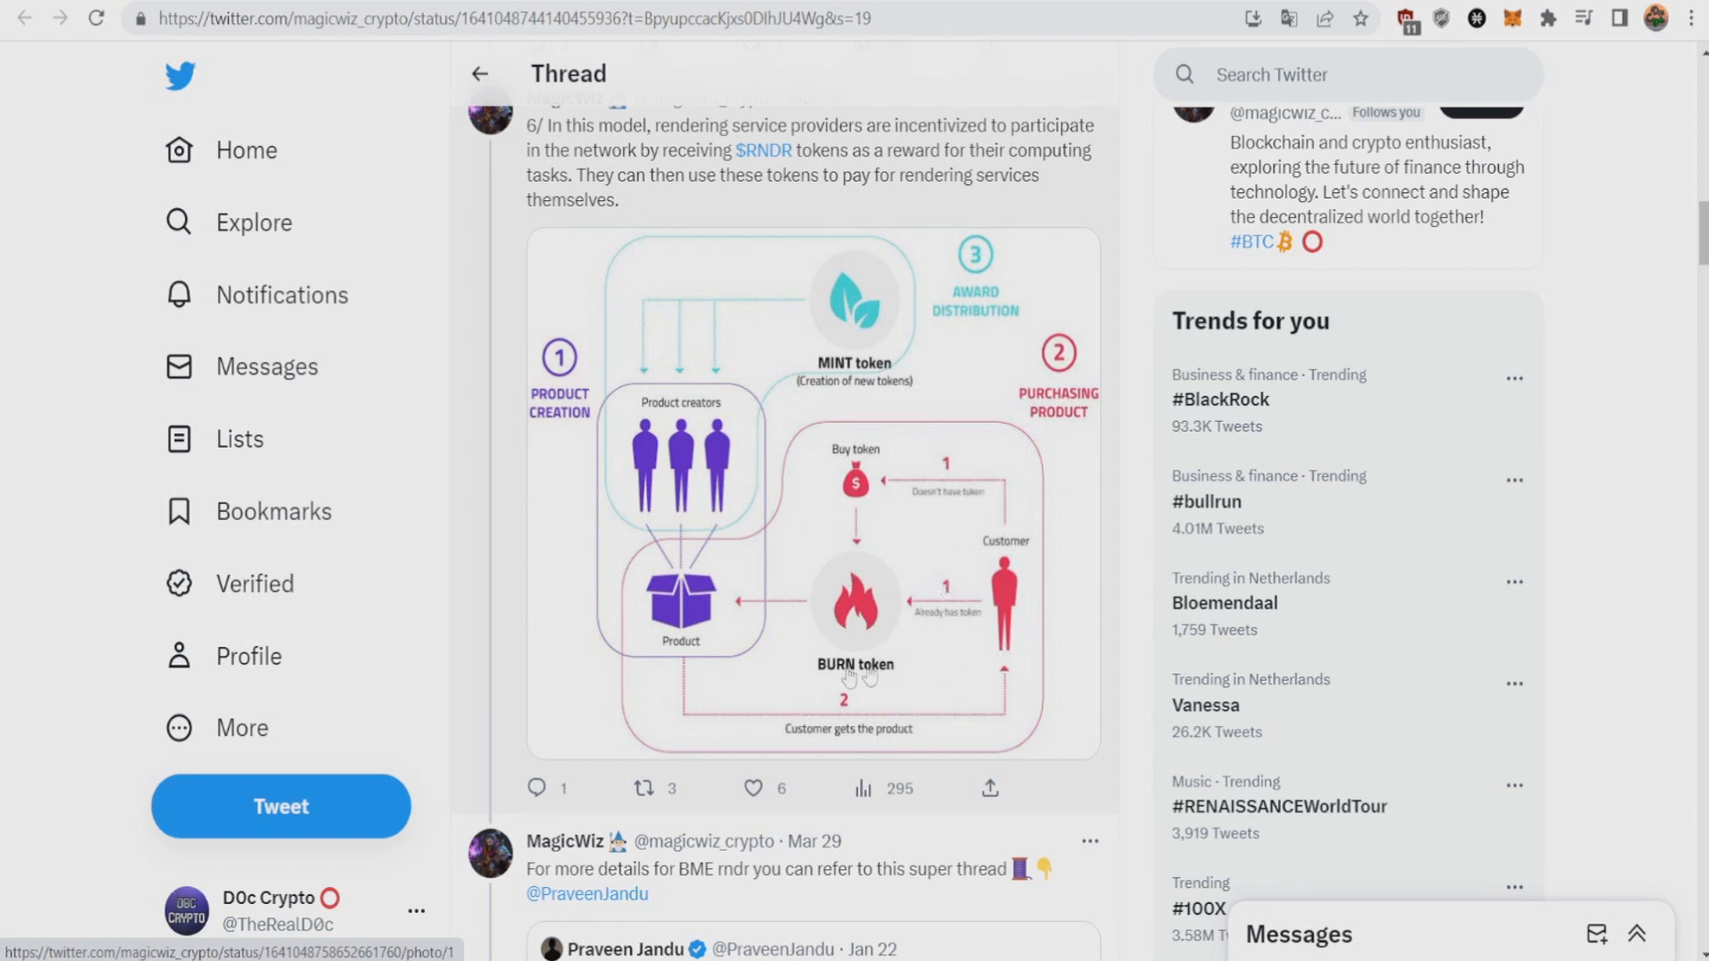
mouse_move(957, 592)
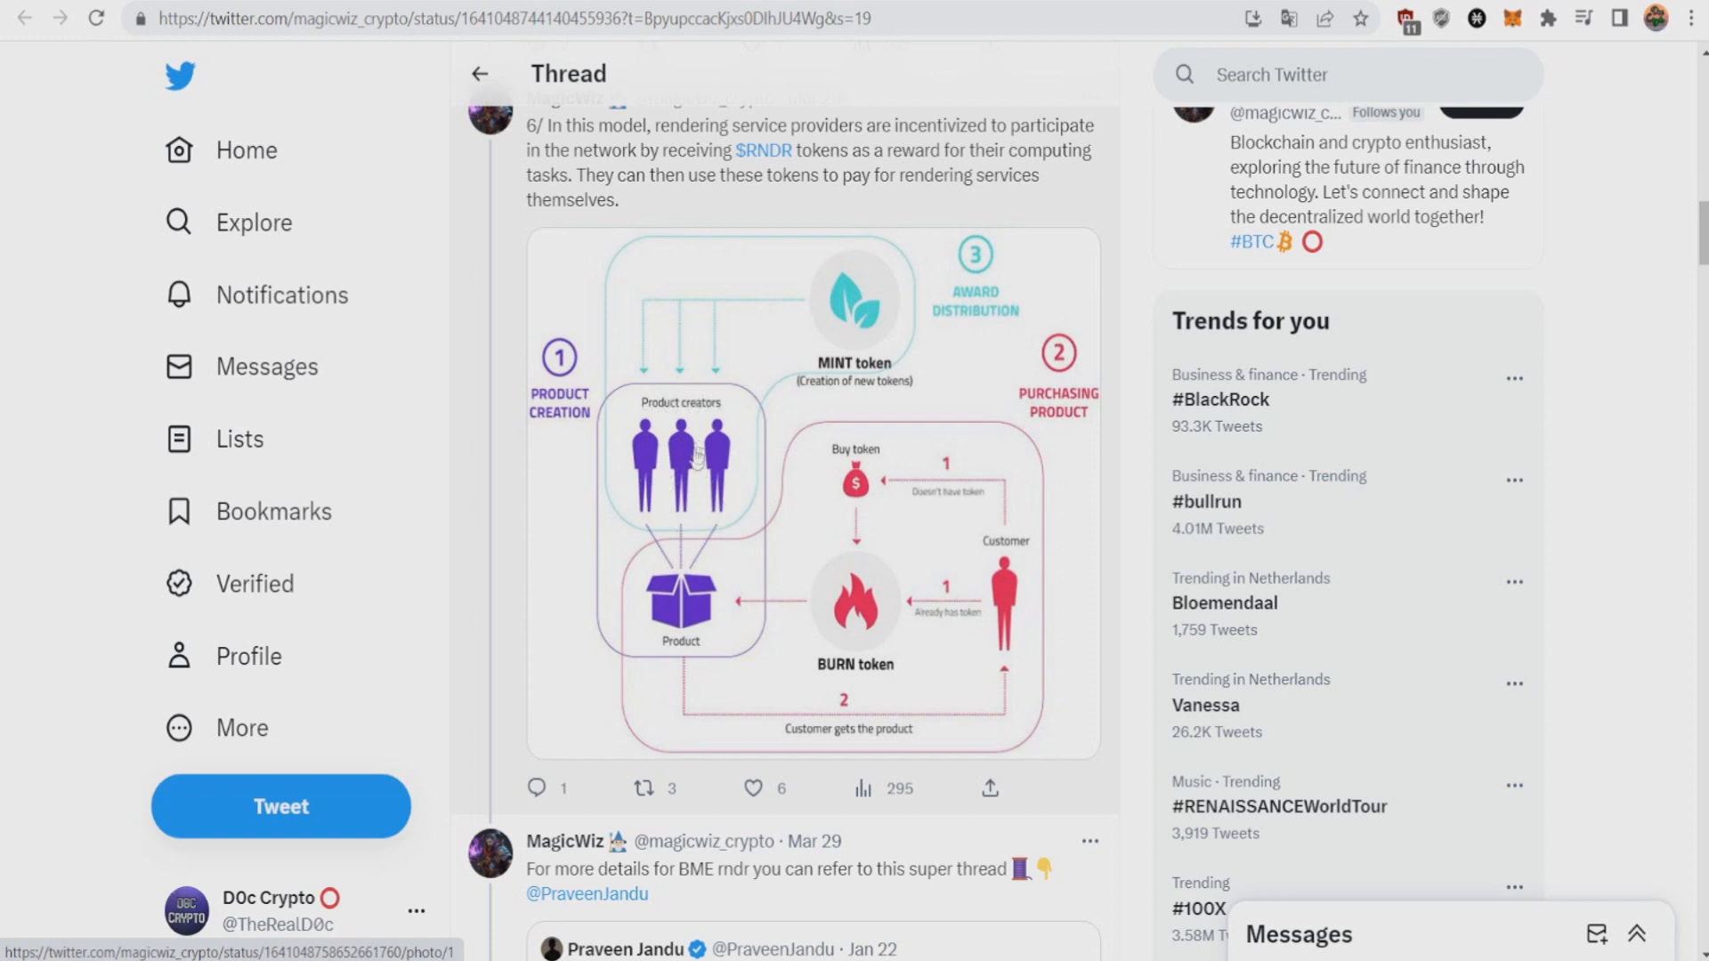
mouse_move(703, 426)
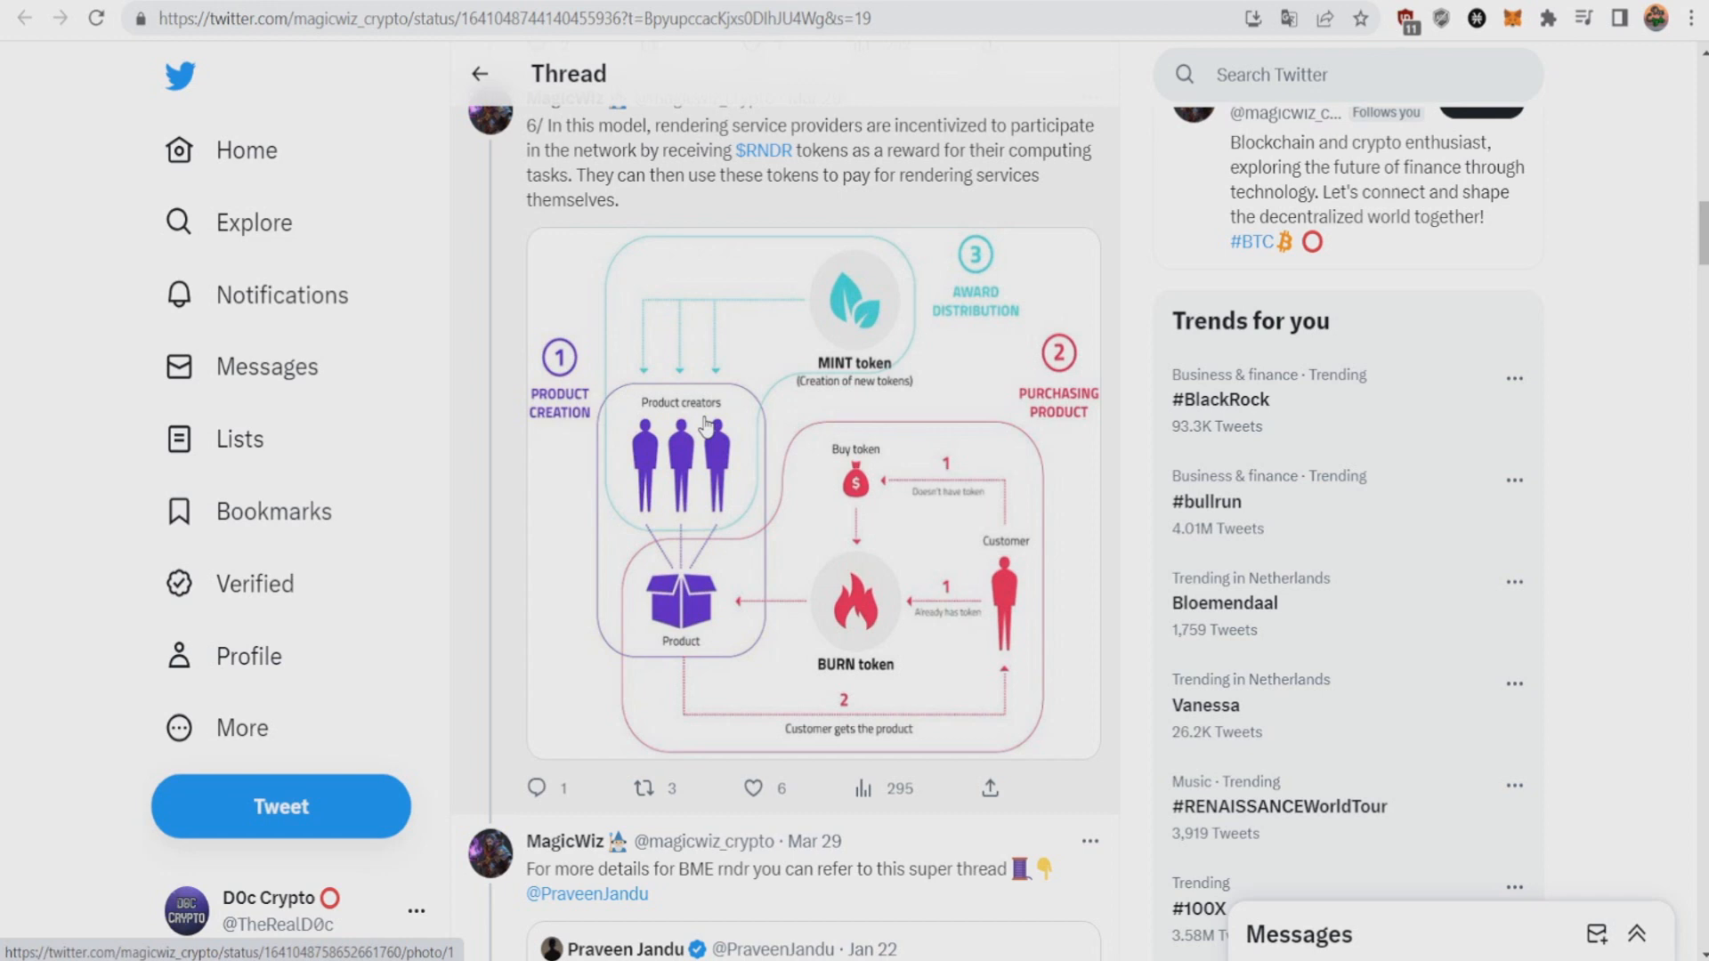
mouse_move(979, 564)
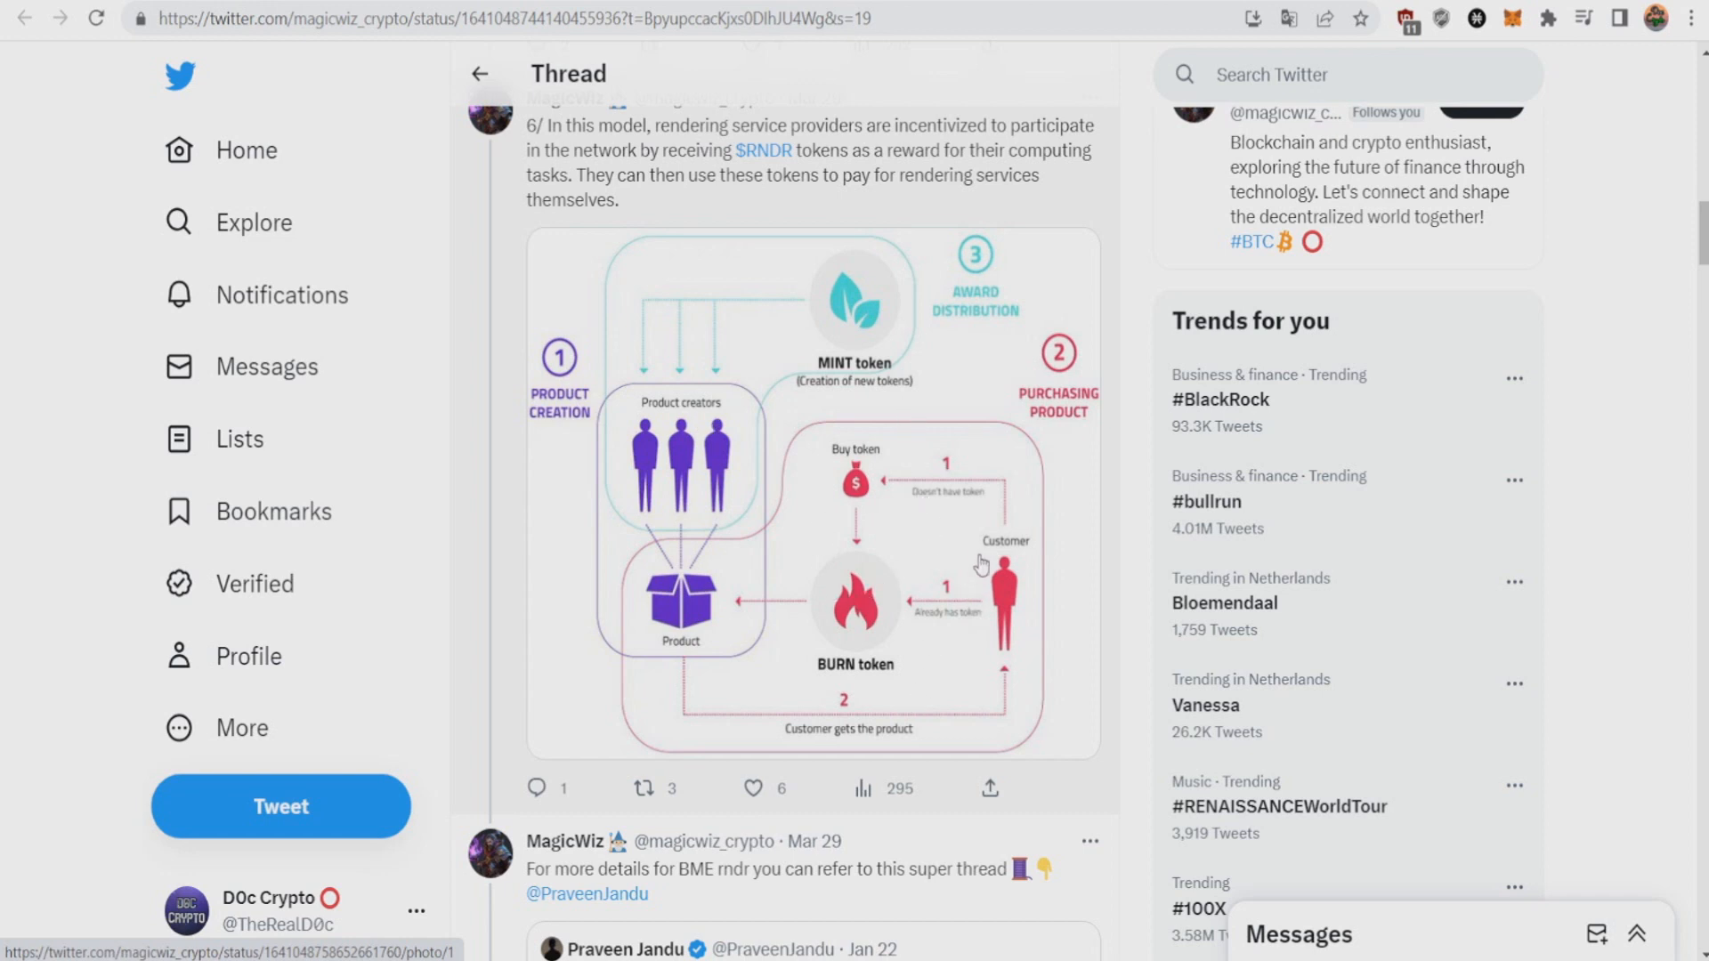
mouse_move(836, 316)
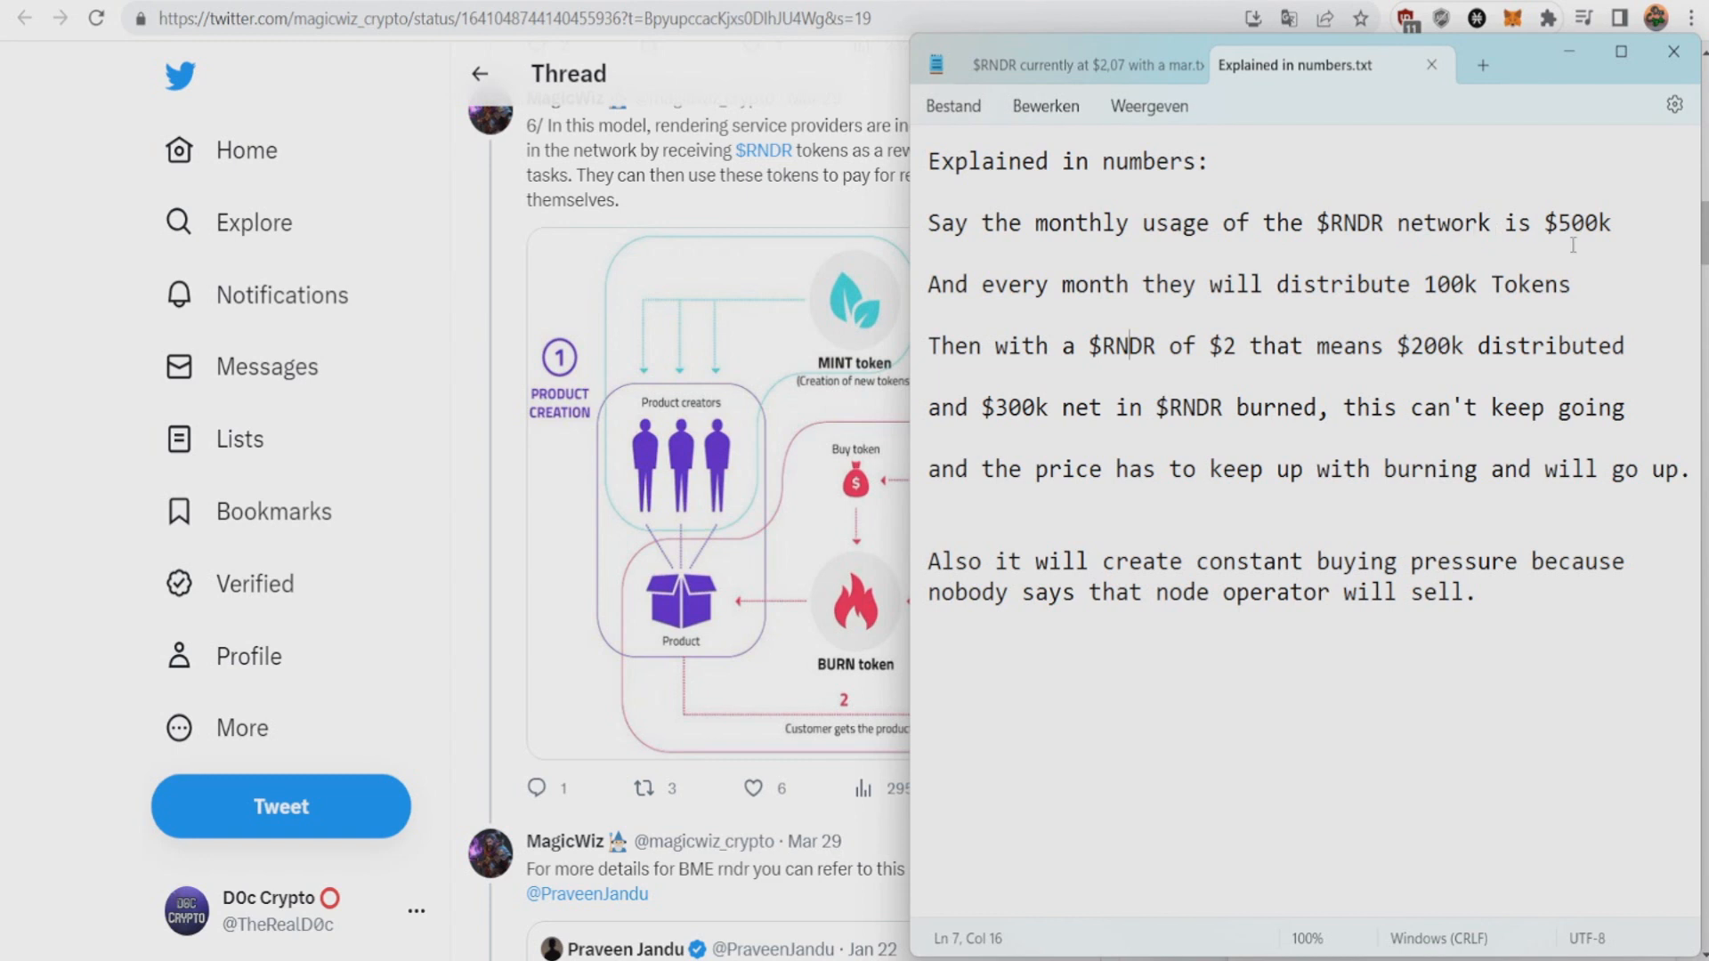
mouse_move(1257, 273)
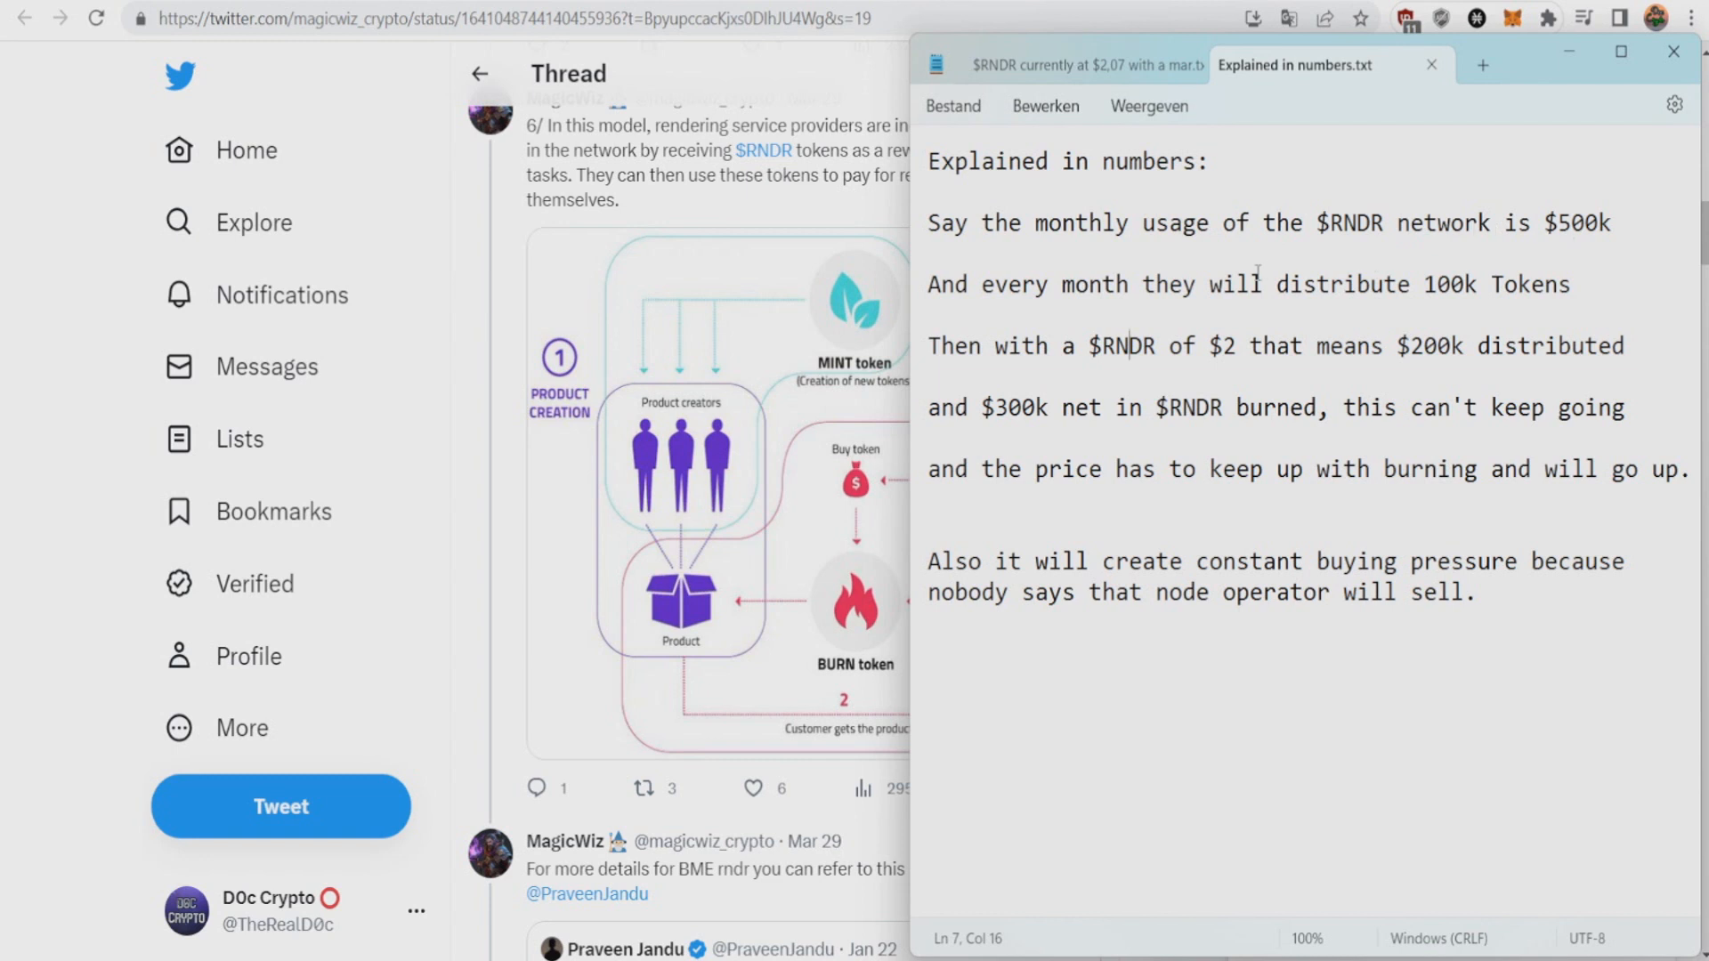
mouse_move(1141, 294)
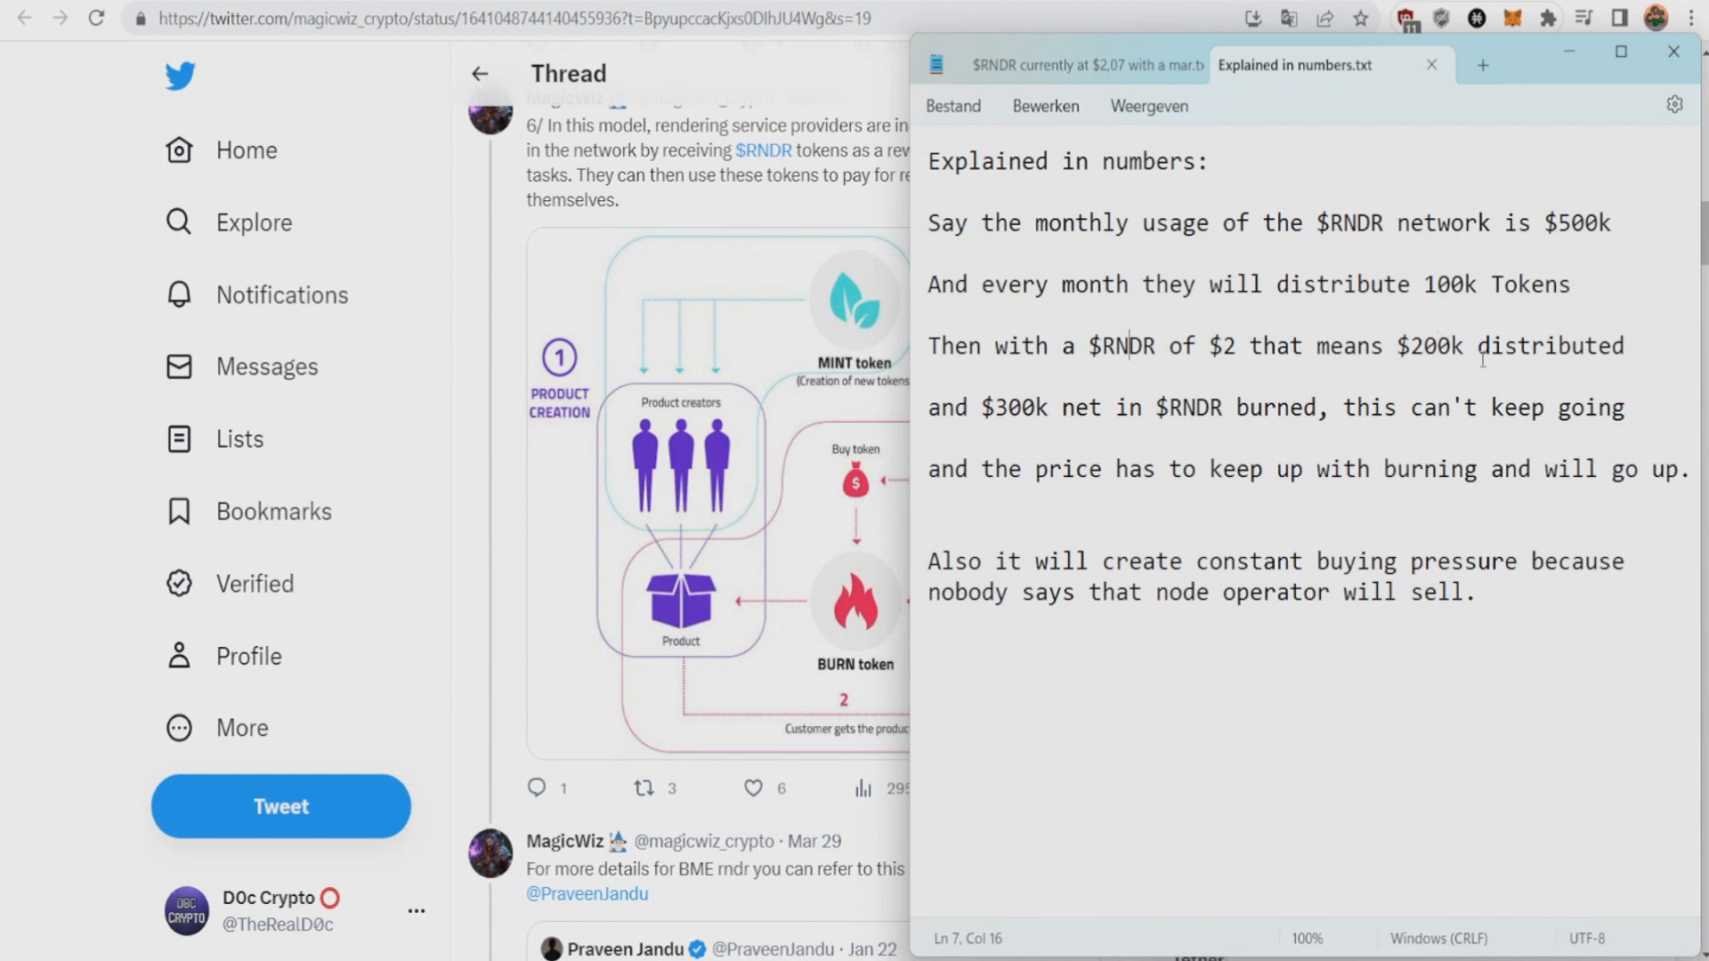
mouse_move(1024, 394)
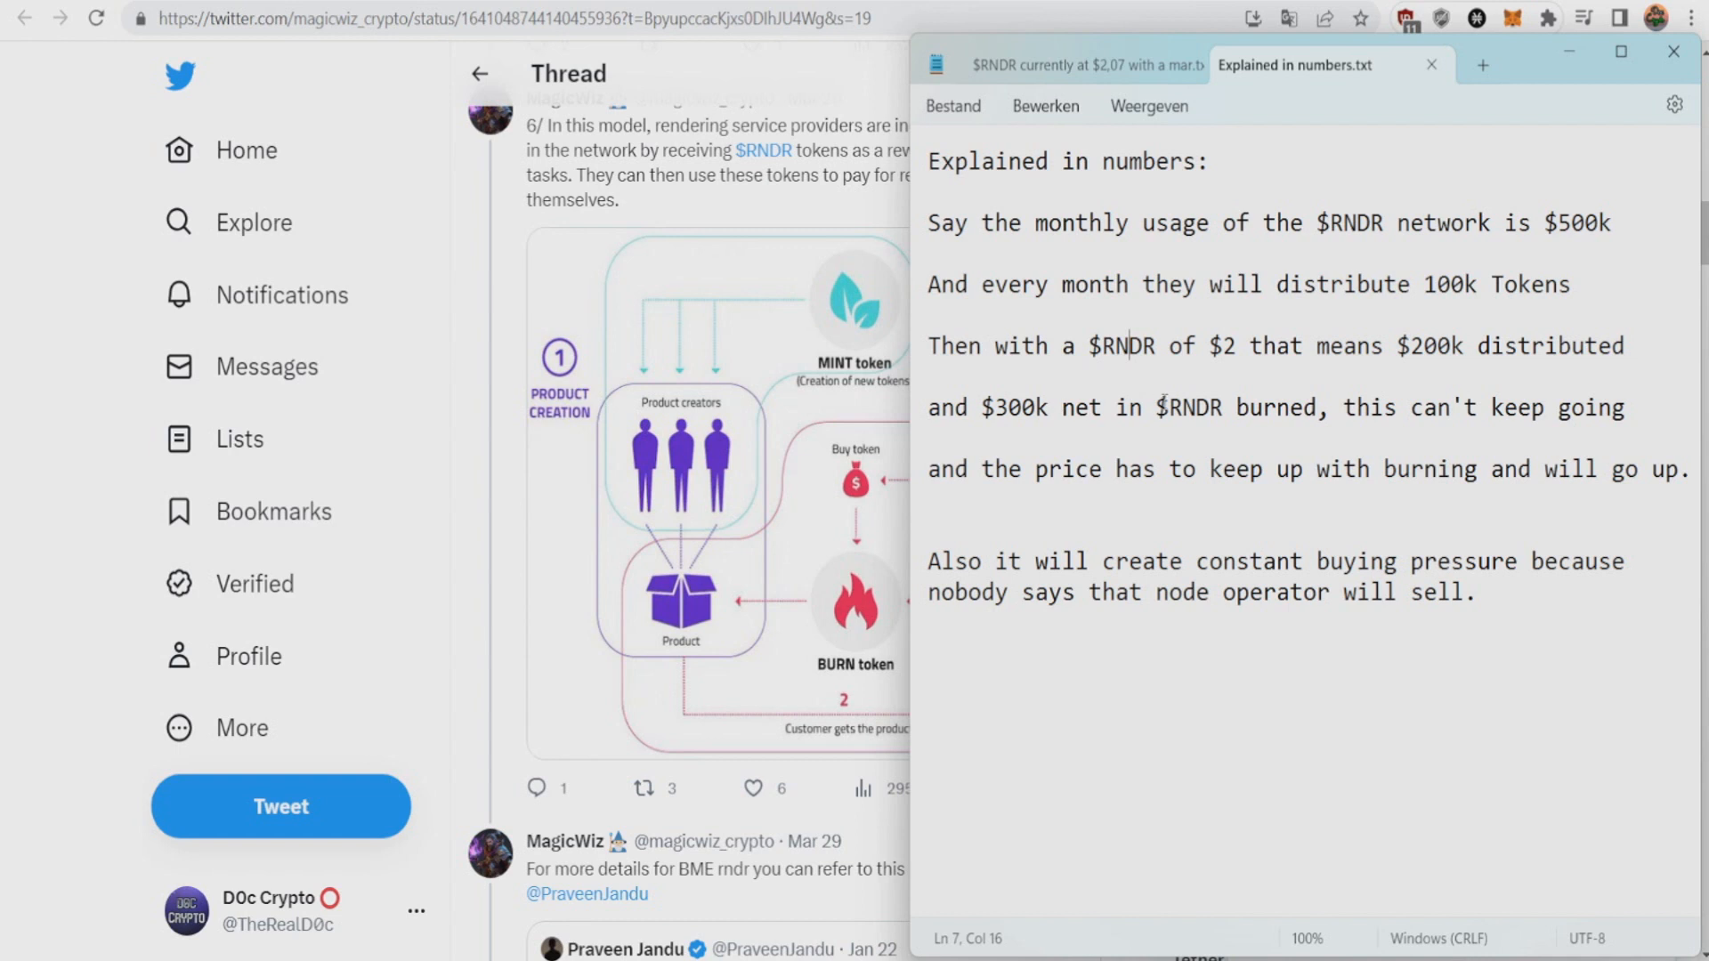
mouse_move(1103, 493)
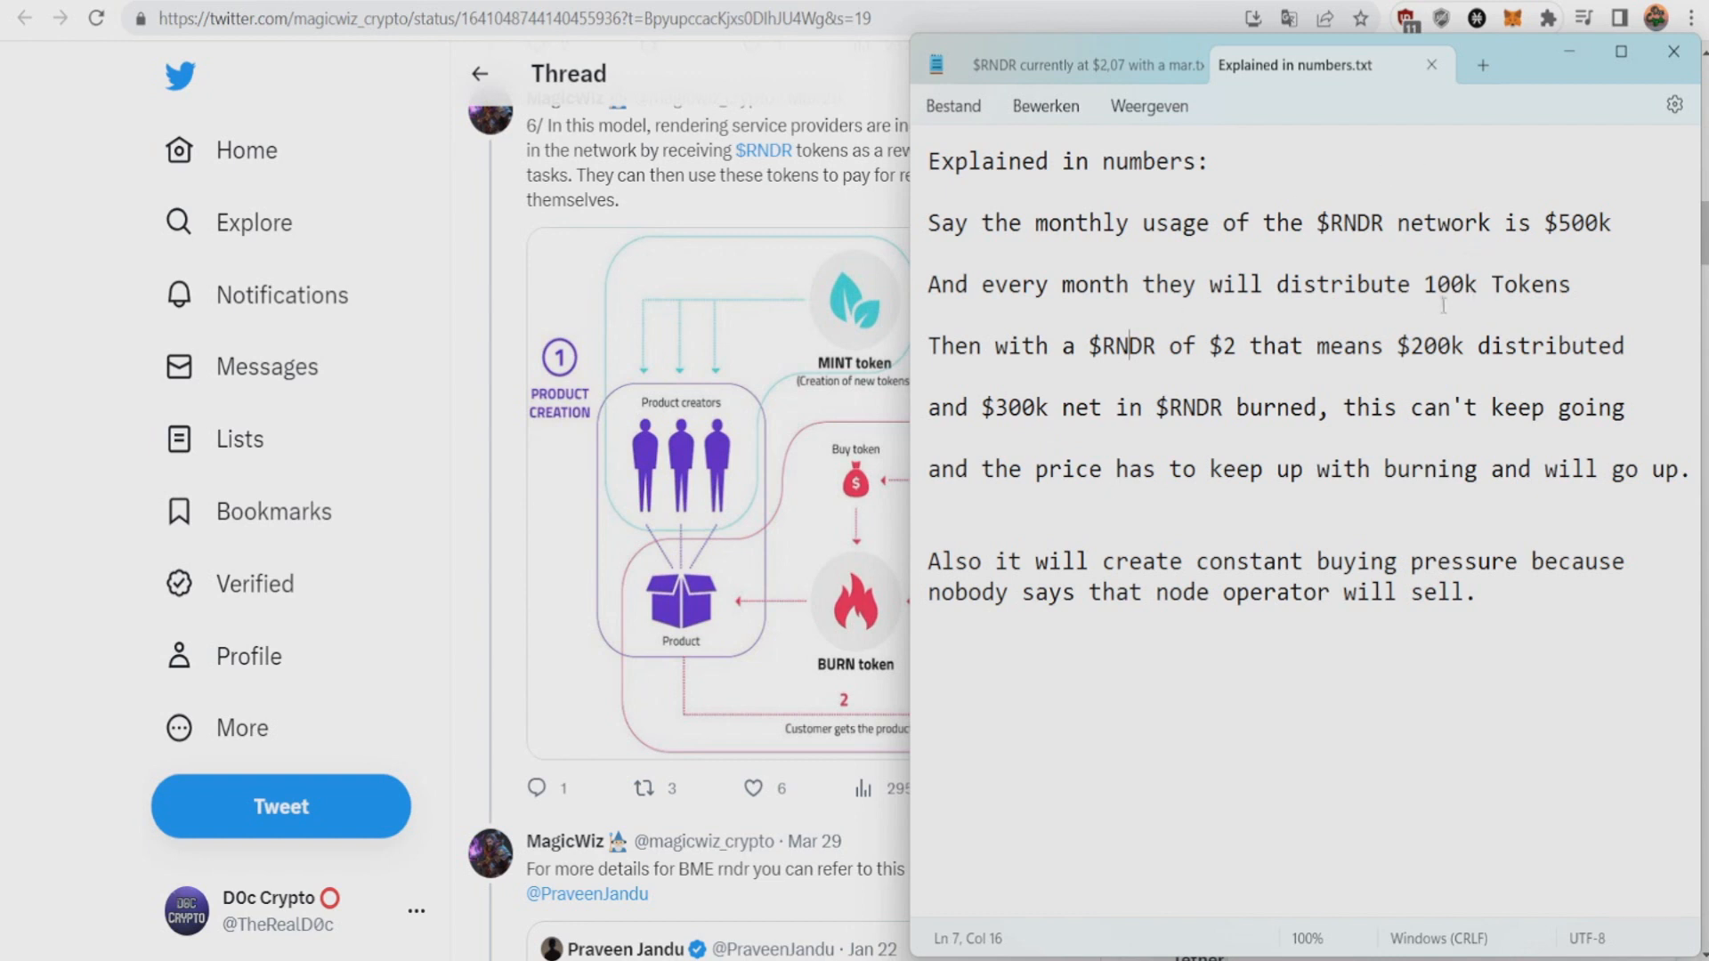
mouse_move(1575, 202)
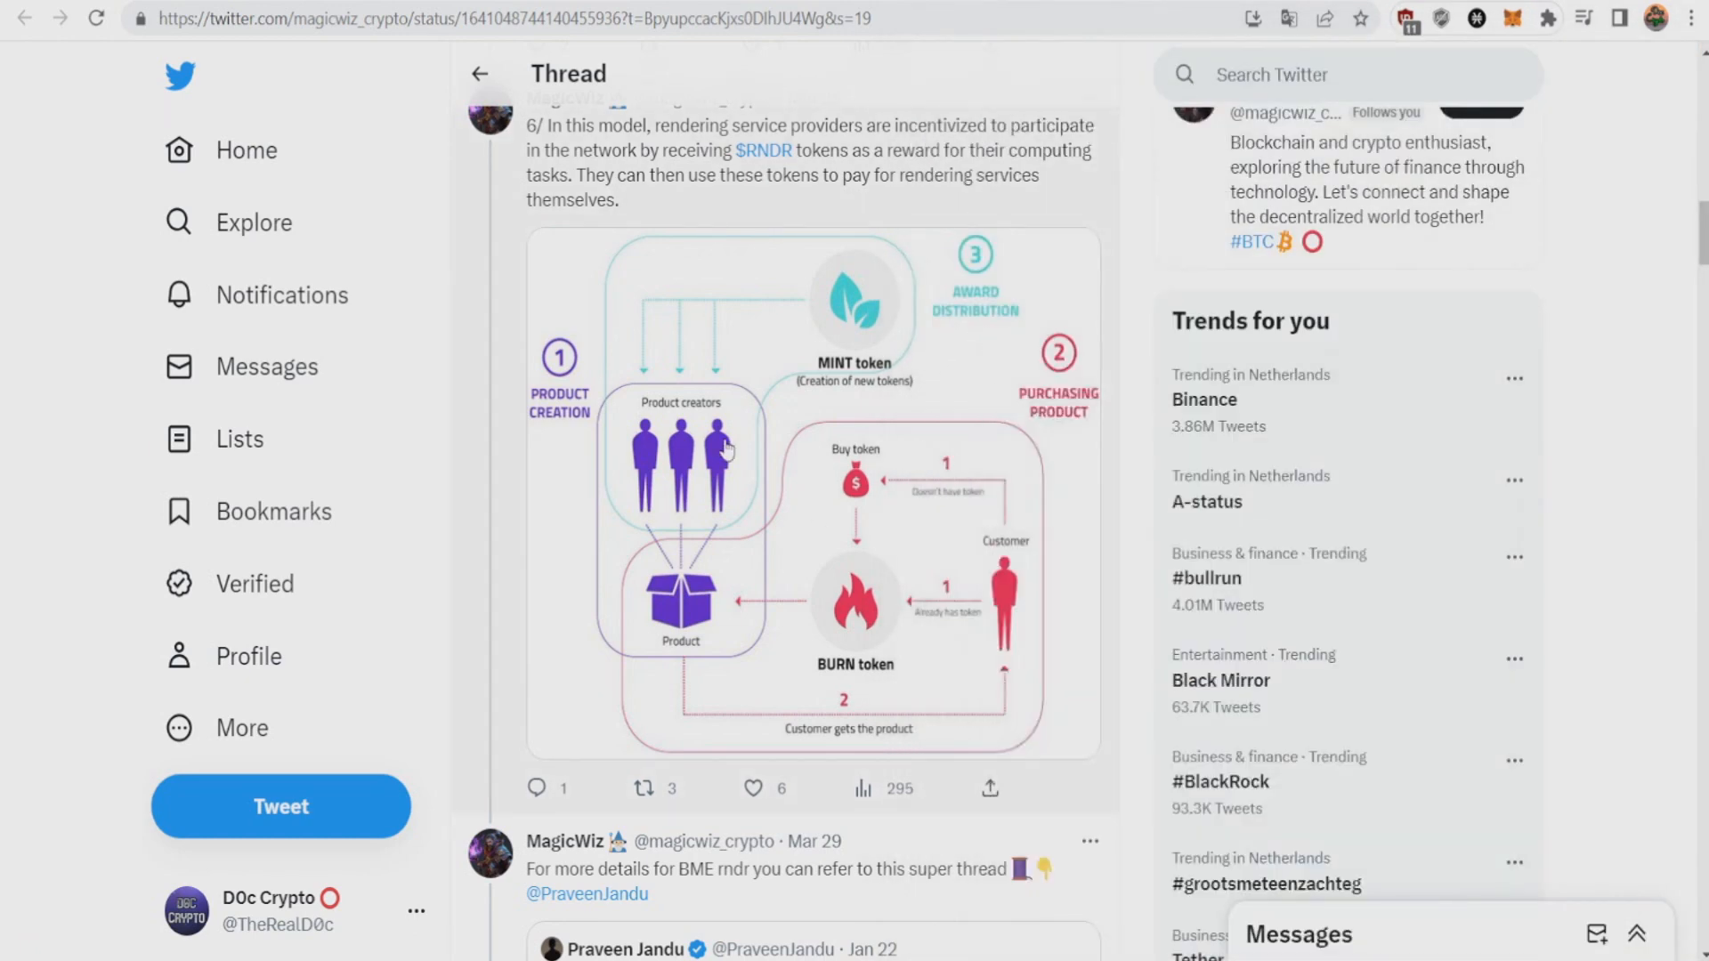
mouse_move(940, 460)
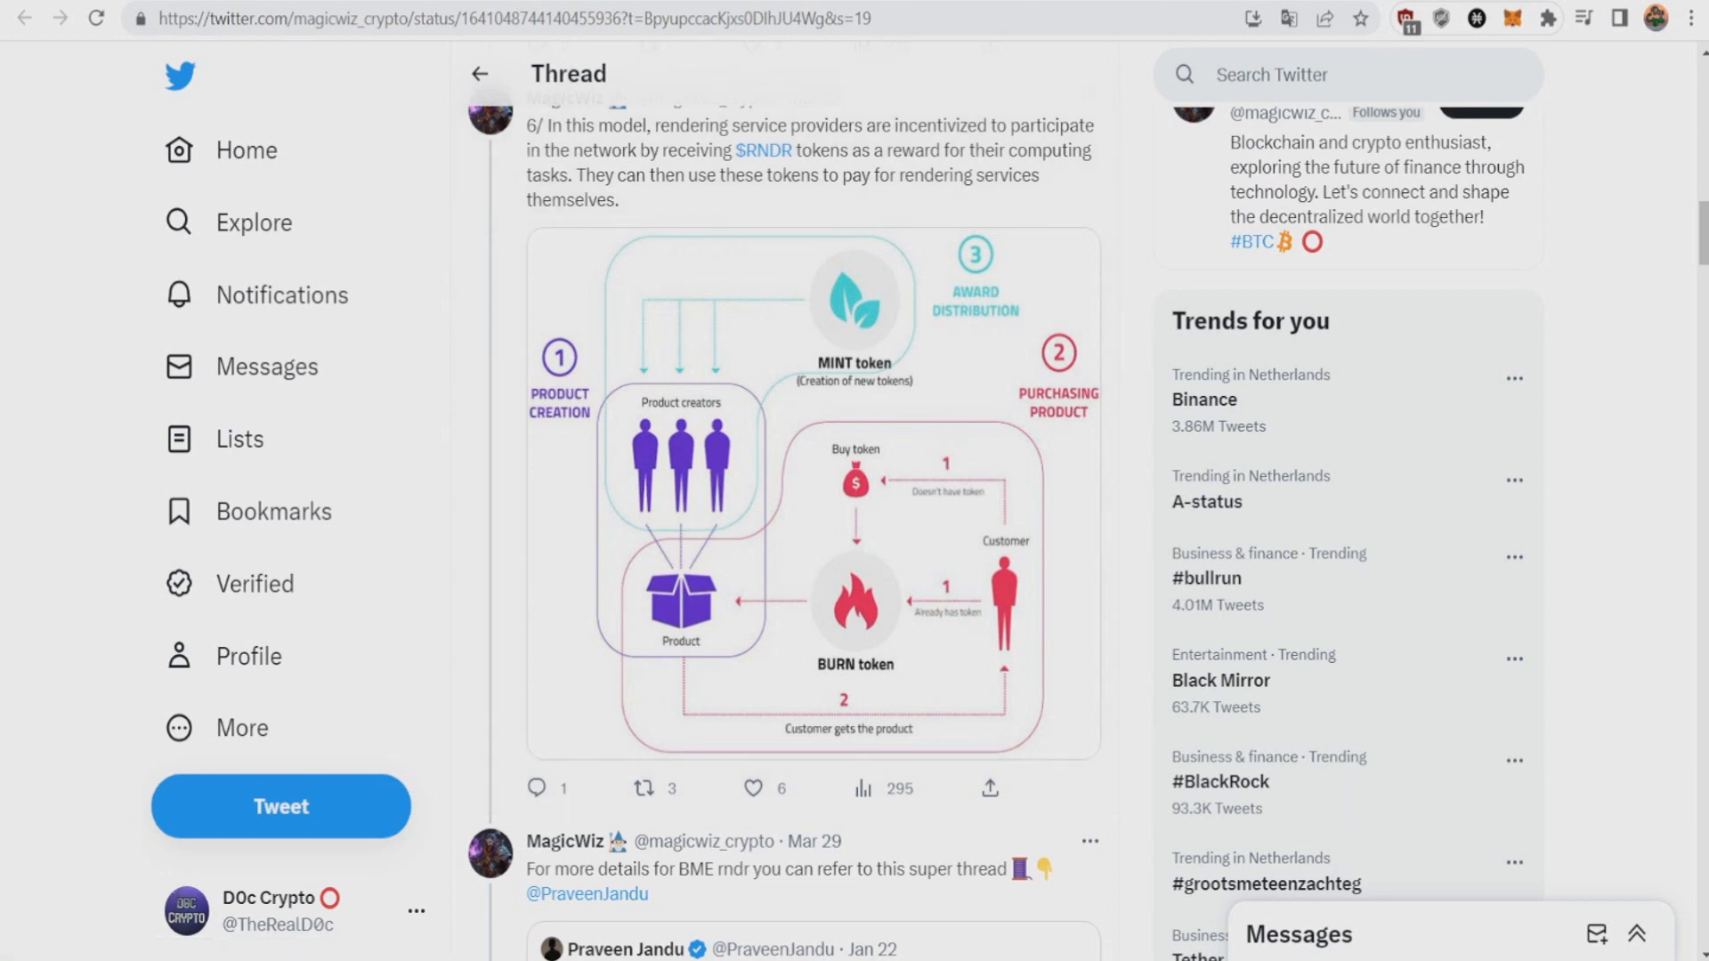
Switch to the mpost.io article on AI training costs rising to $500 million
left_click(436, 19)
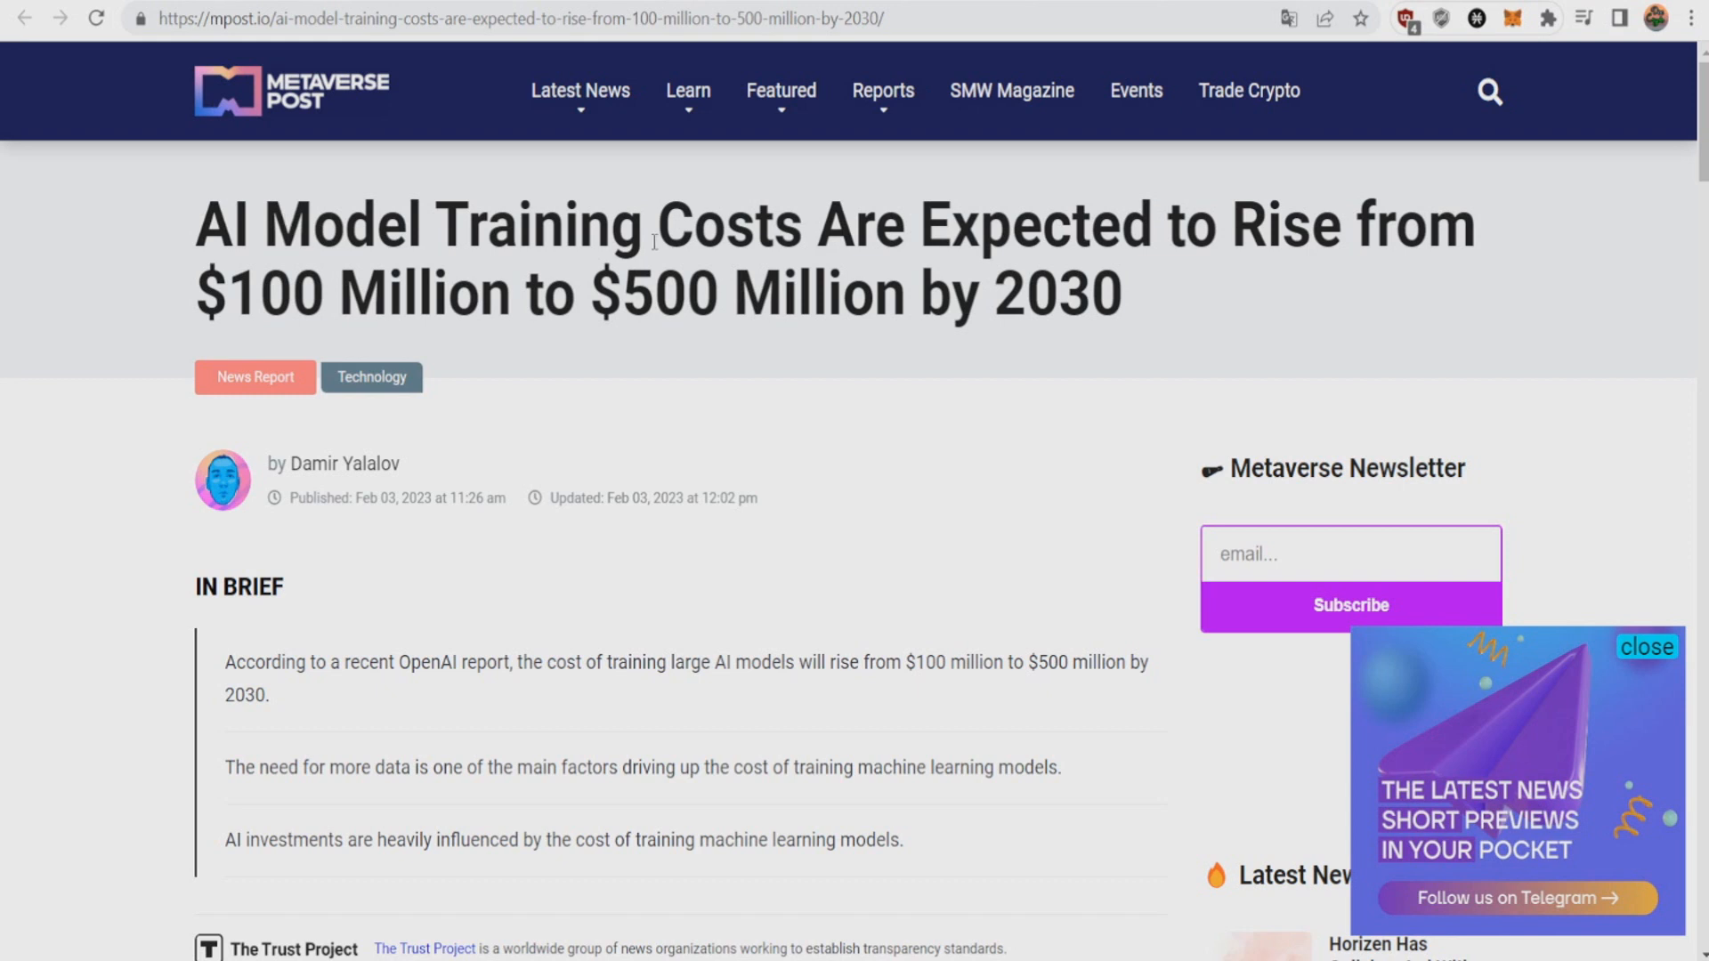
Close the Telegram popup and bring up the Windows Central 30,000 NVIDIA GPUs article
left_click(1646, 647)
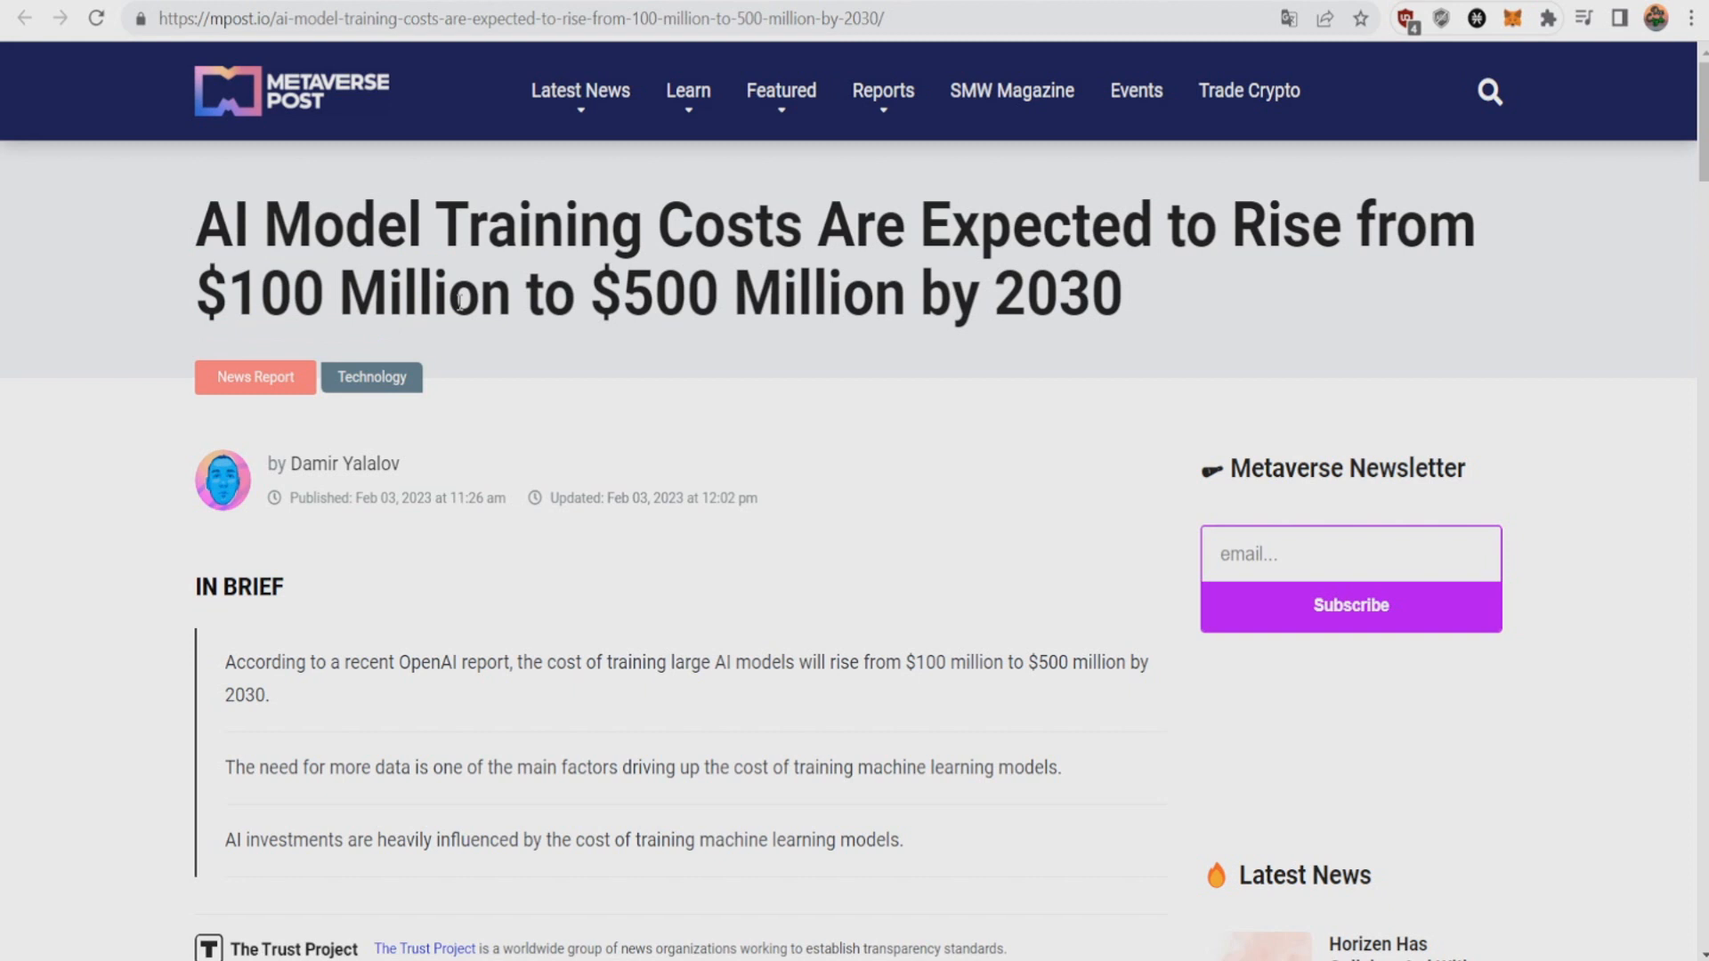
left_click(491, 19)
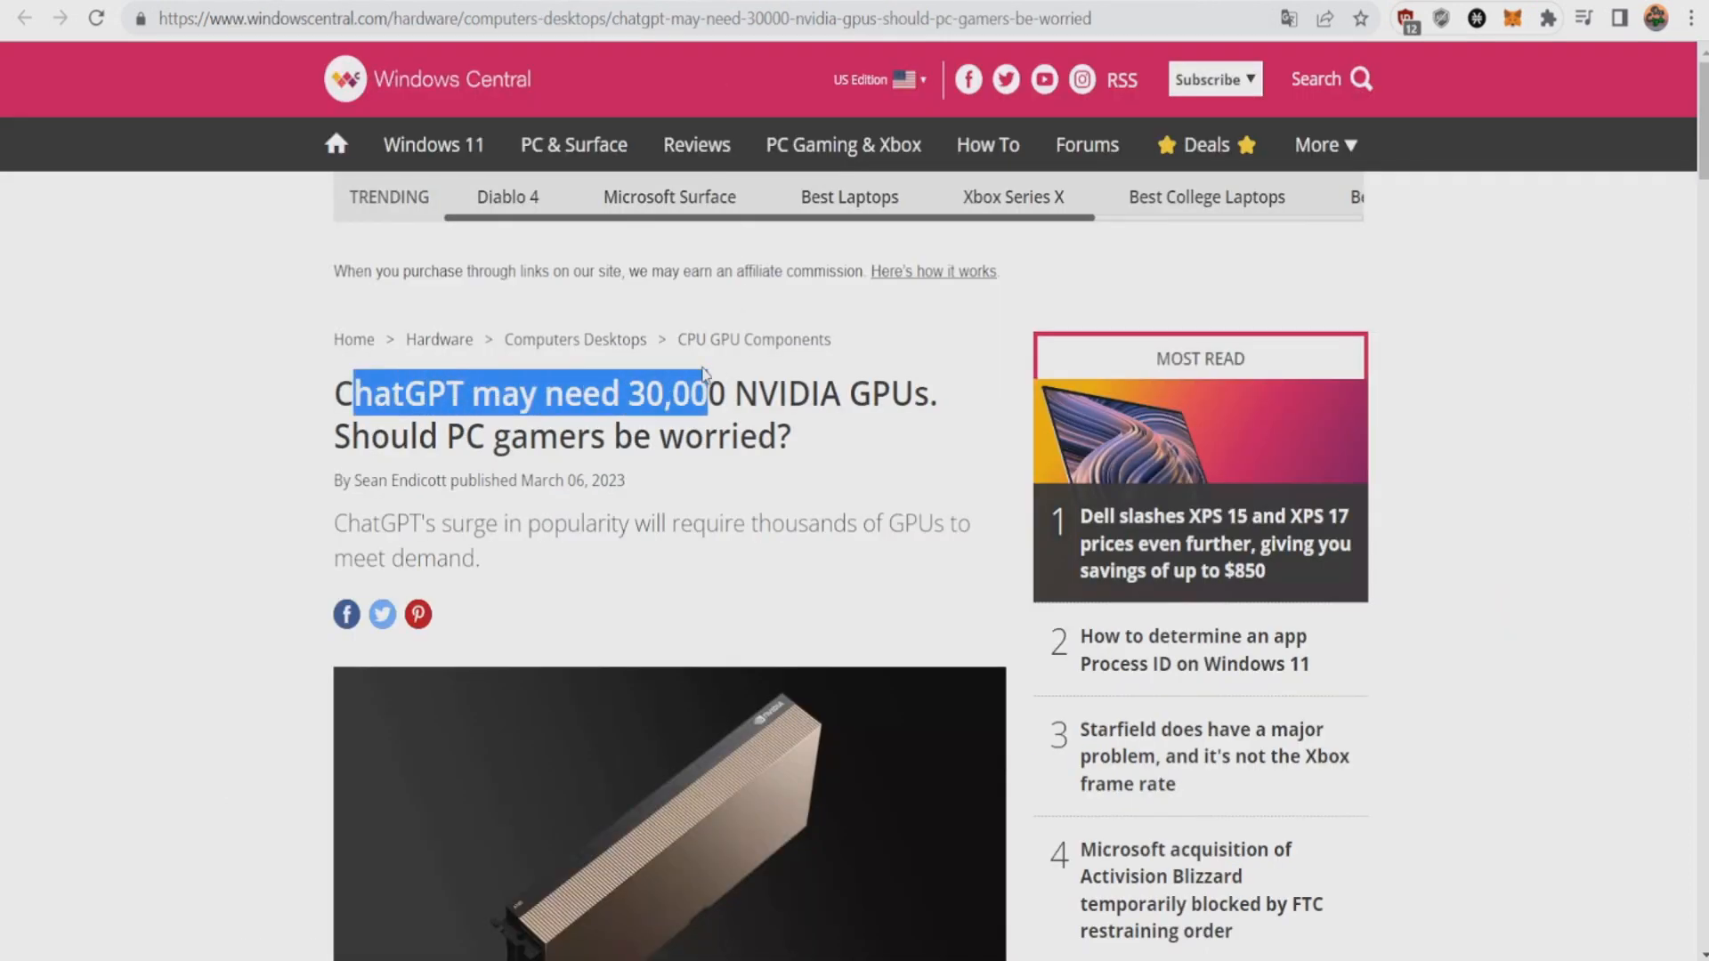
Clear the highlight on the ChatGPT GPU article headline
left_click(703, 374)
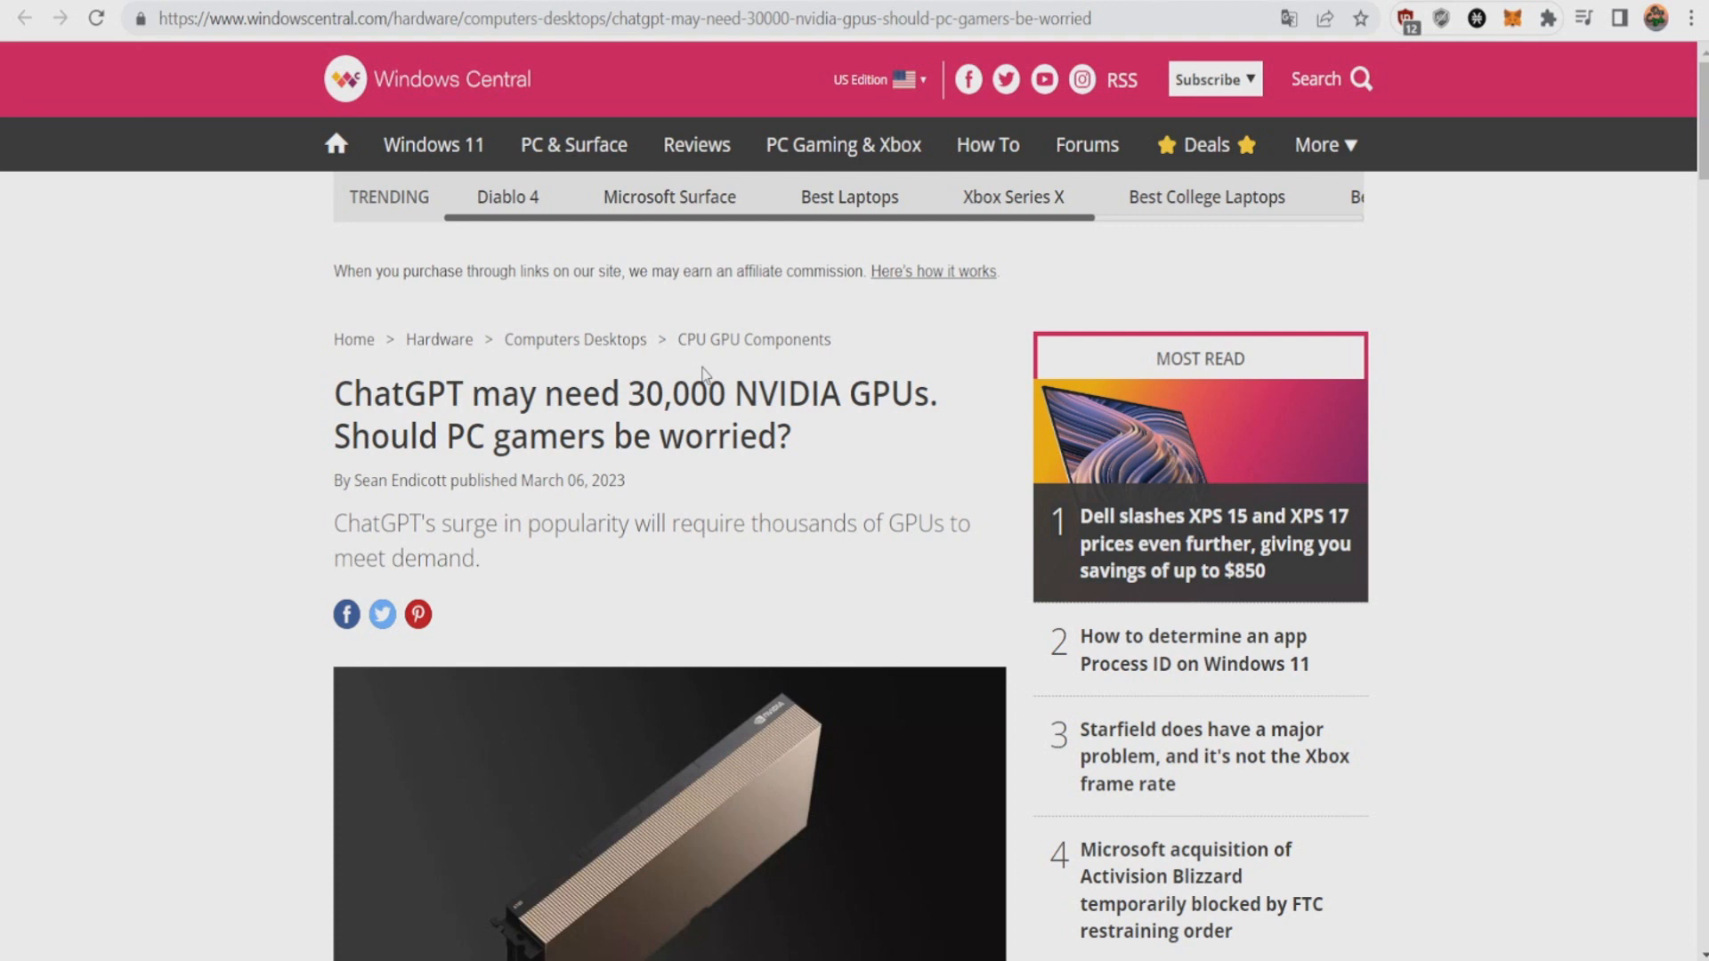
mouse_move(618, 355)
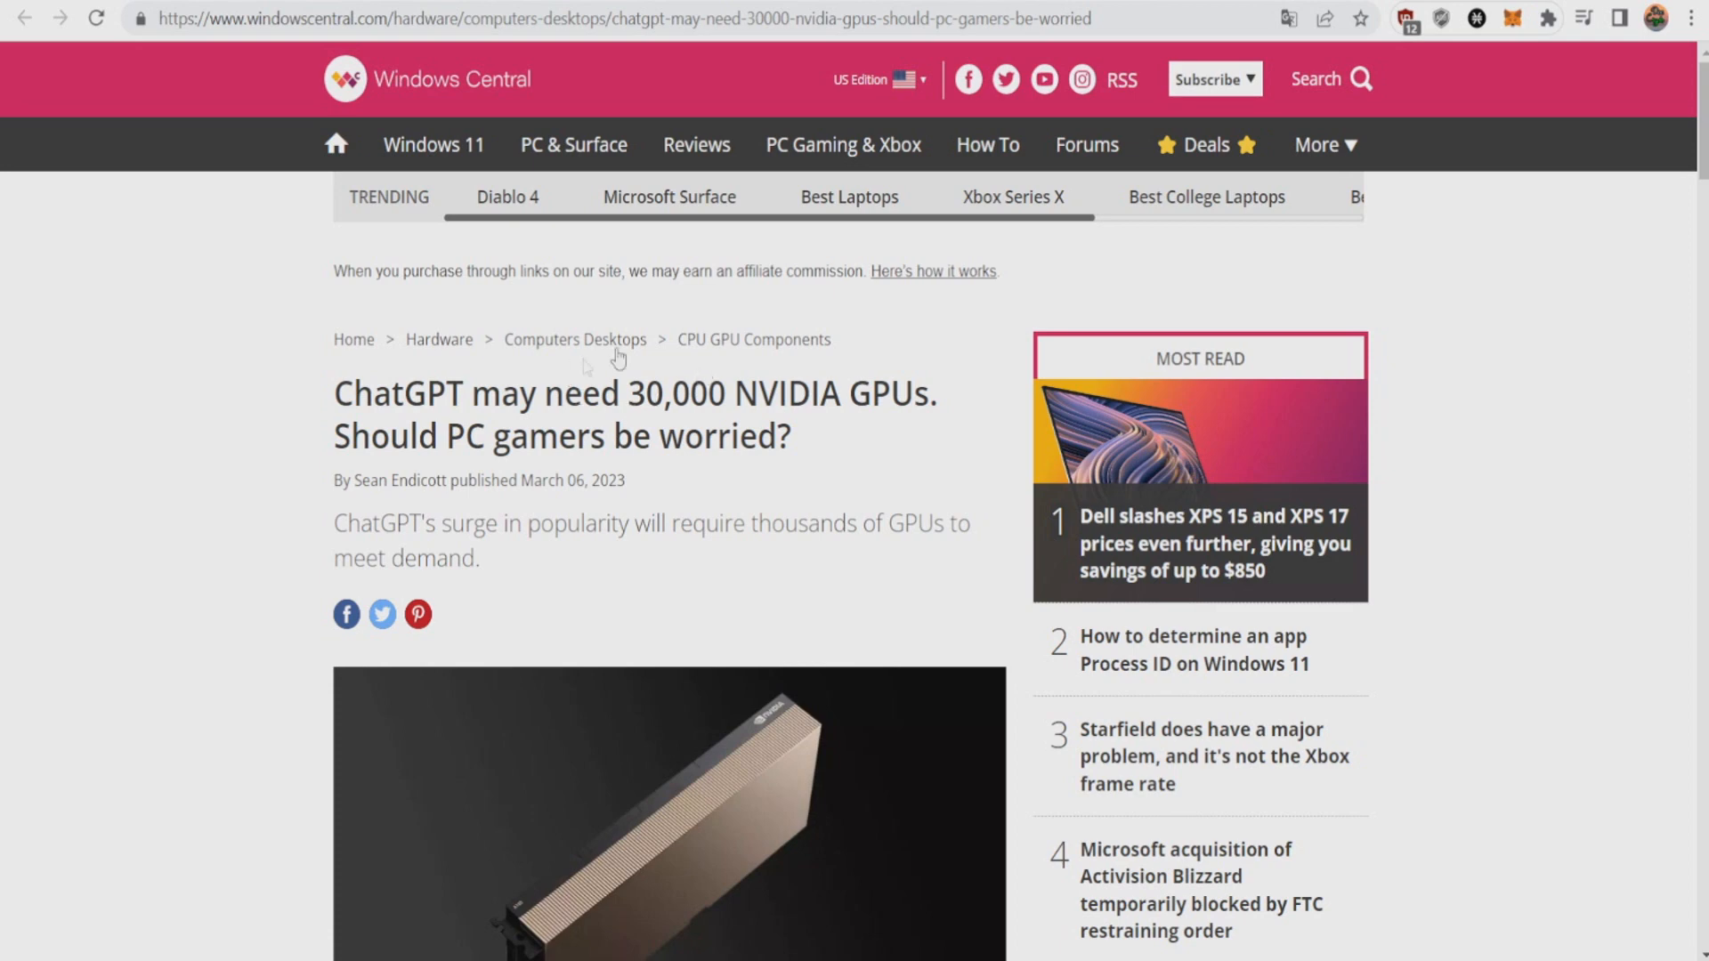
mouse_move(706, 429)
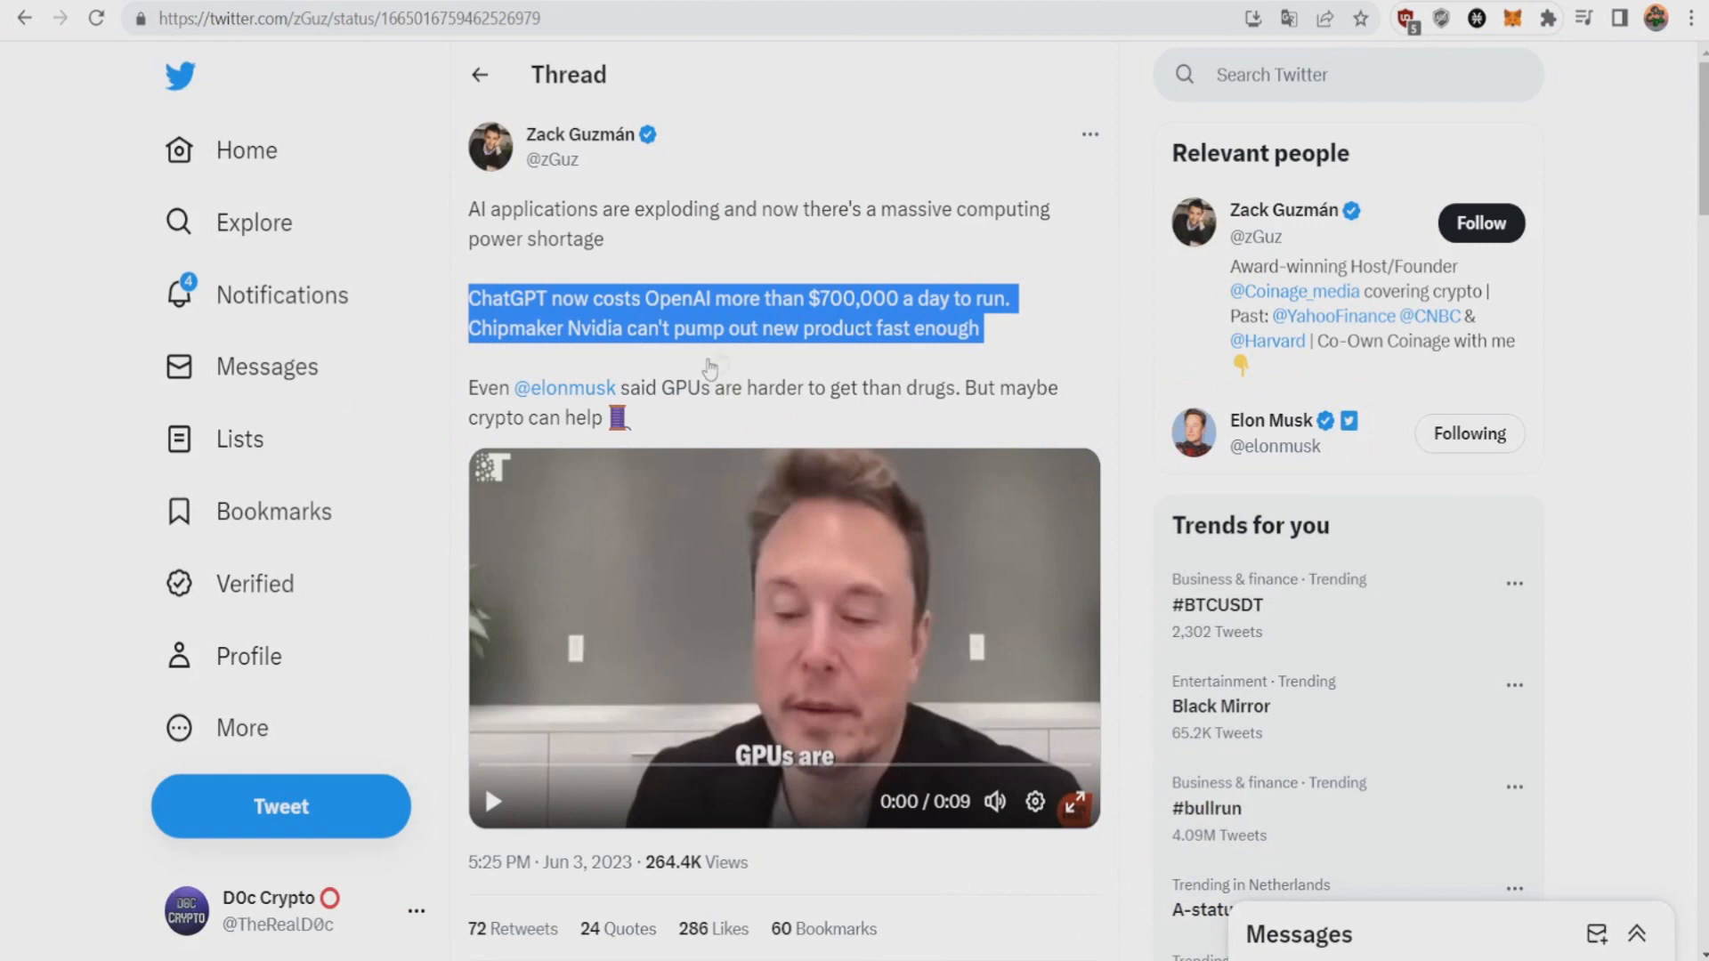
Clear the tweet highlight and select the Nvidia sentence in the computing-shortage thread
left_click(709, 368)
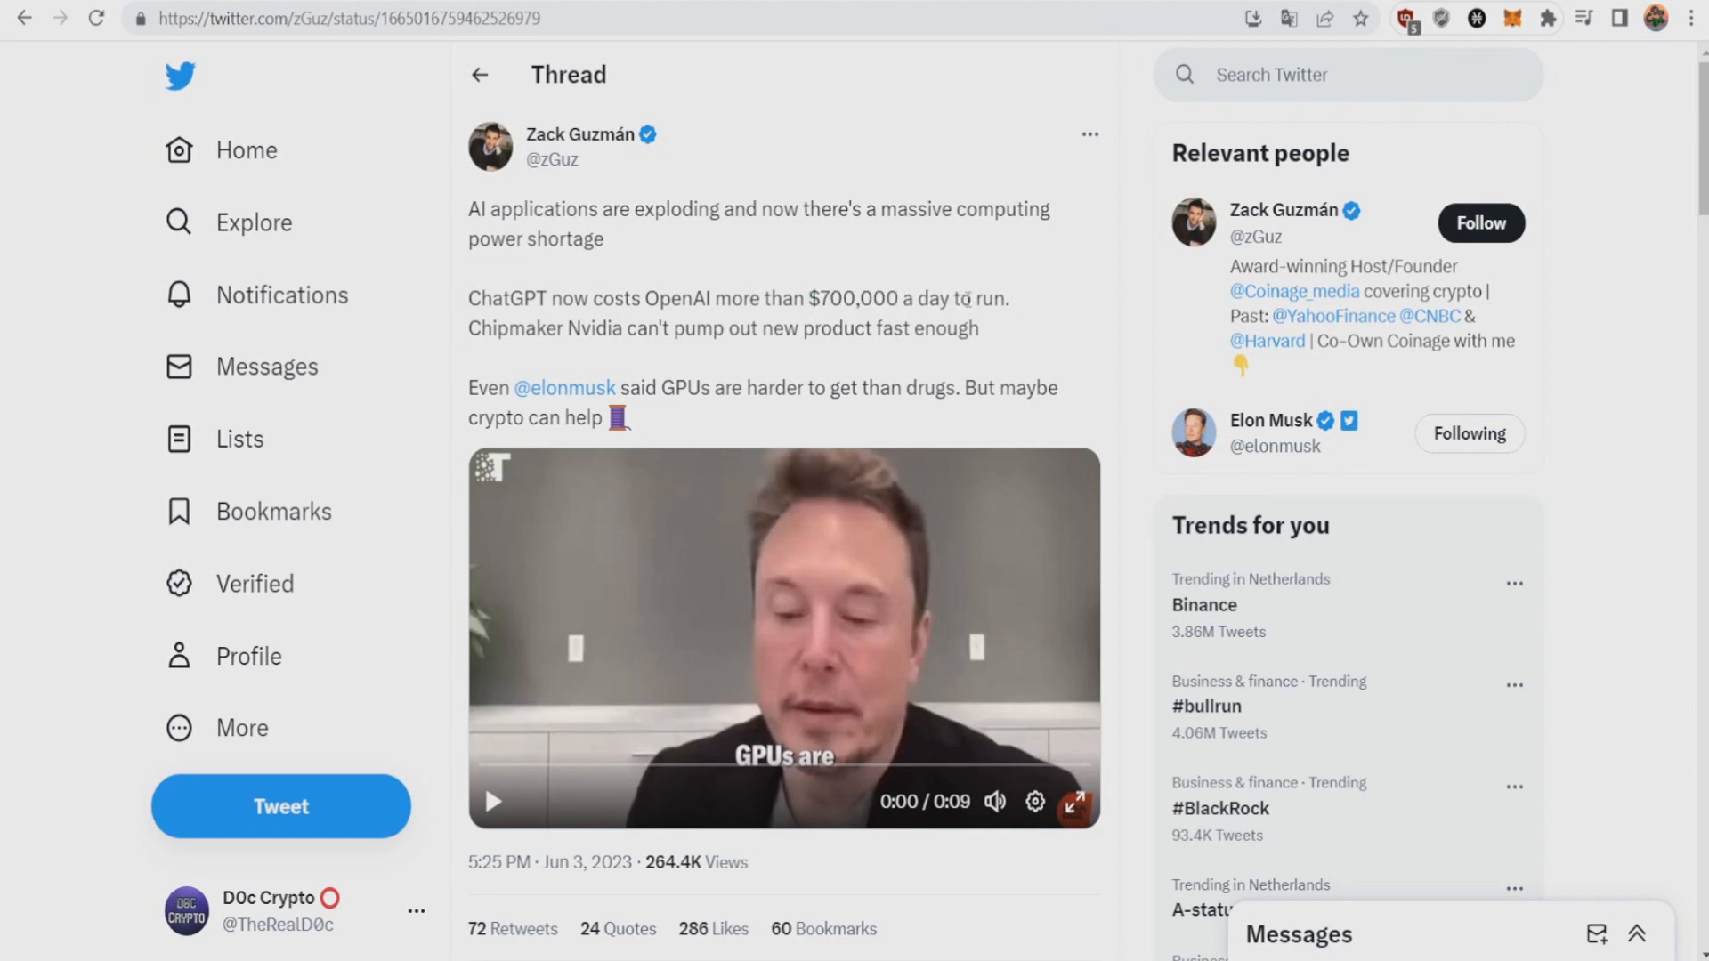
double_click(596, 329)
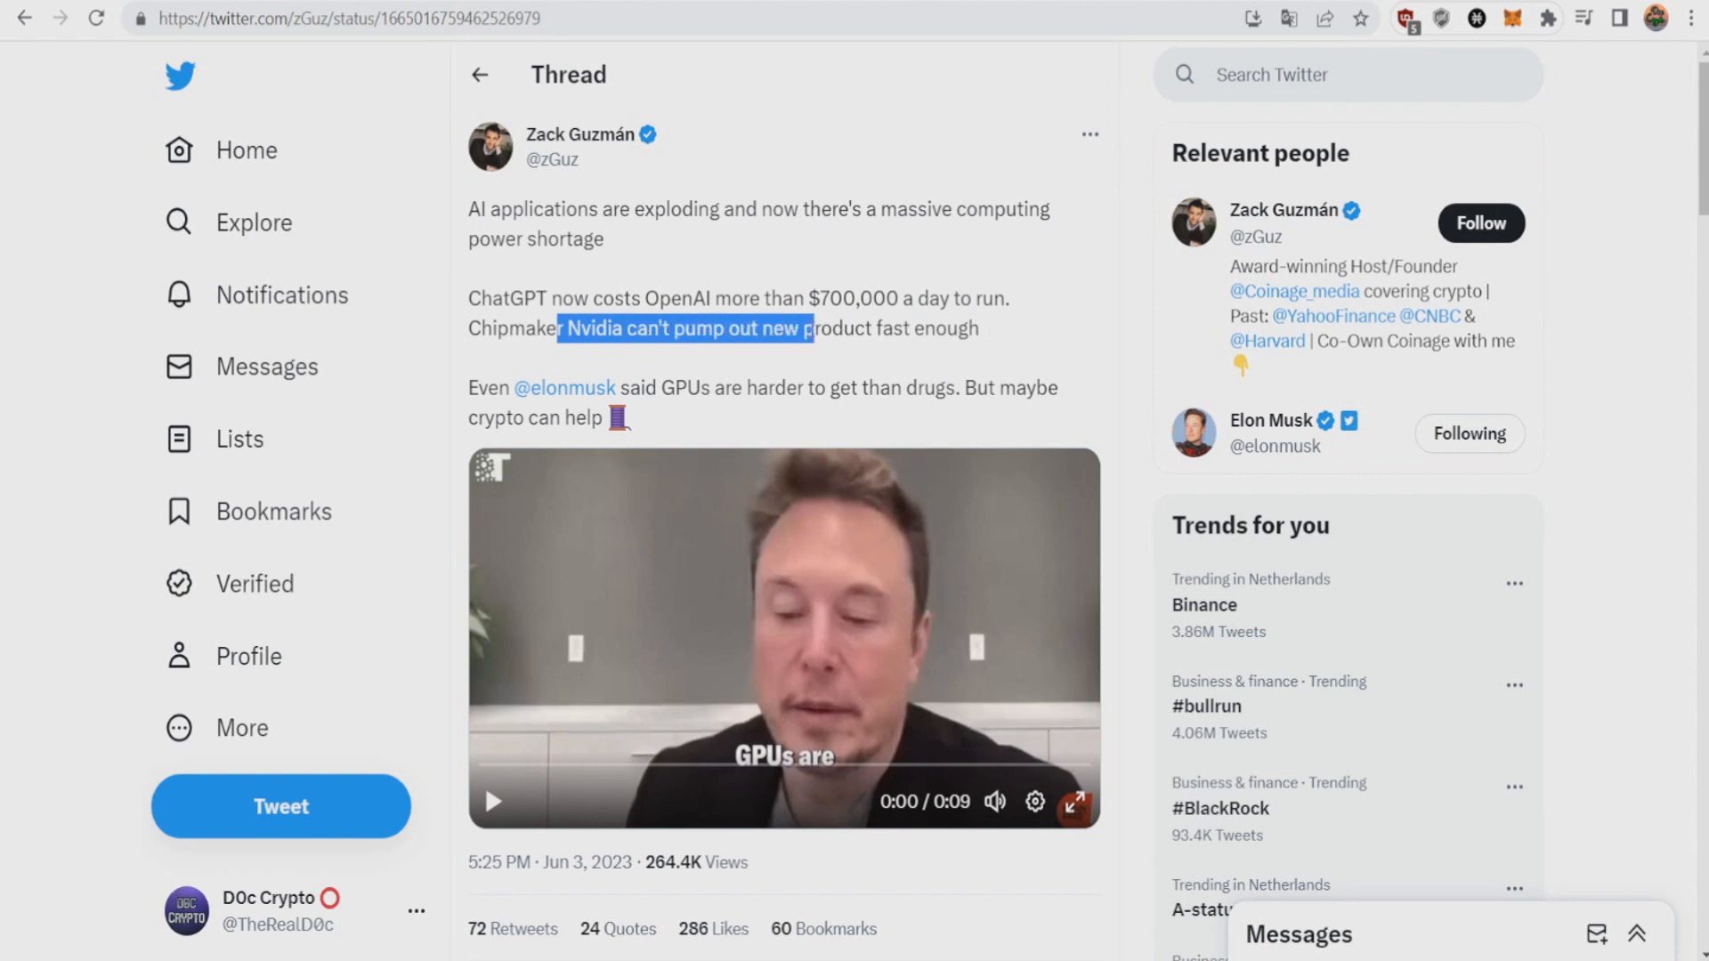
left_click(826, 283)
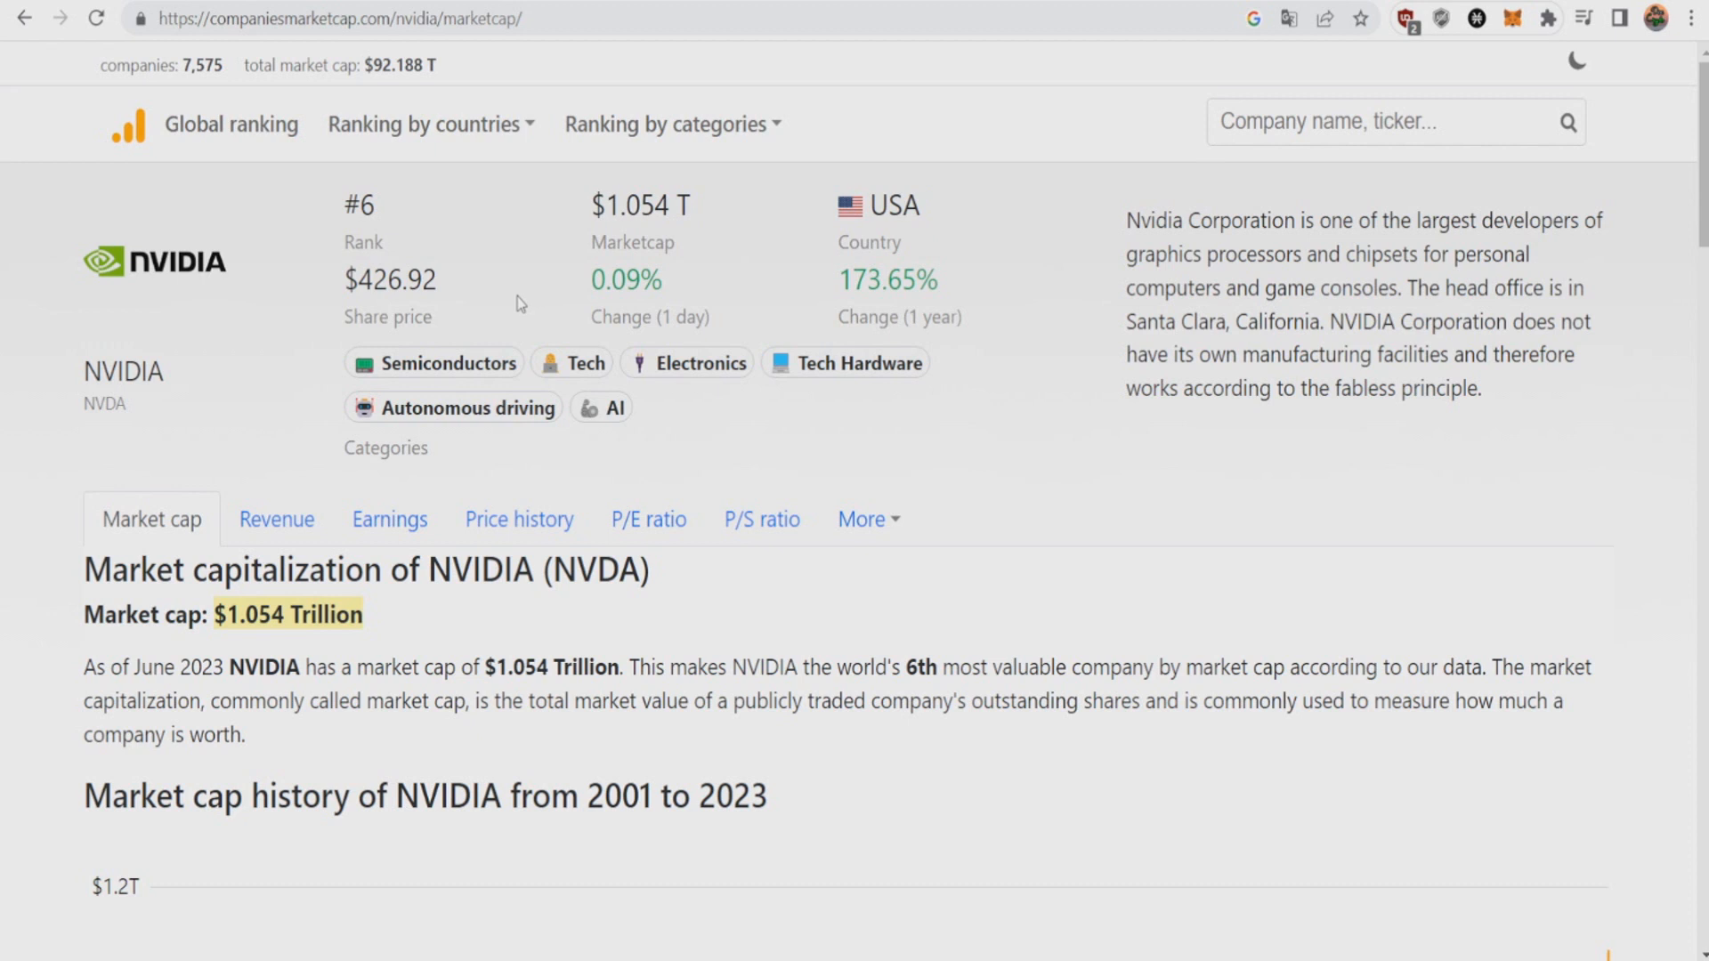
Highlight NVIDIA's $1.054 trillion market cap and another value on the page
double_click(359, 204)
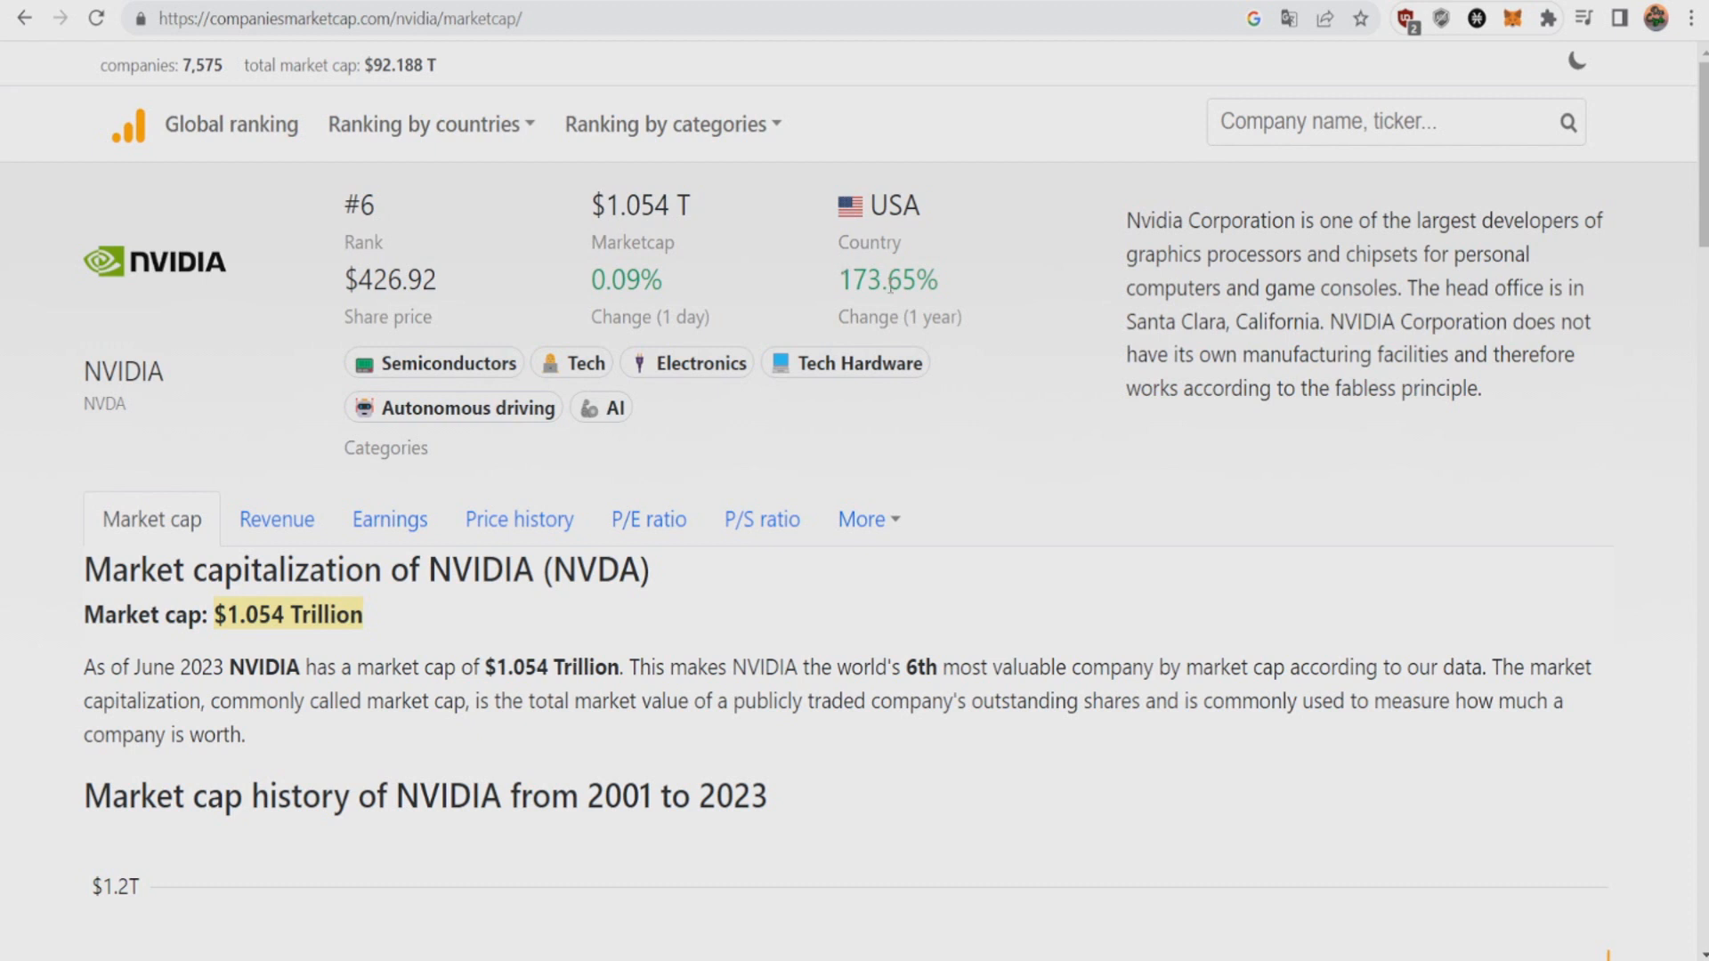
double_click(887, 280)
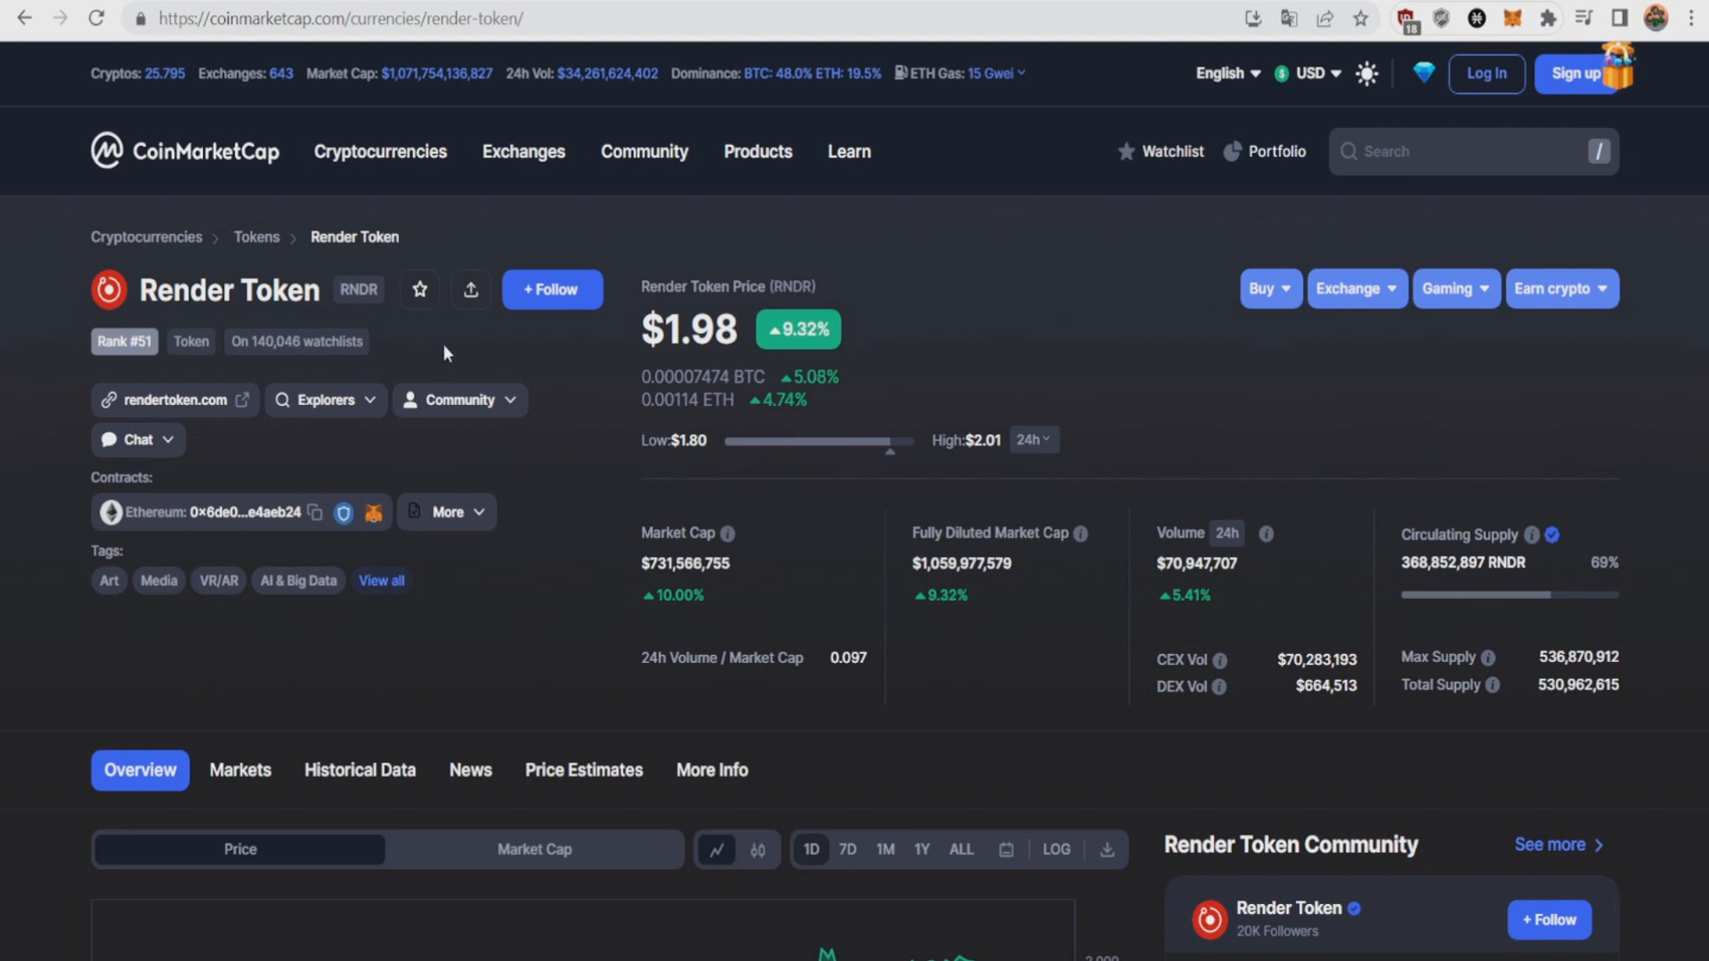
mouse_move(981, 406)
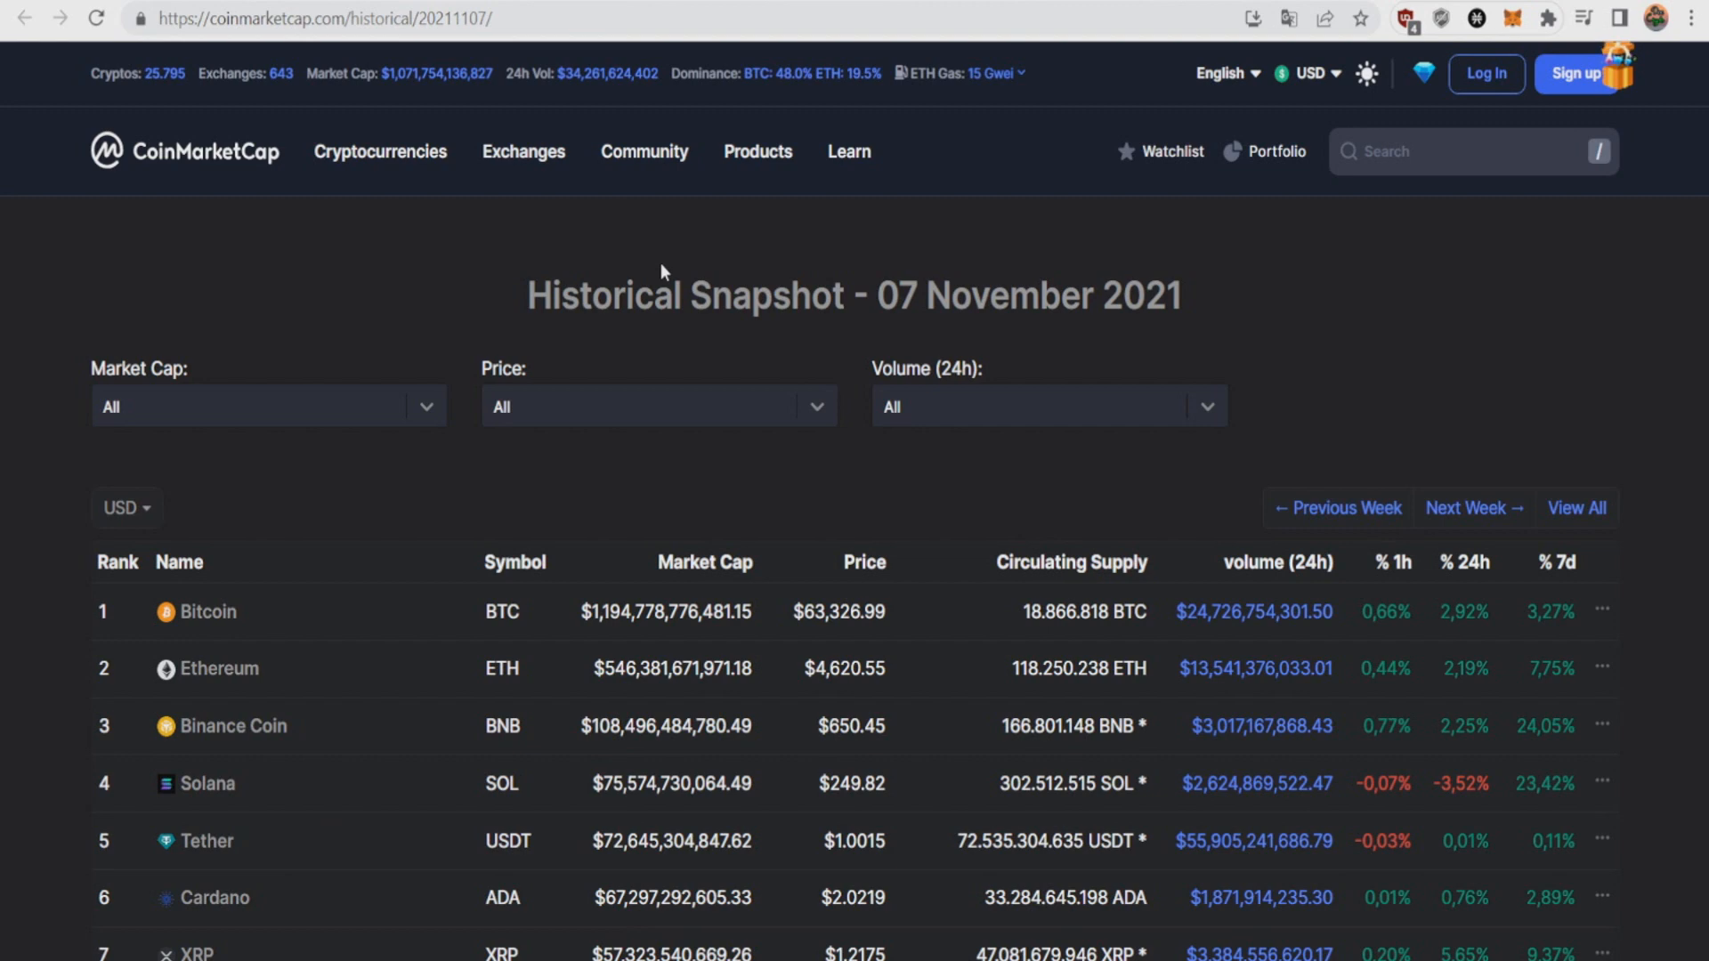
Scroll the November 2021 top-10 snapshot and highlight Dogecoin's rank-9 market cap
scroll("down", 3)
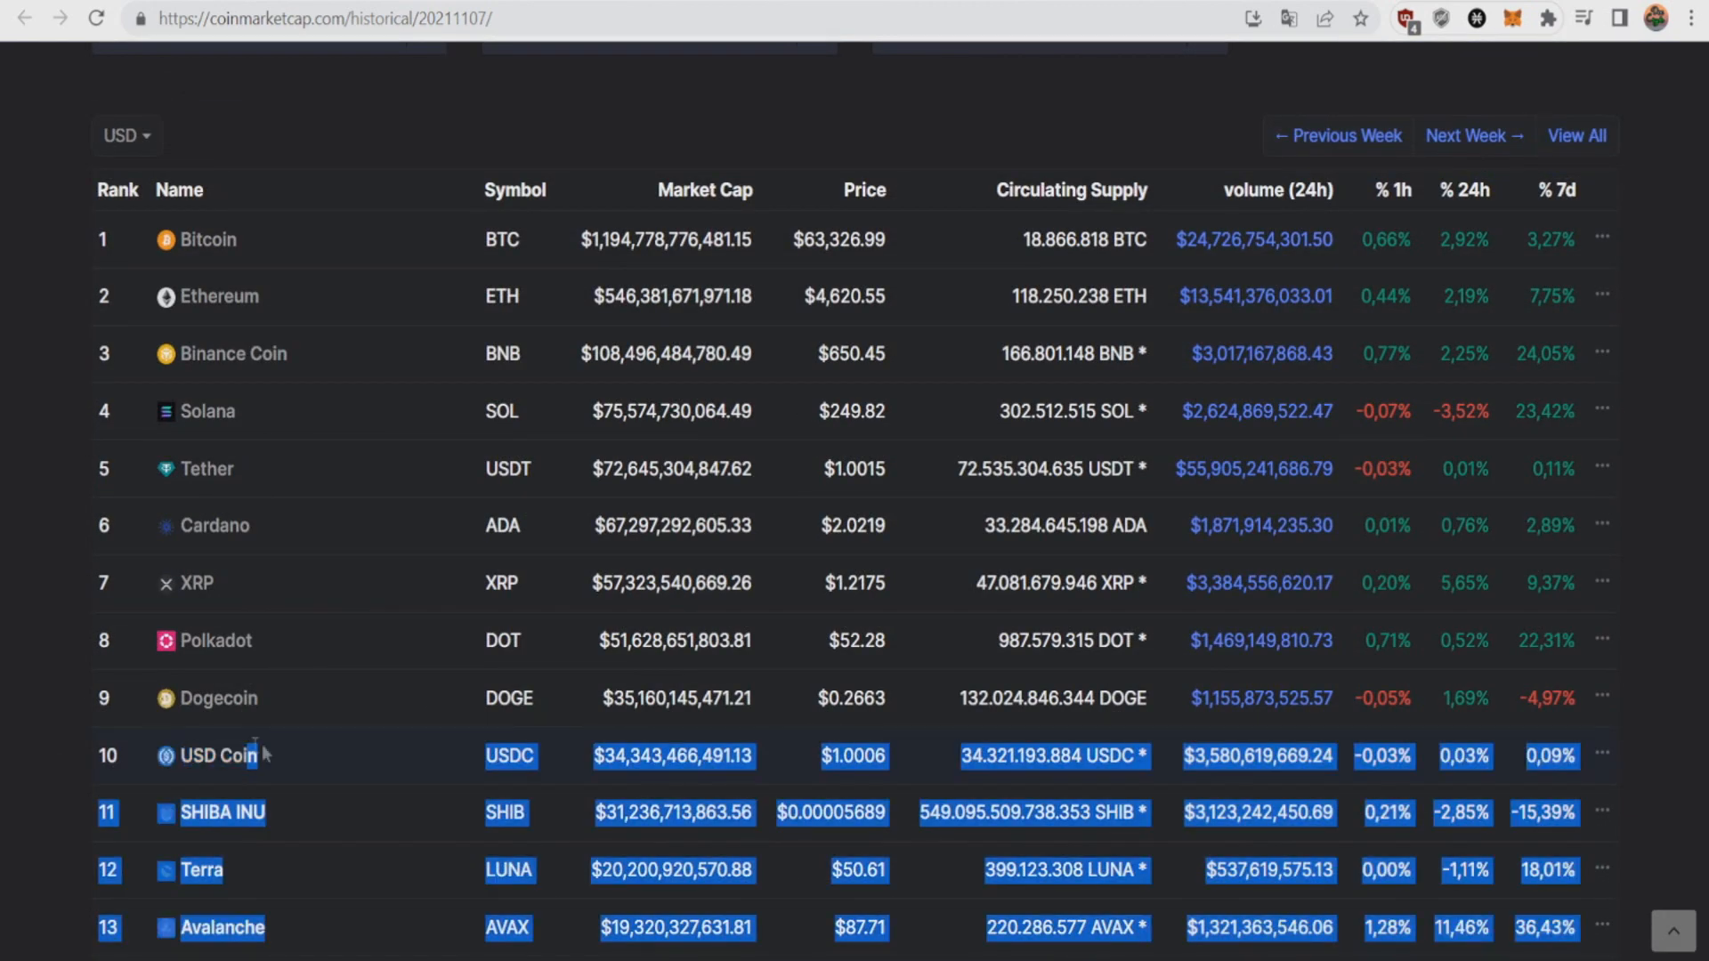
double_click(673, 698)
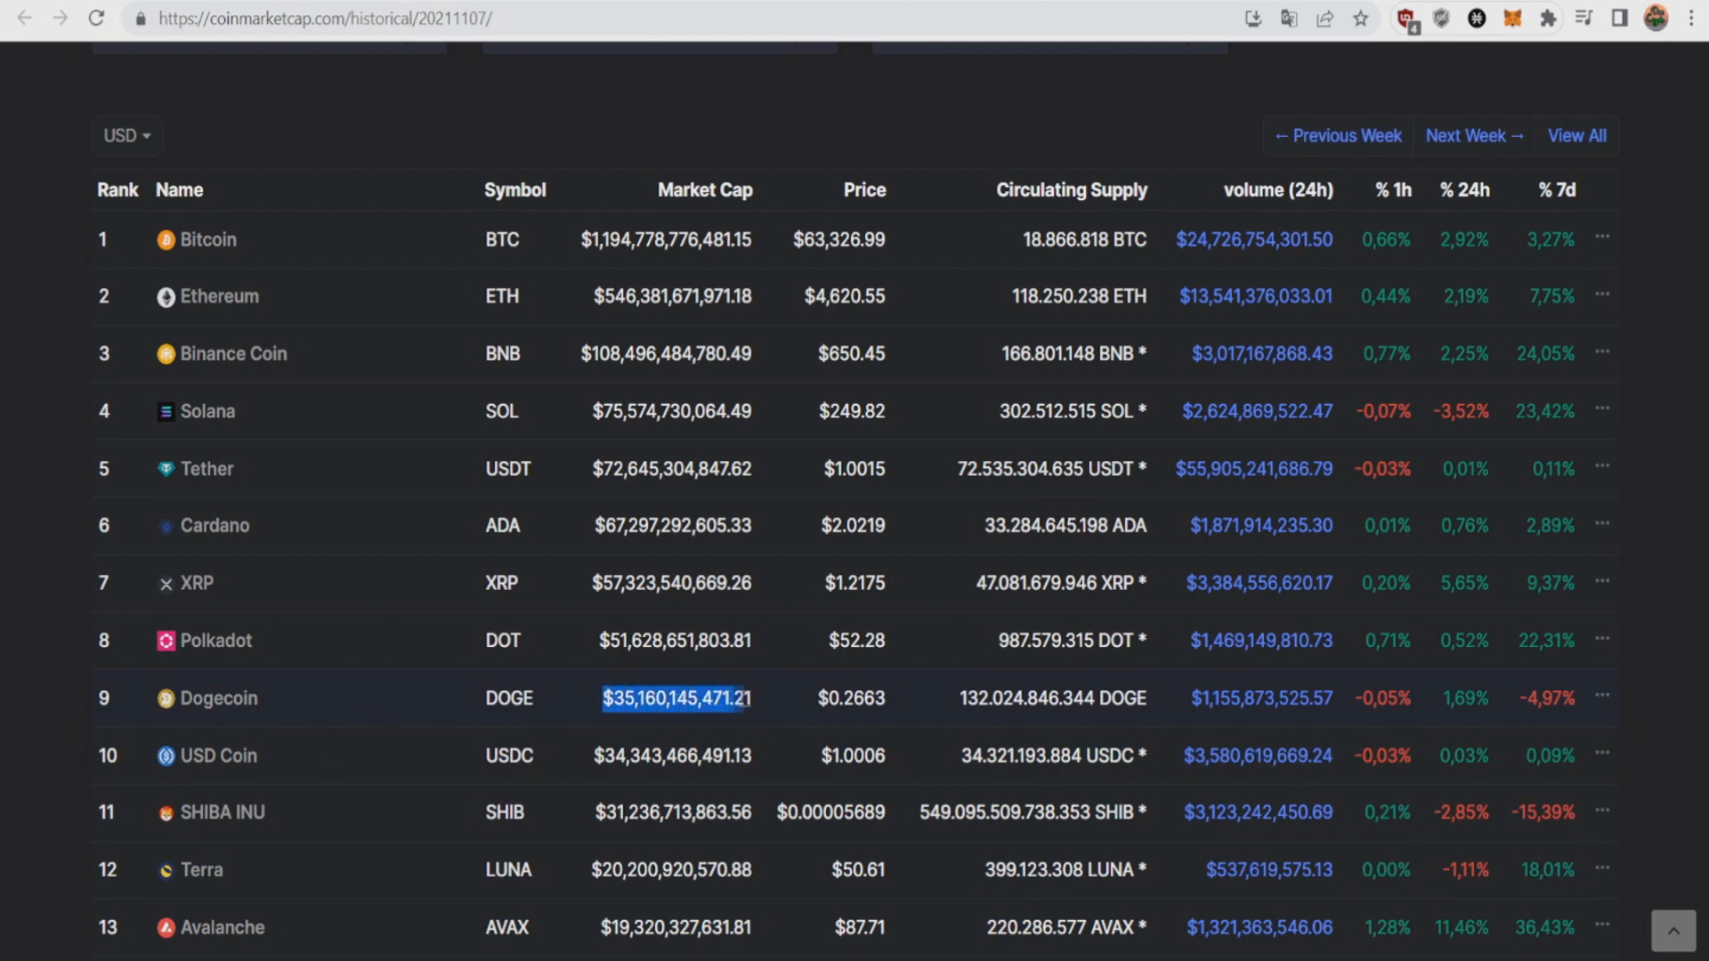
scroll("up", 3)
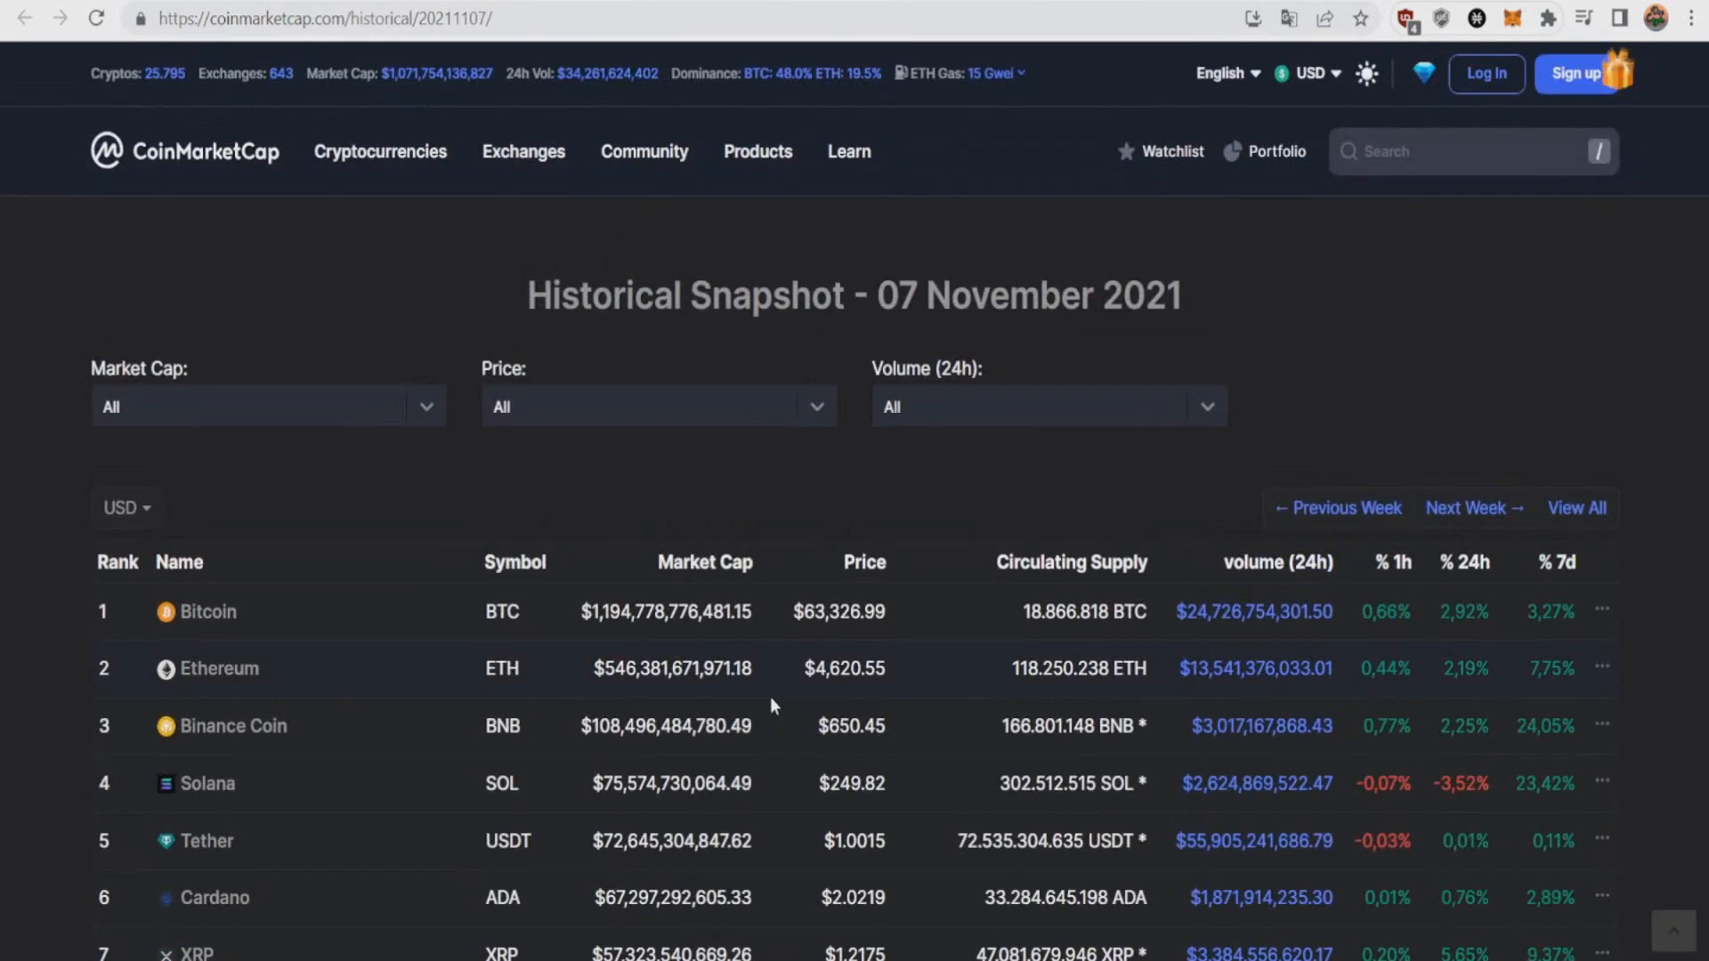
mouse_move(1268, 33)
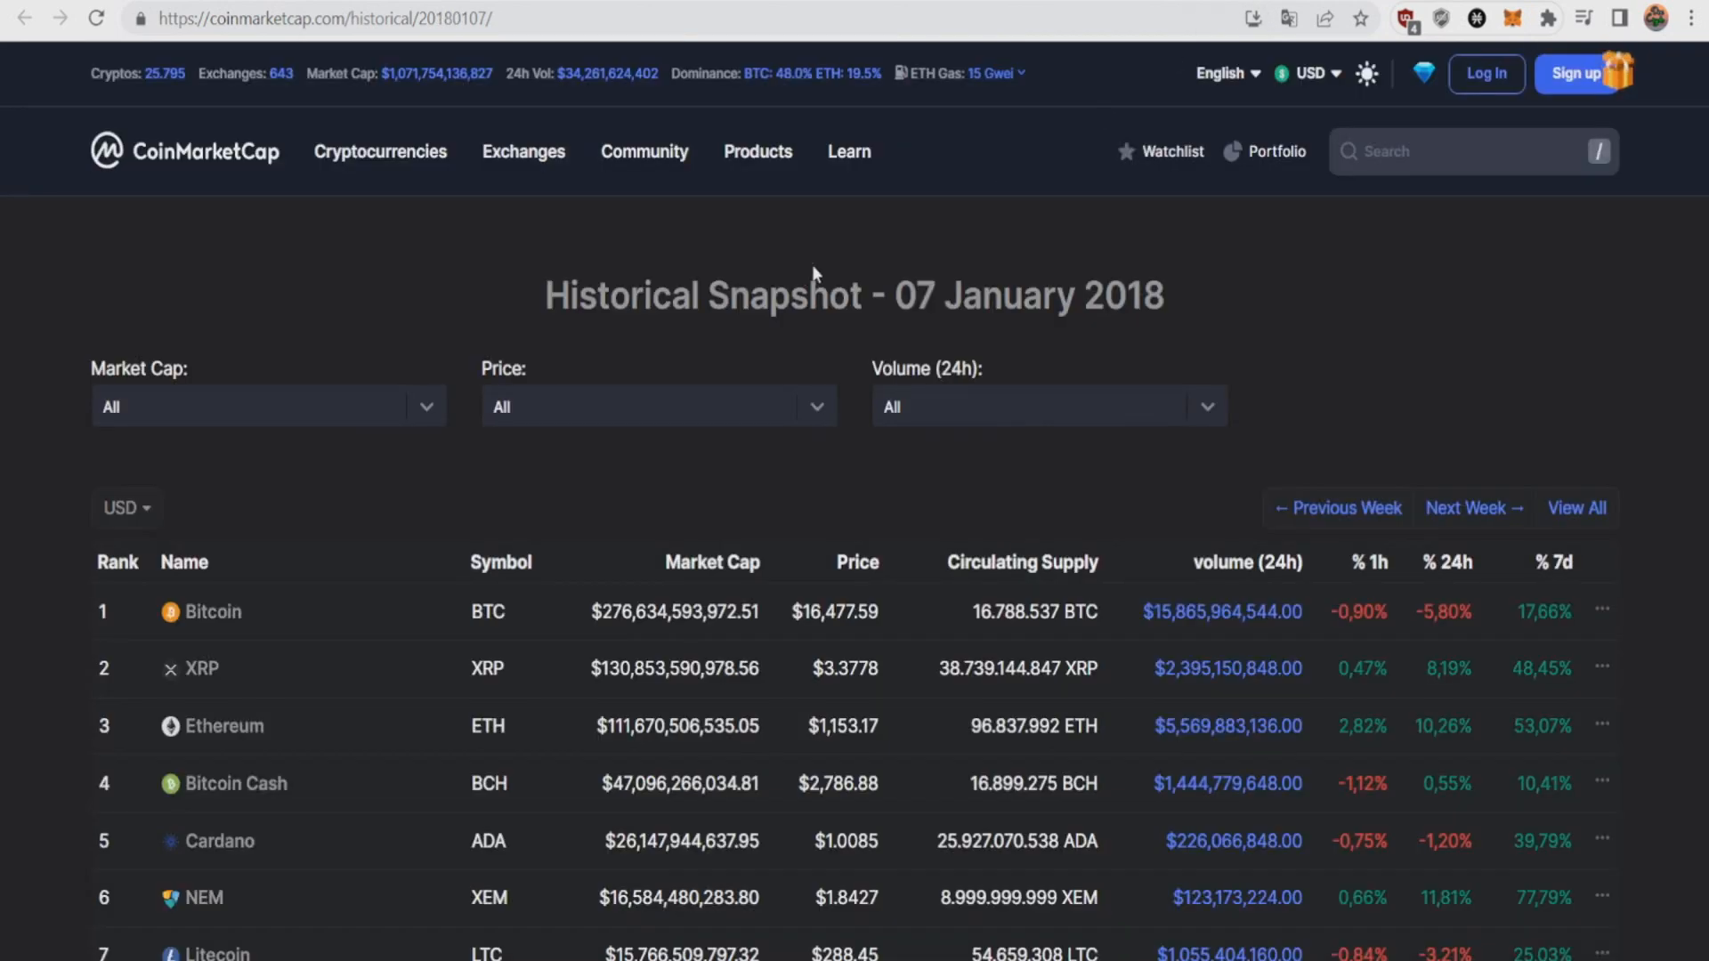
mouse_move(839, 222)
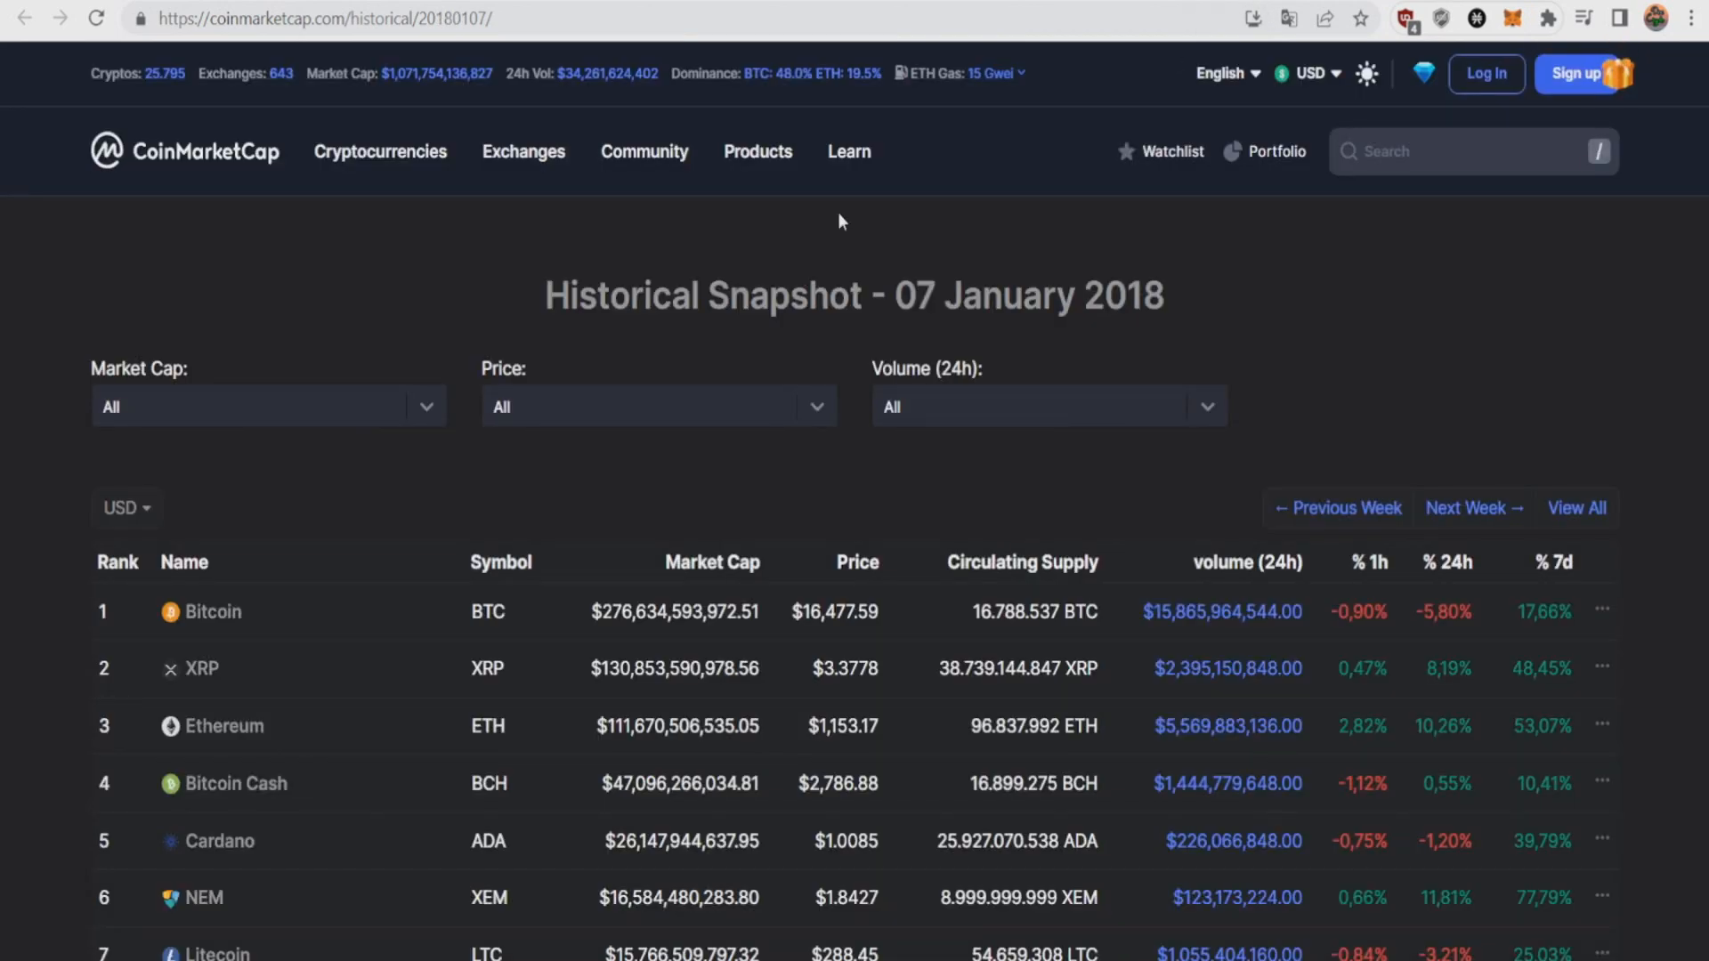
scroll("down", 3)
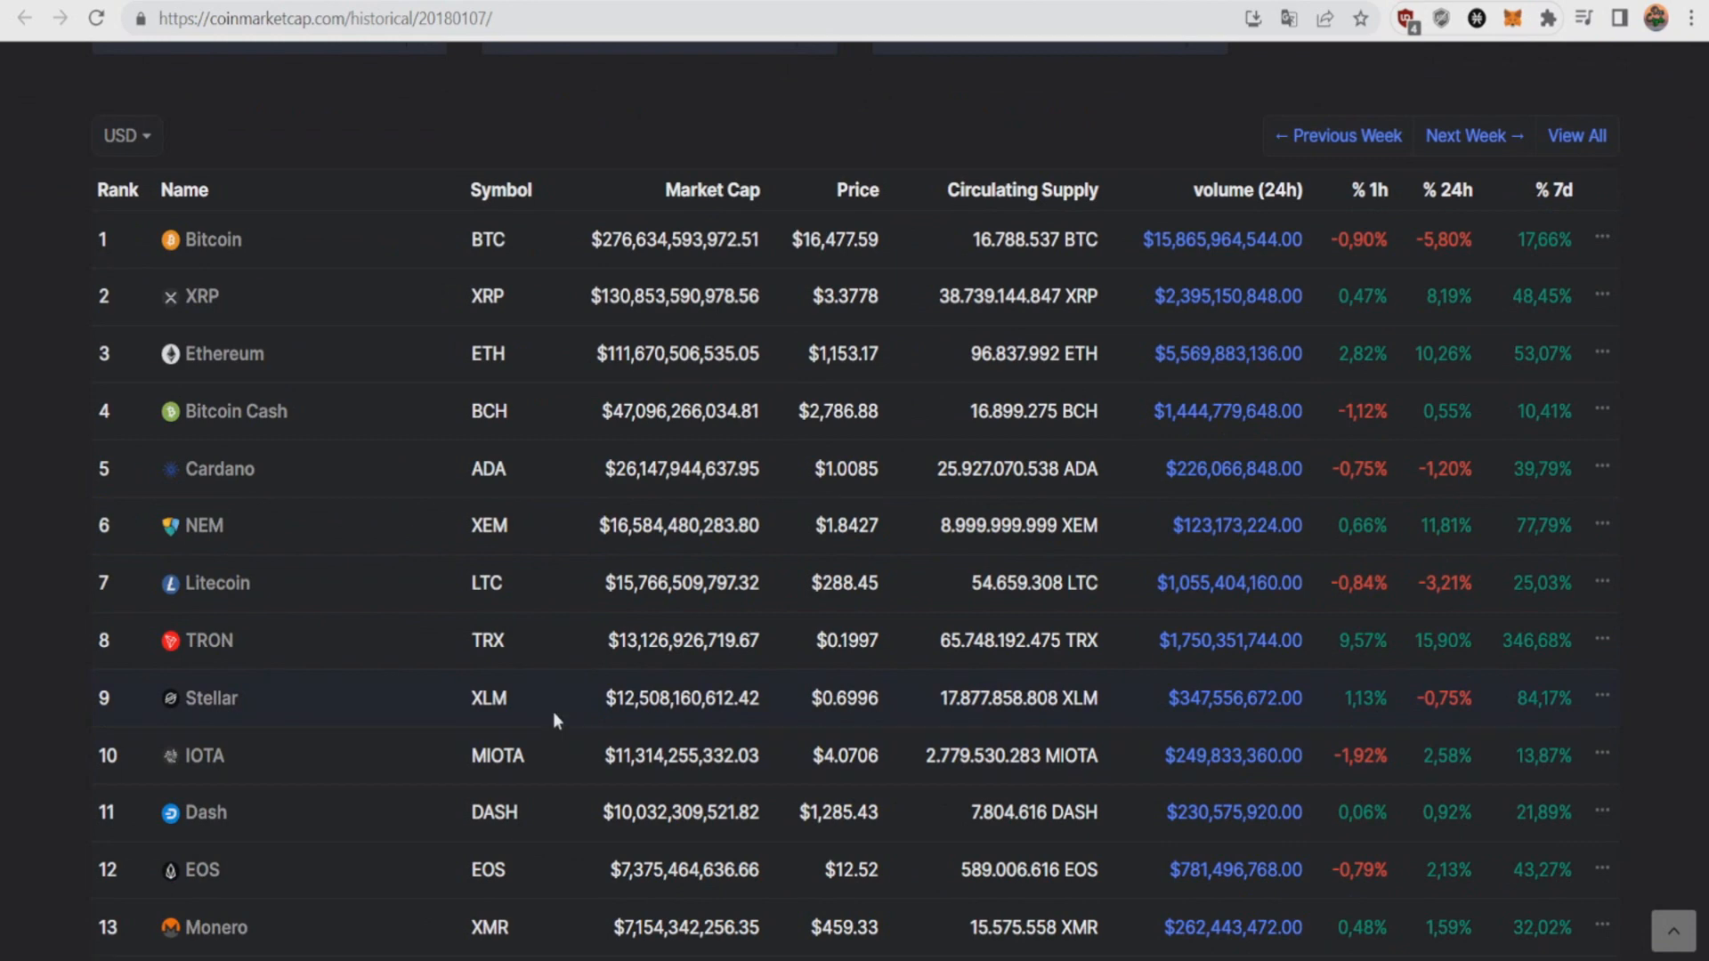
mouse_move(724, 722)
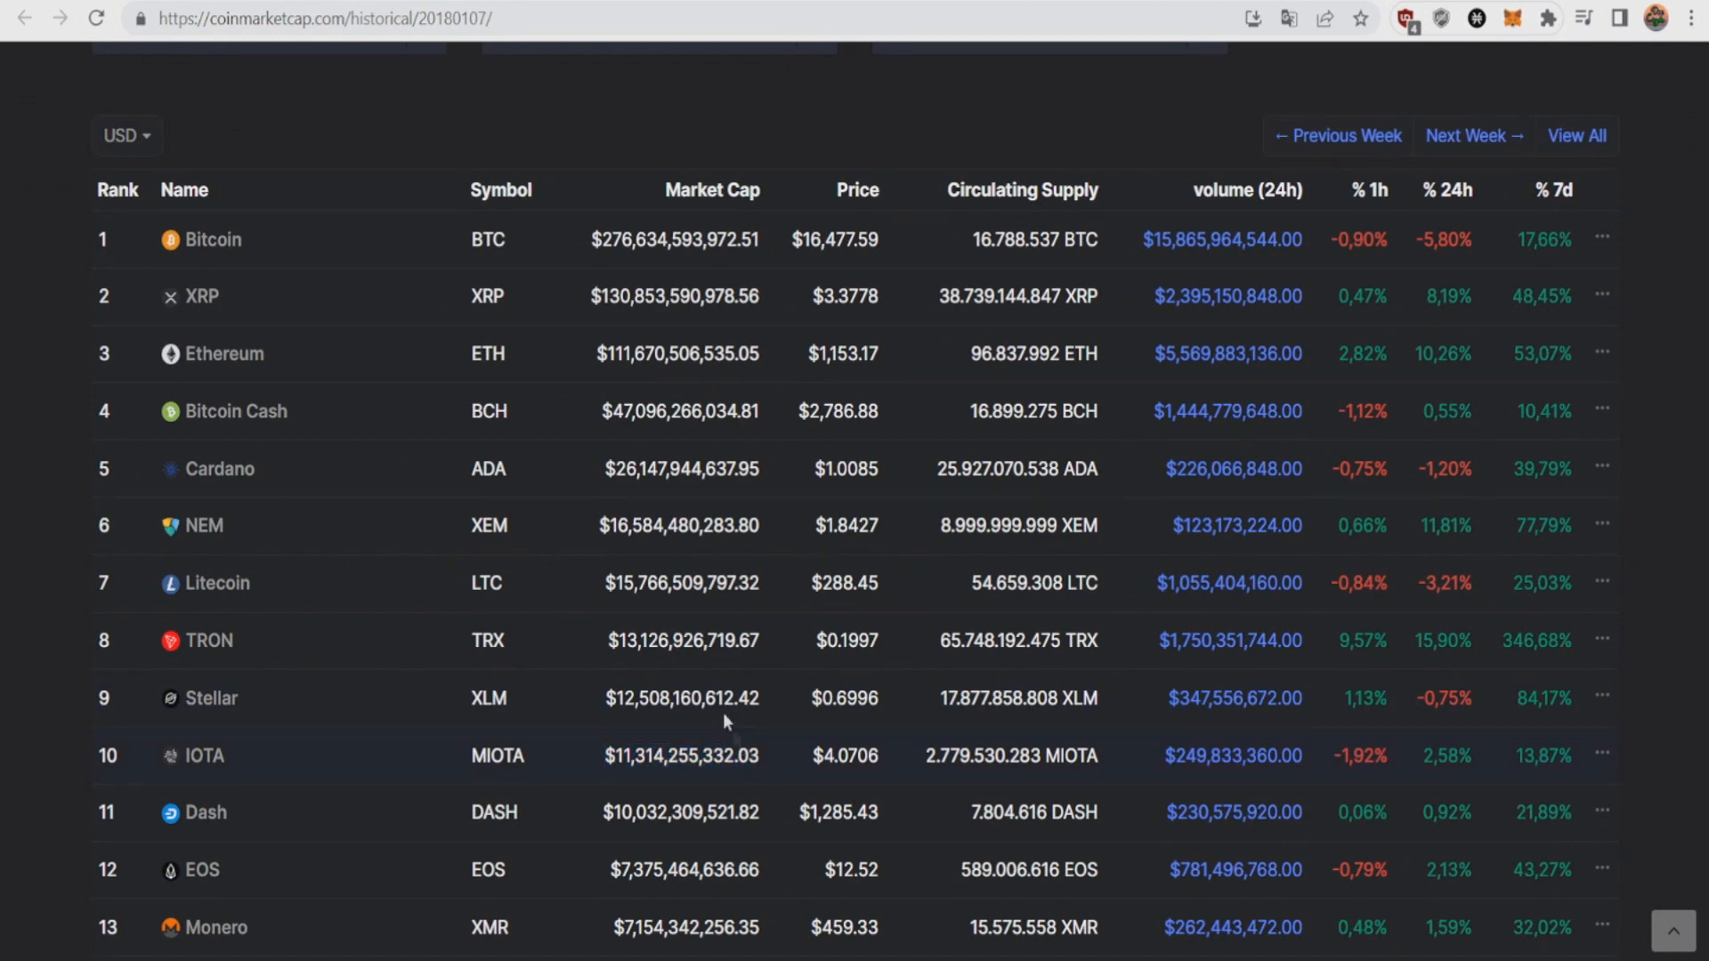
scroll("up", 3)
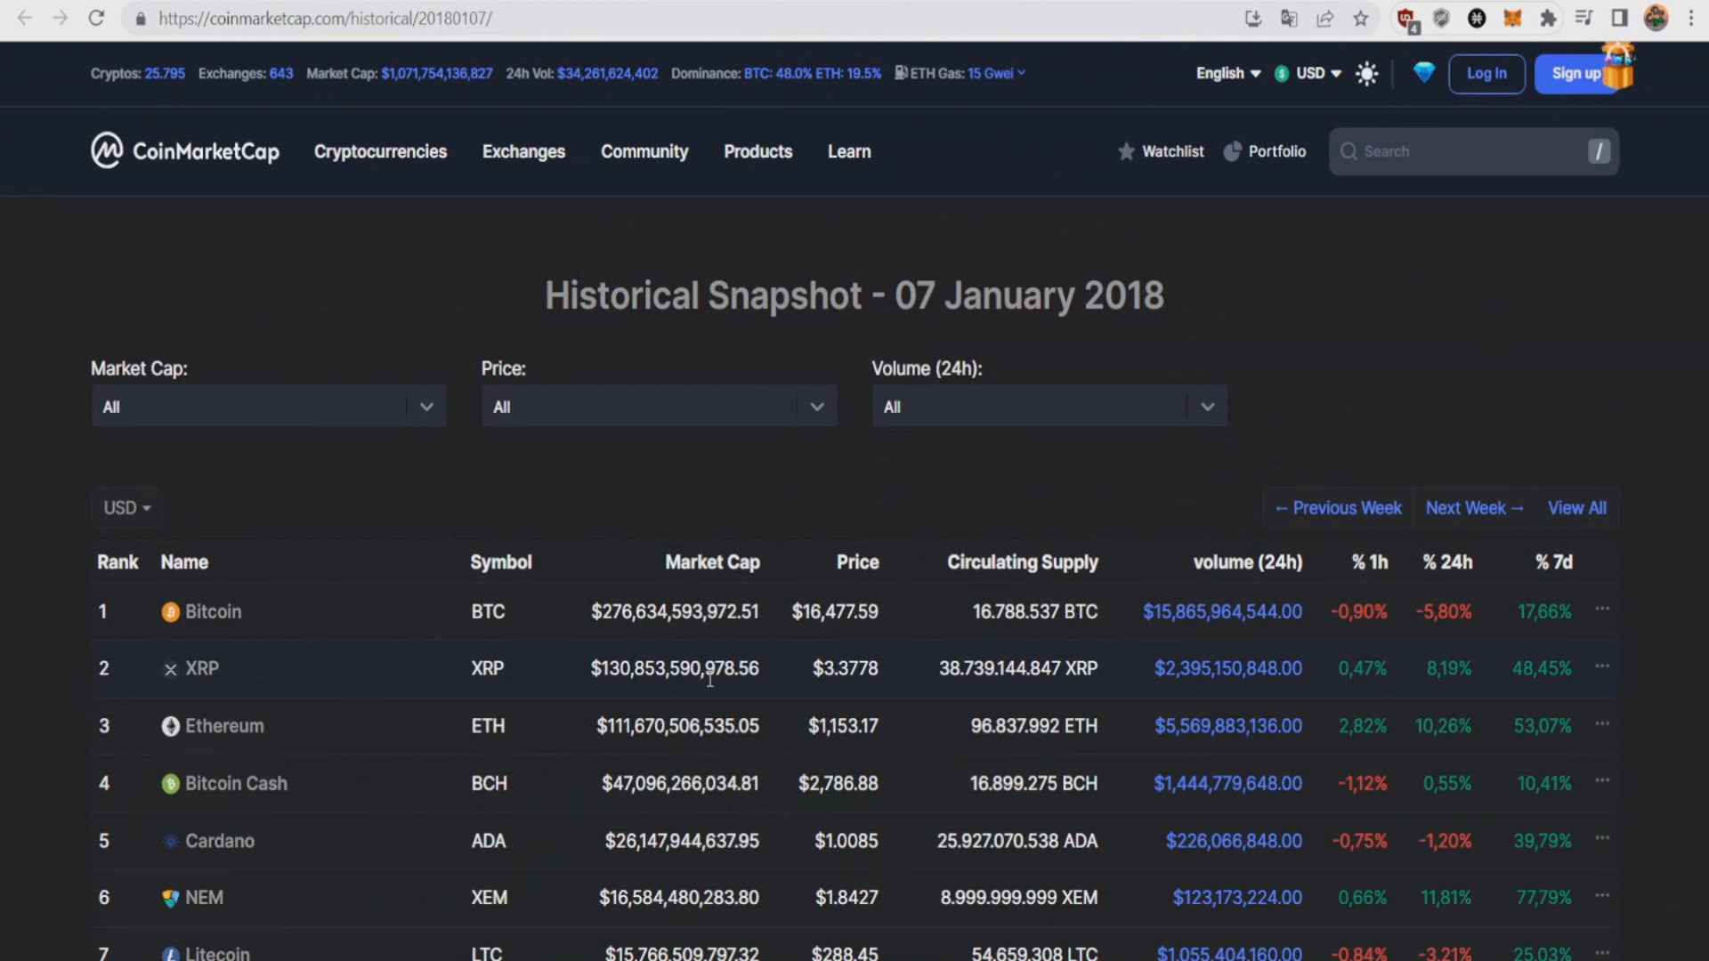
mouse_move(486, 496)
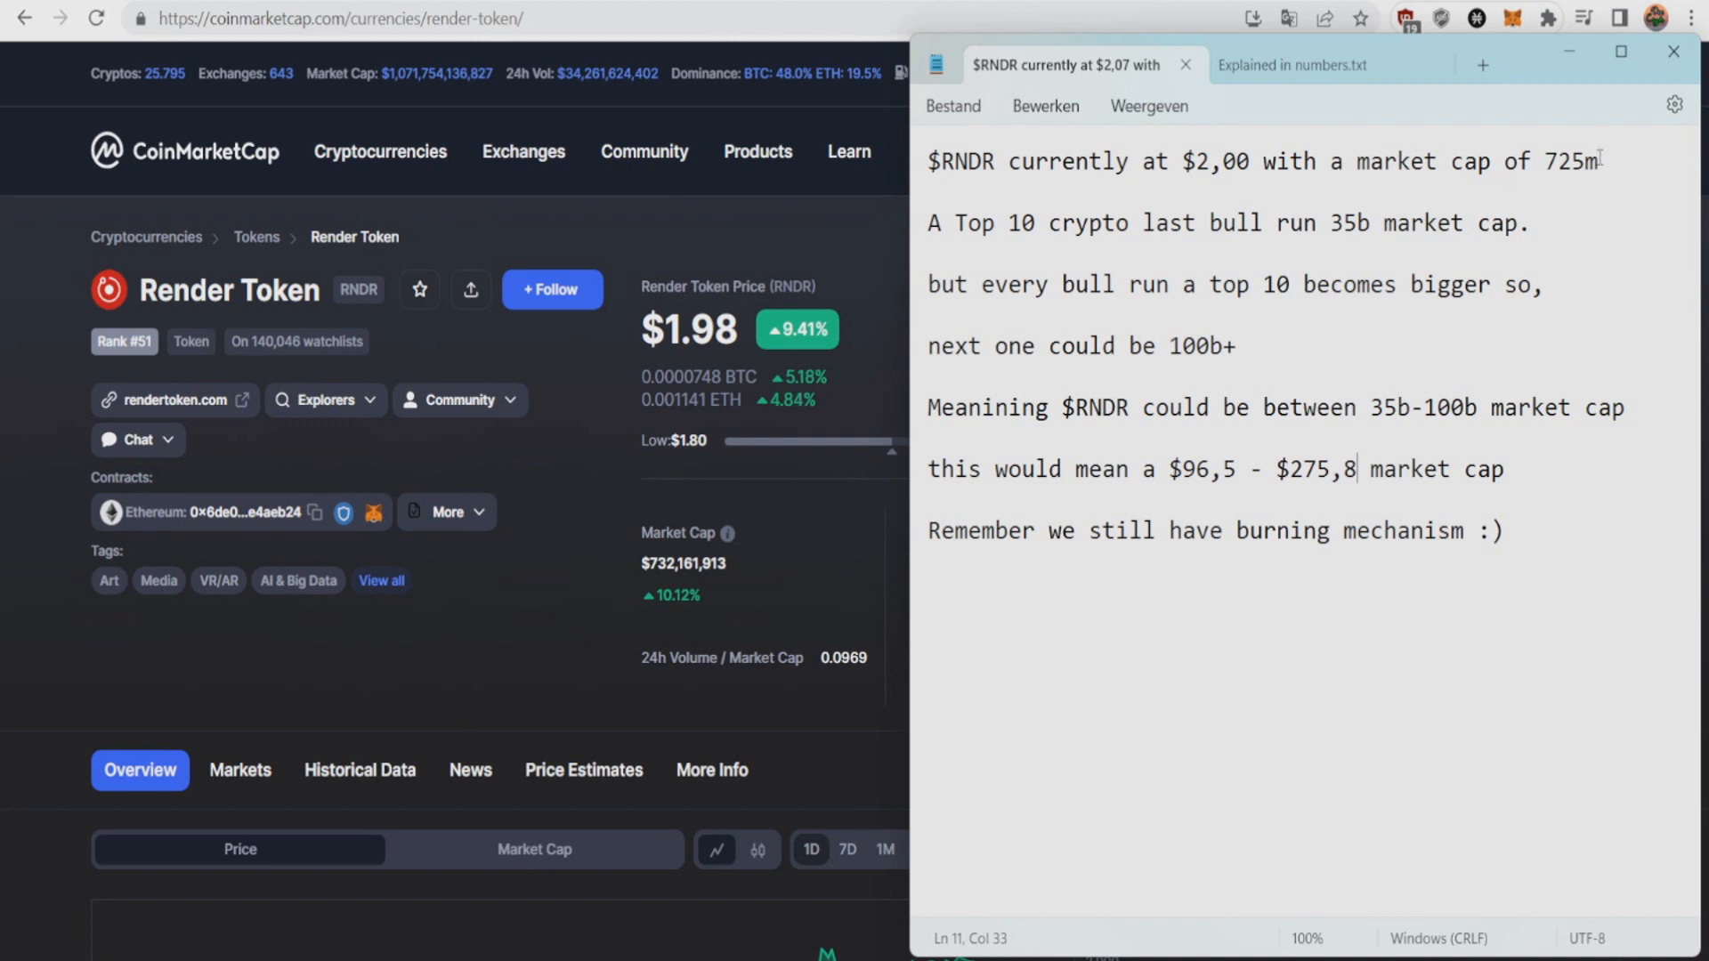
Highlight the top-10 growth, 100b+ bull run, 35b-100b and price-range lines, then minimize Notepad
double_click(990, 223)
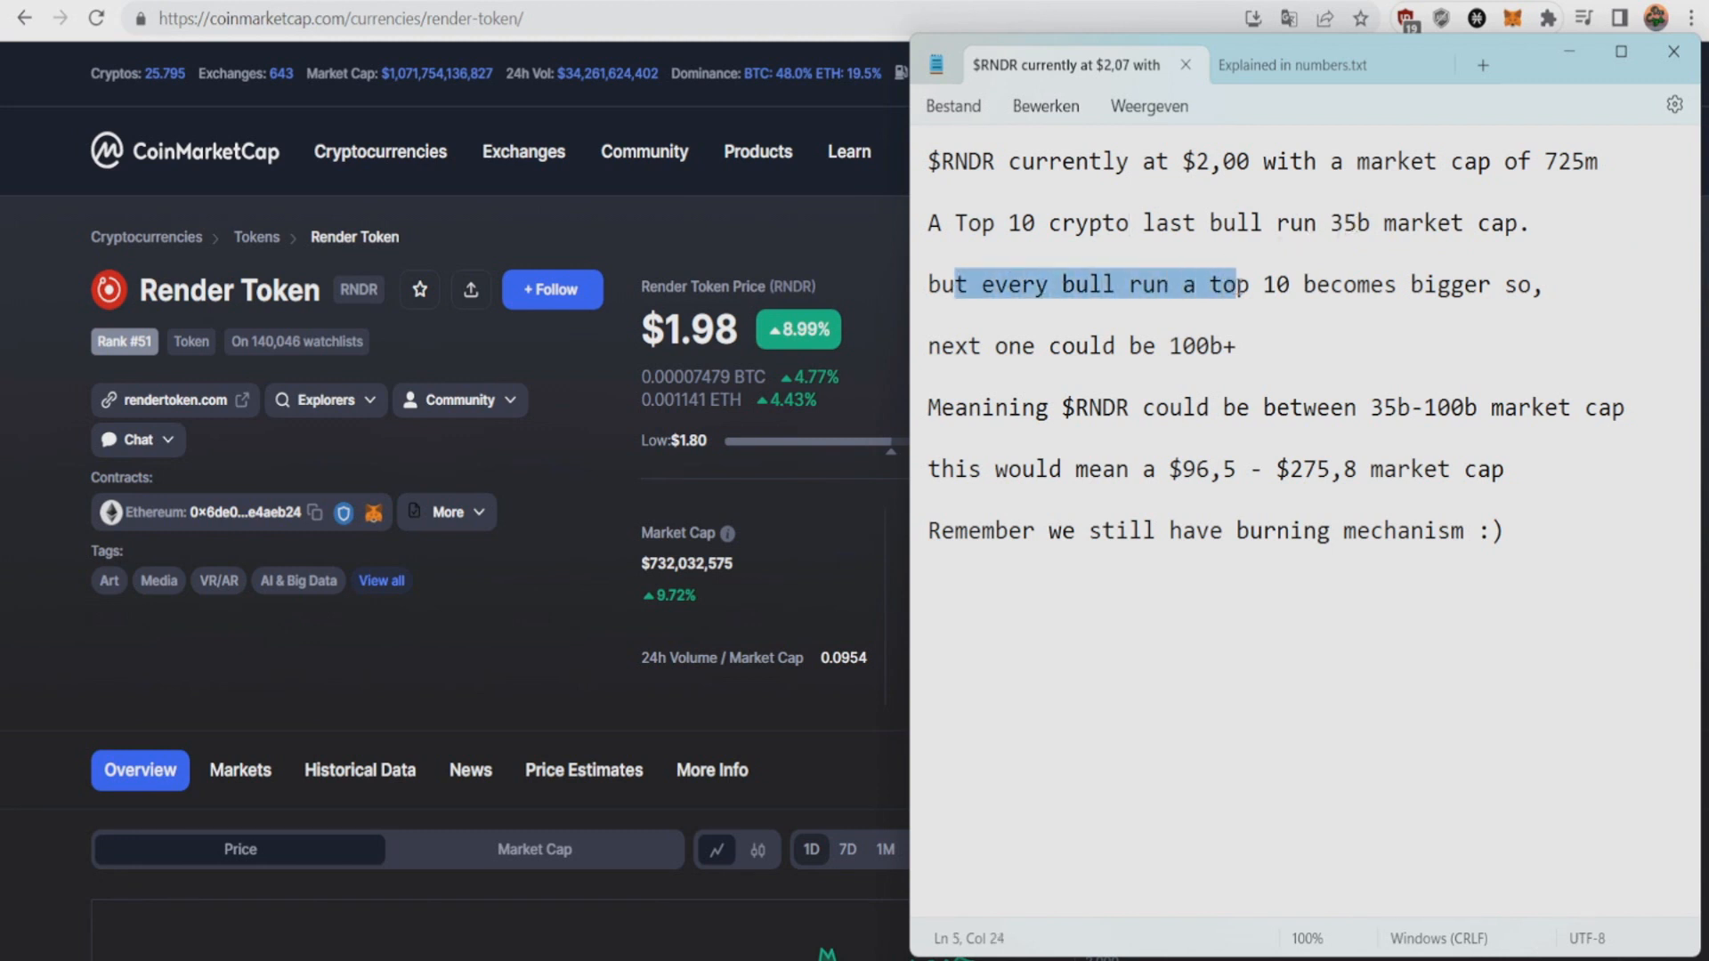
left_click(1014, 360)
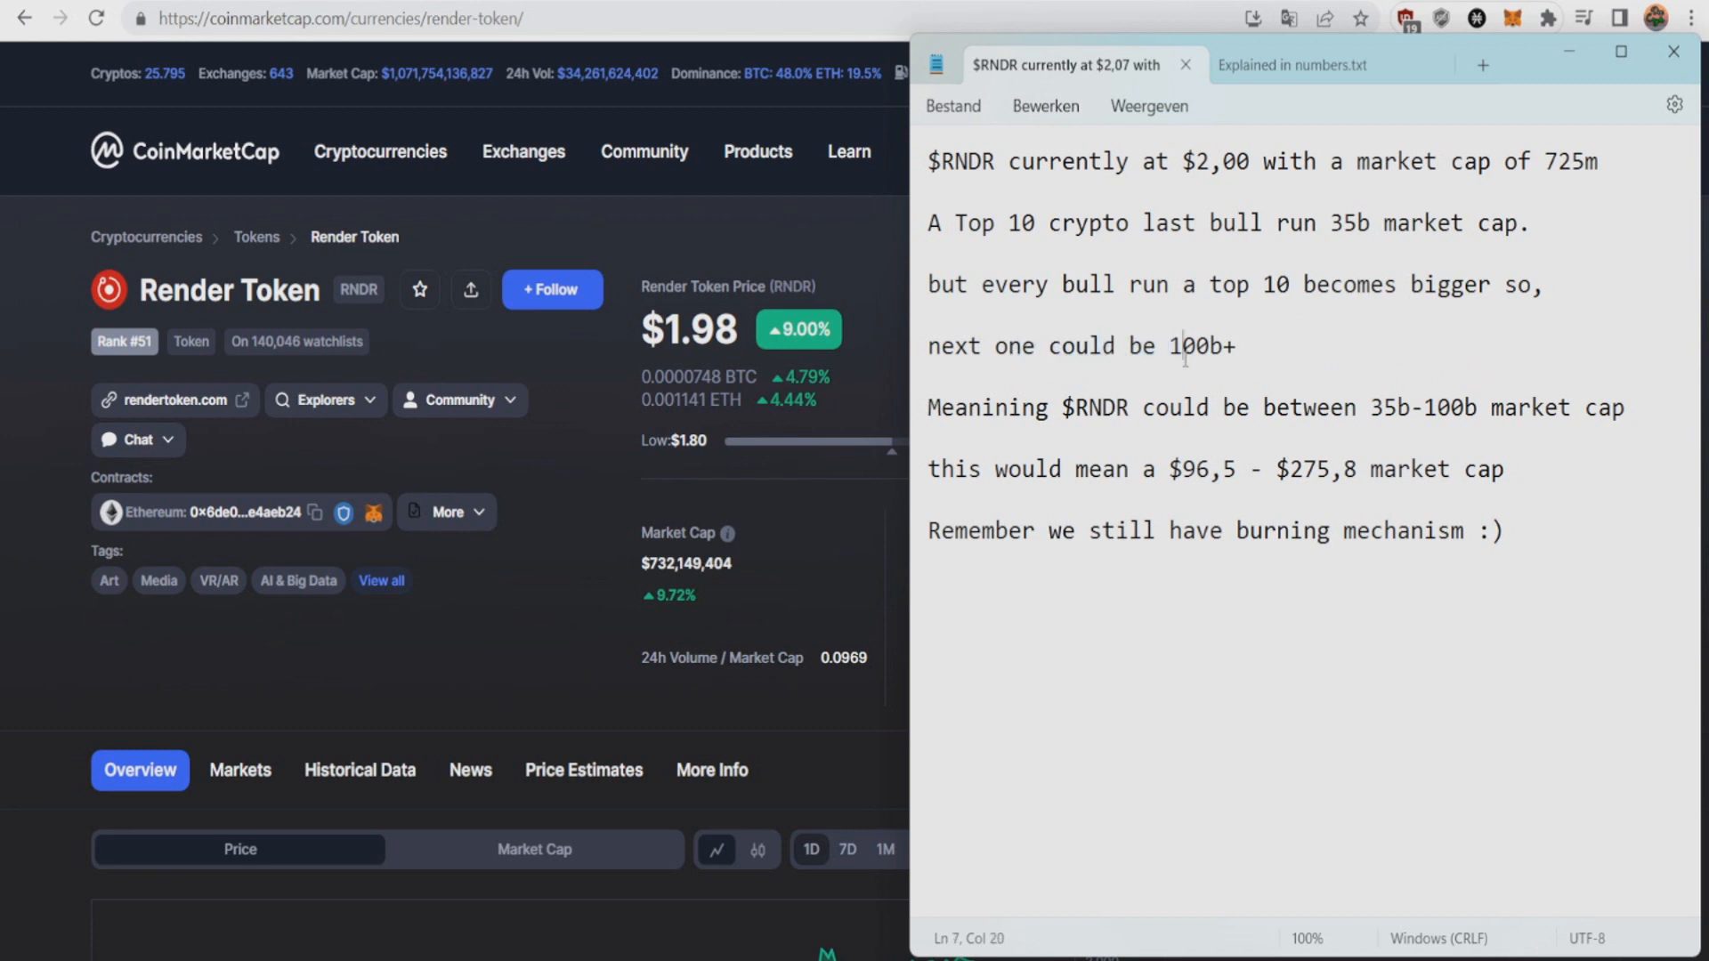
left_click(1041, 407)
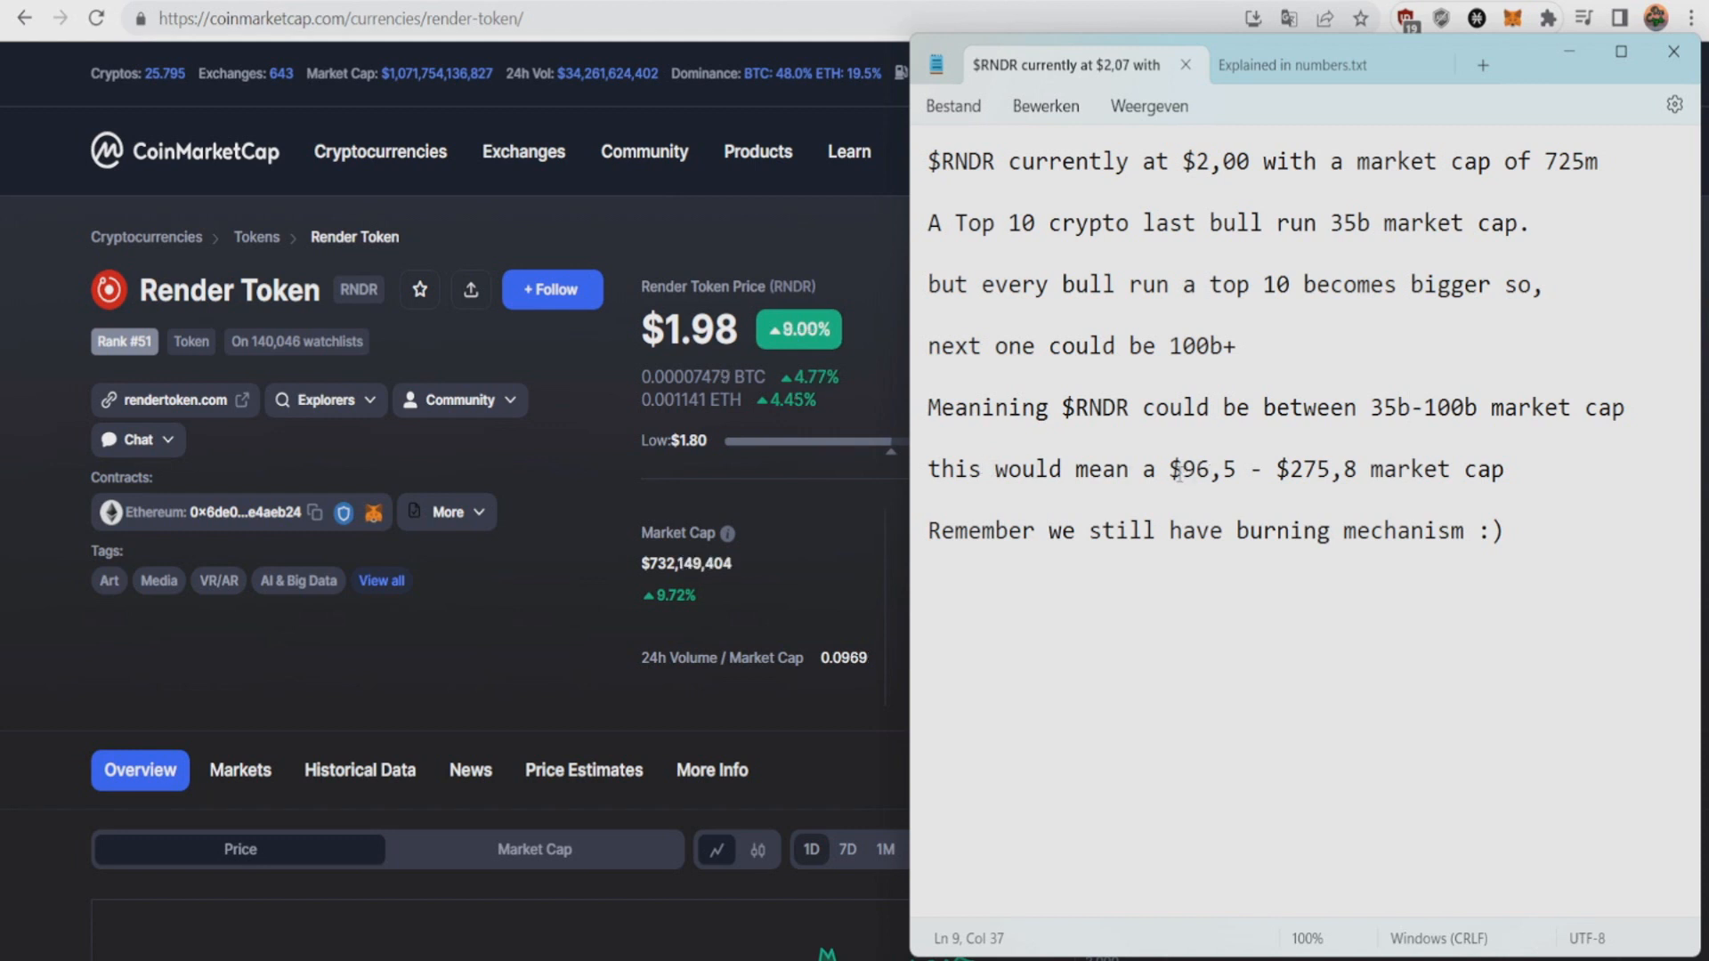
left_click(1232, 470)
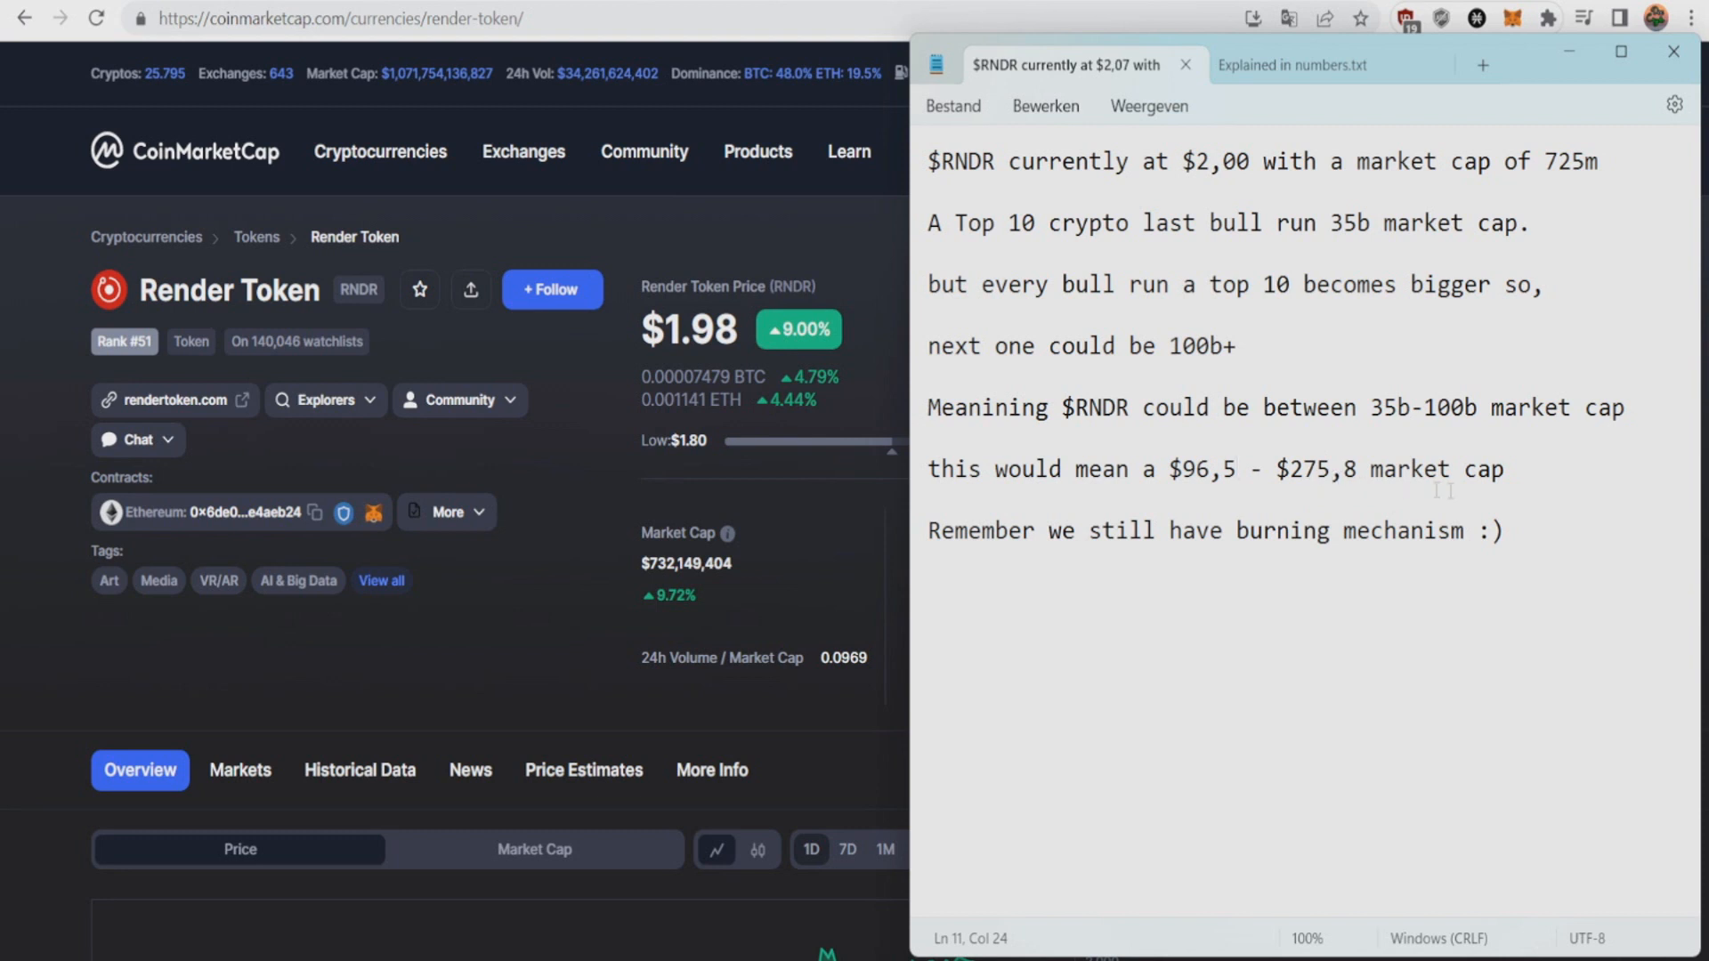
left_click(1472, 408)
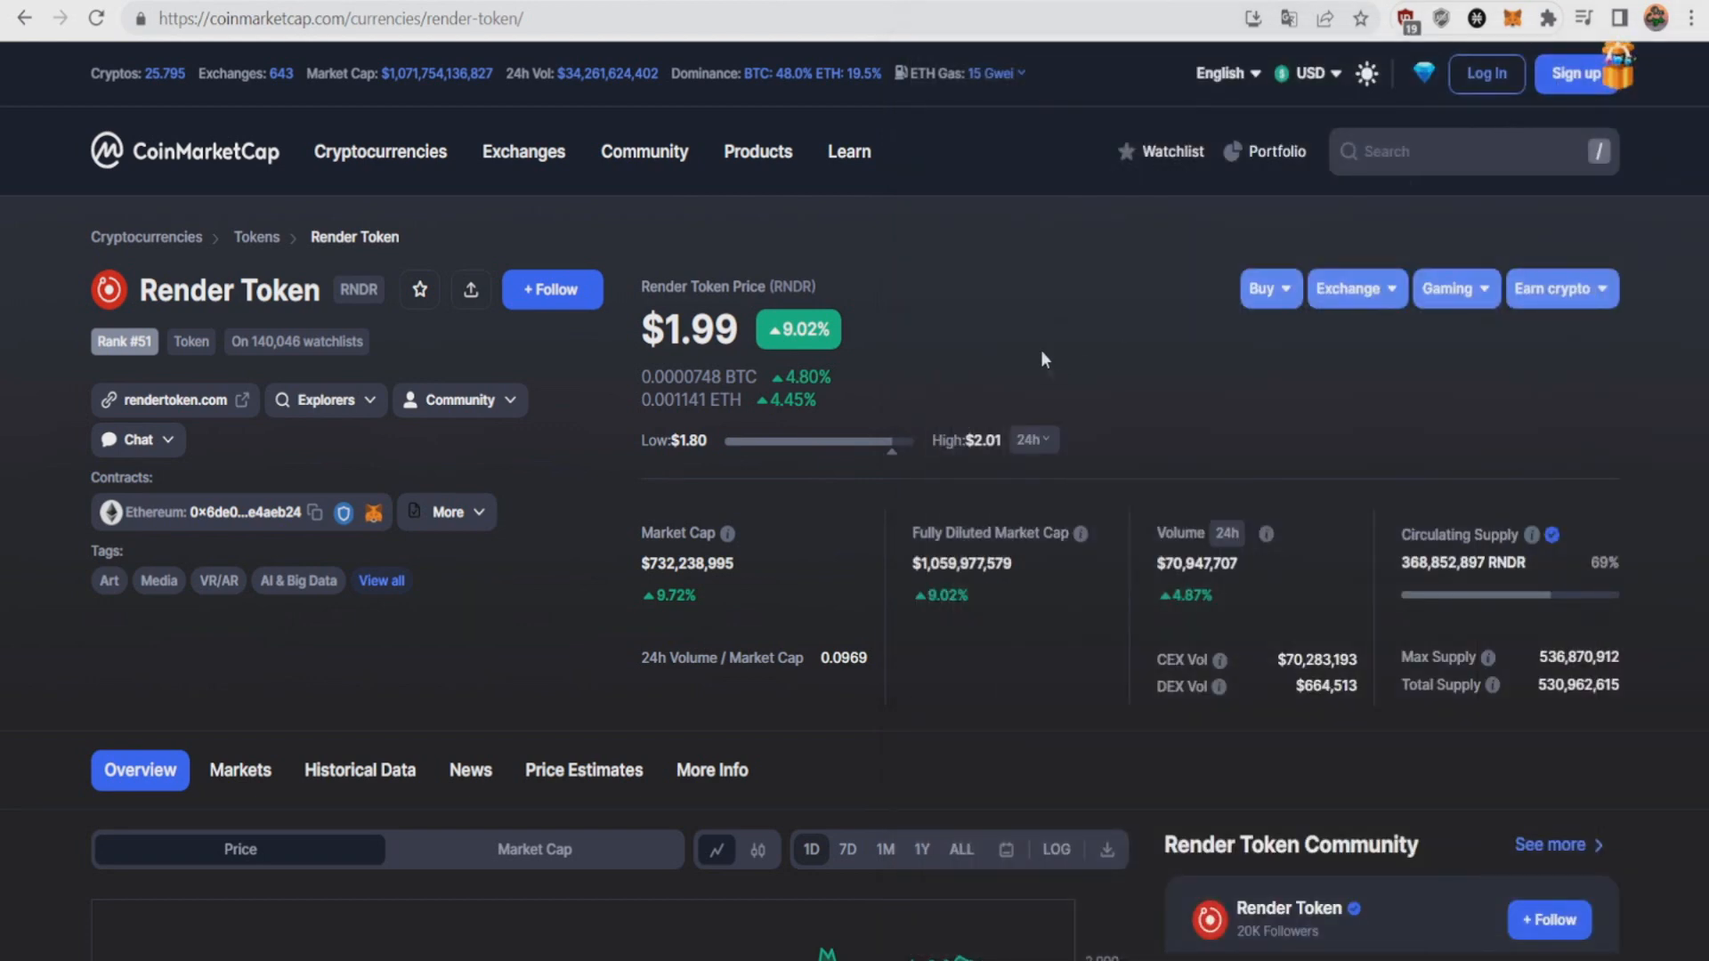
scroll("down", 3)
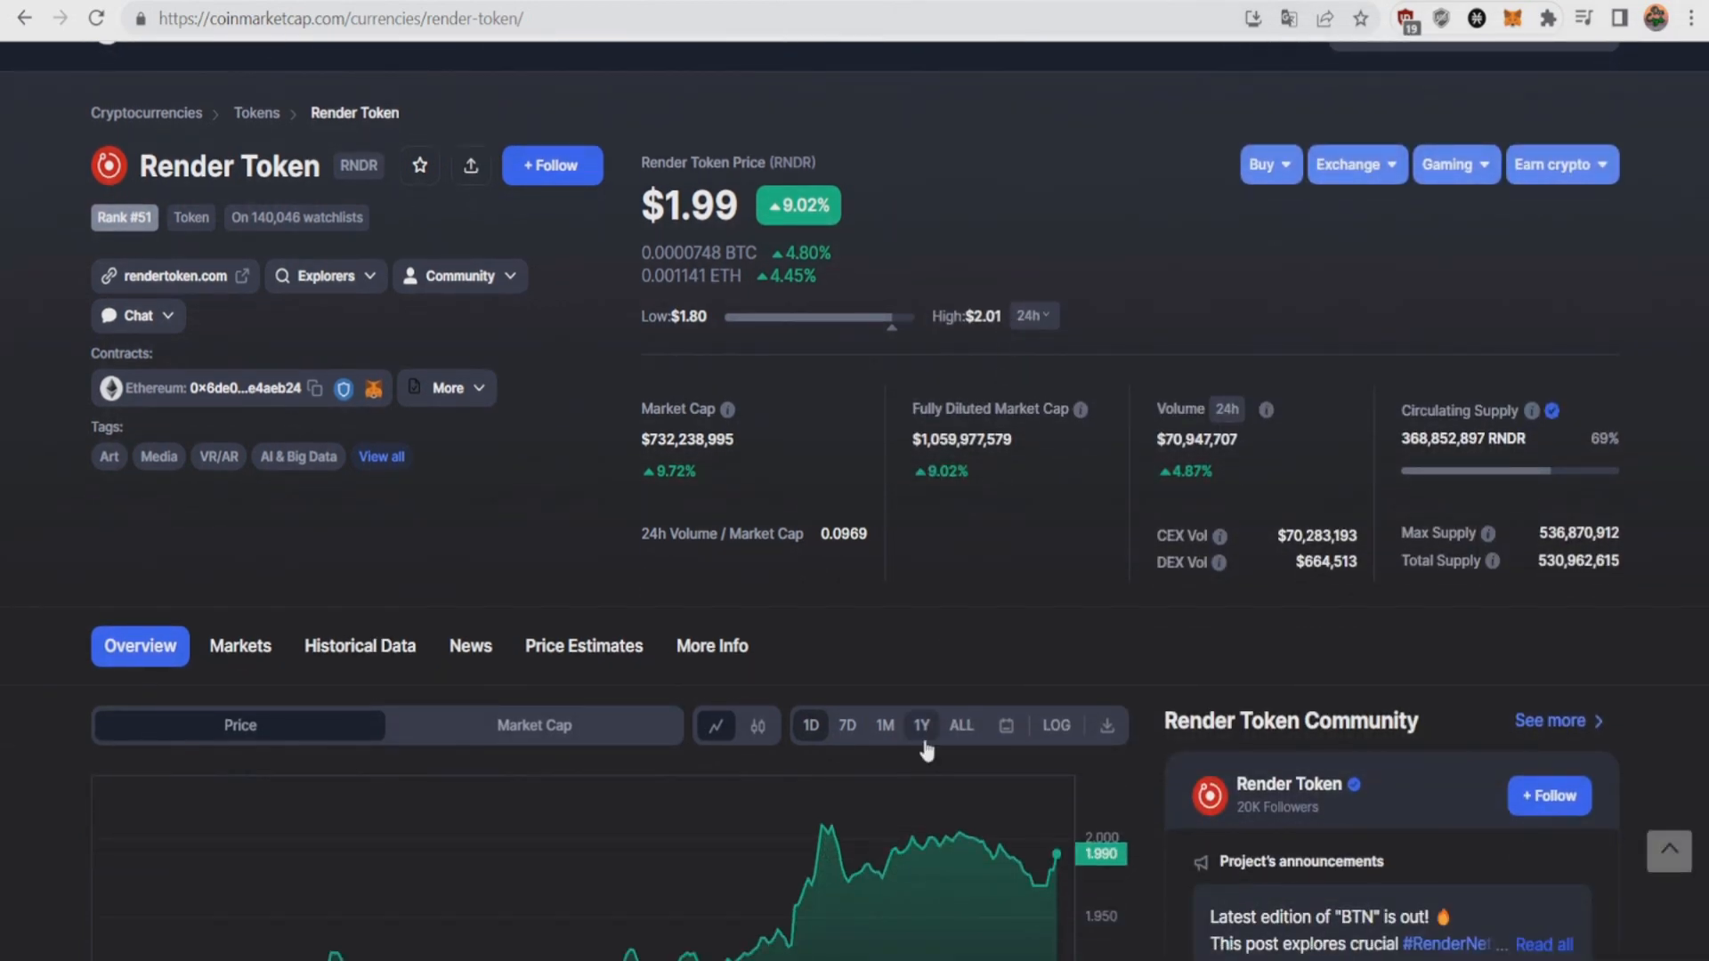
scroll("down", 3)
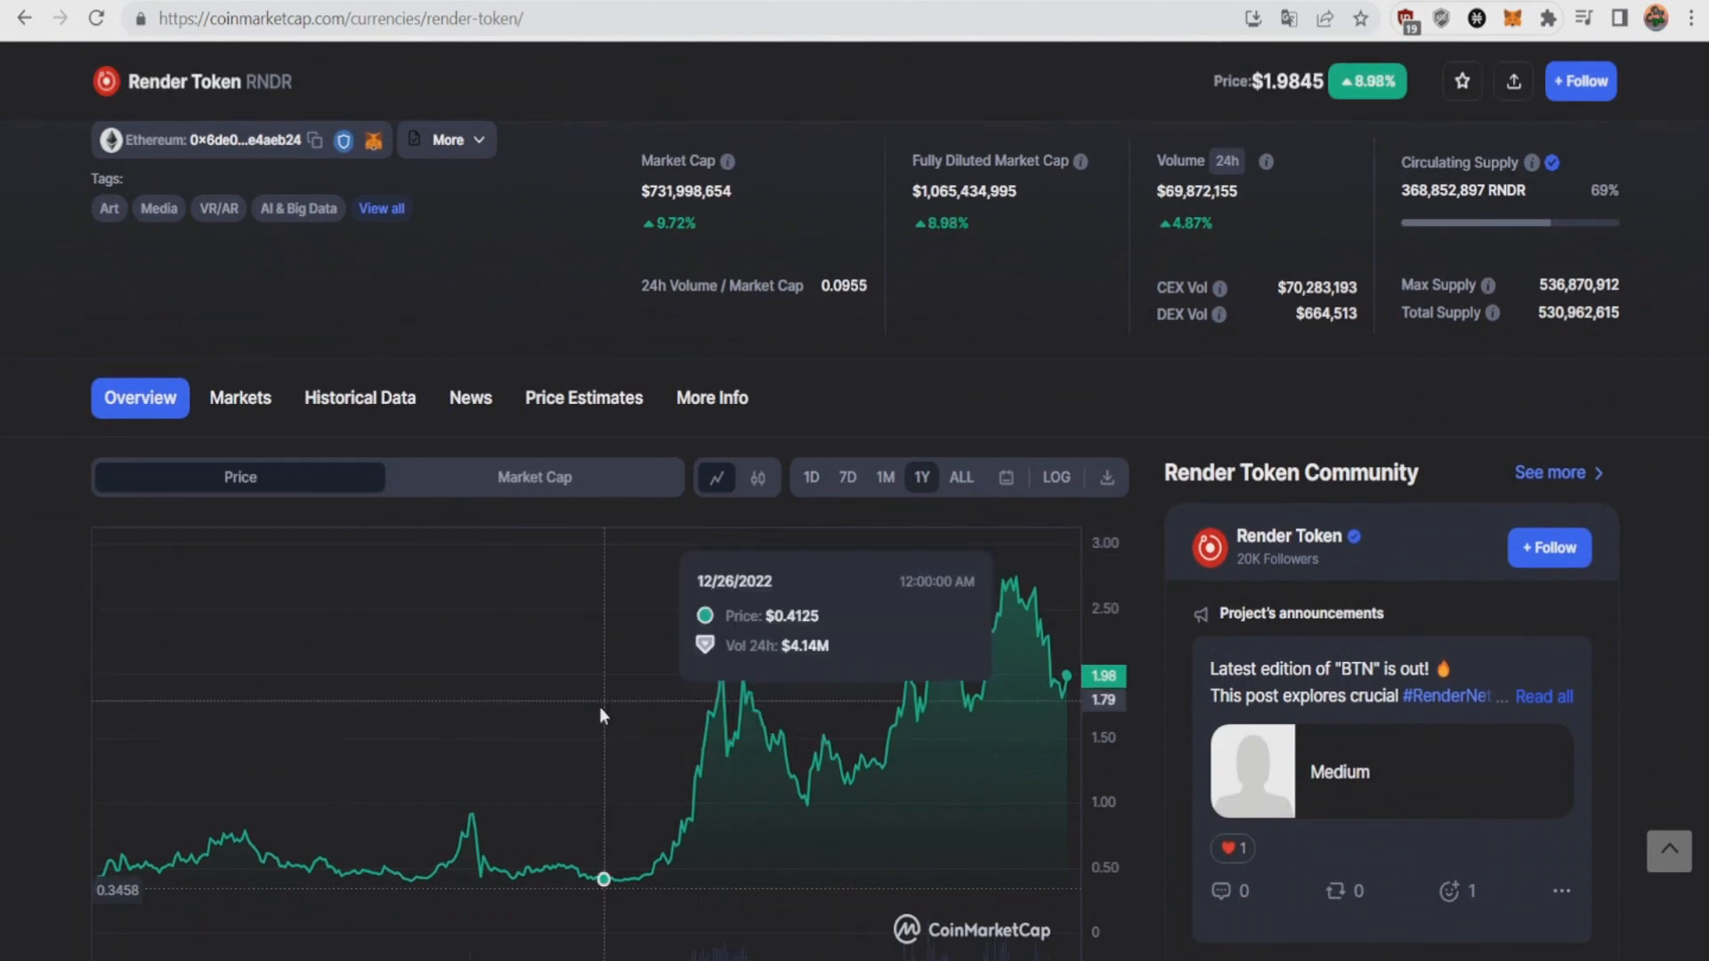
mouse_move(581, 719)
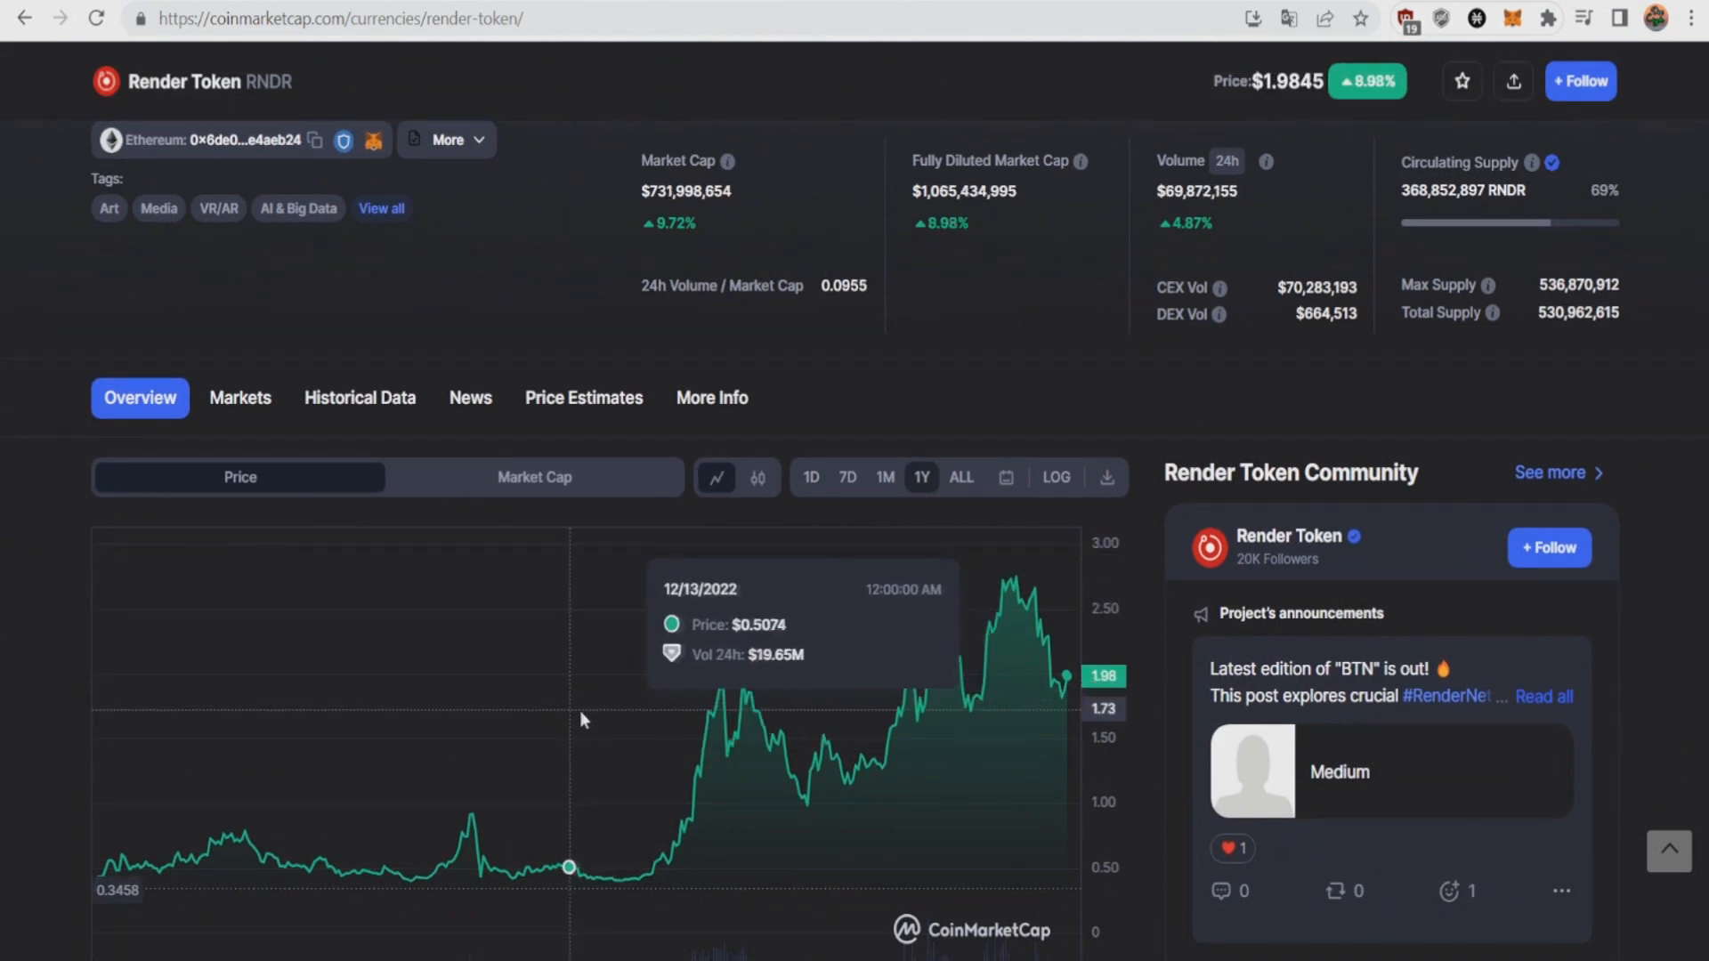
mouse_move(632, 714)
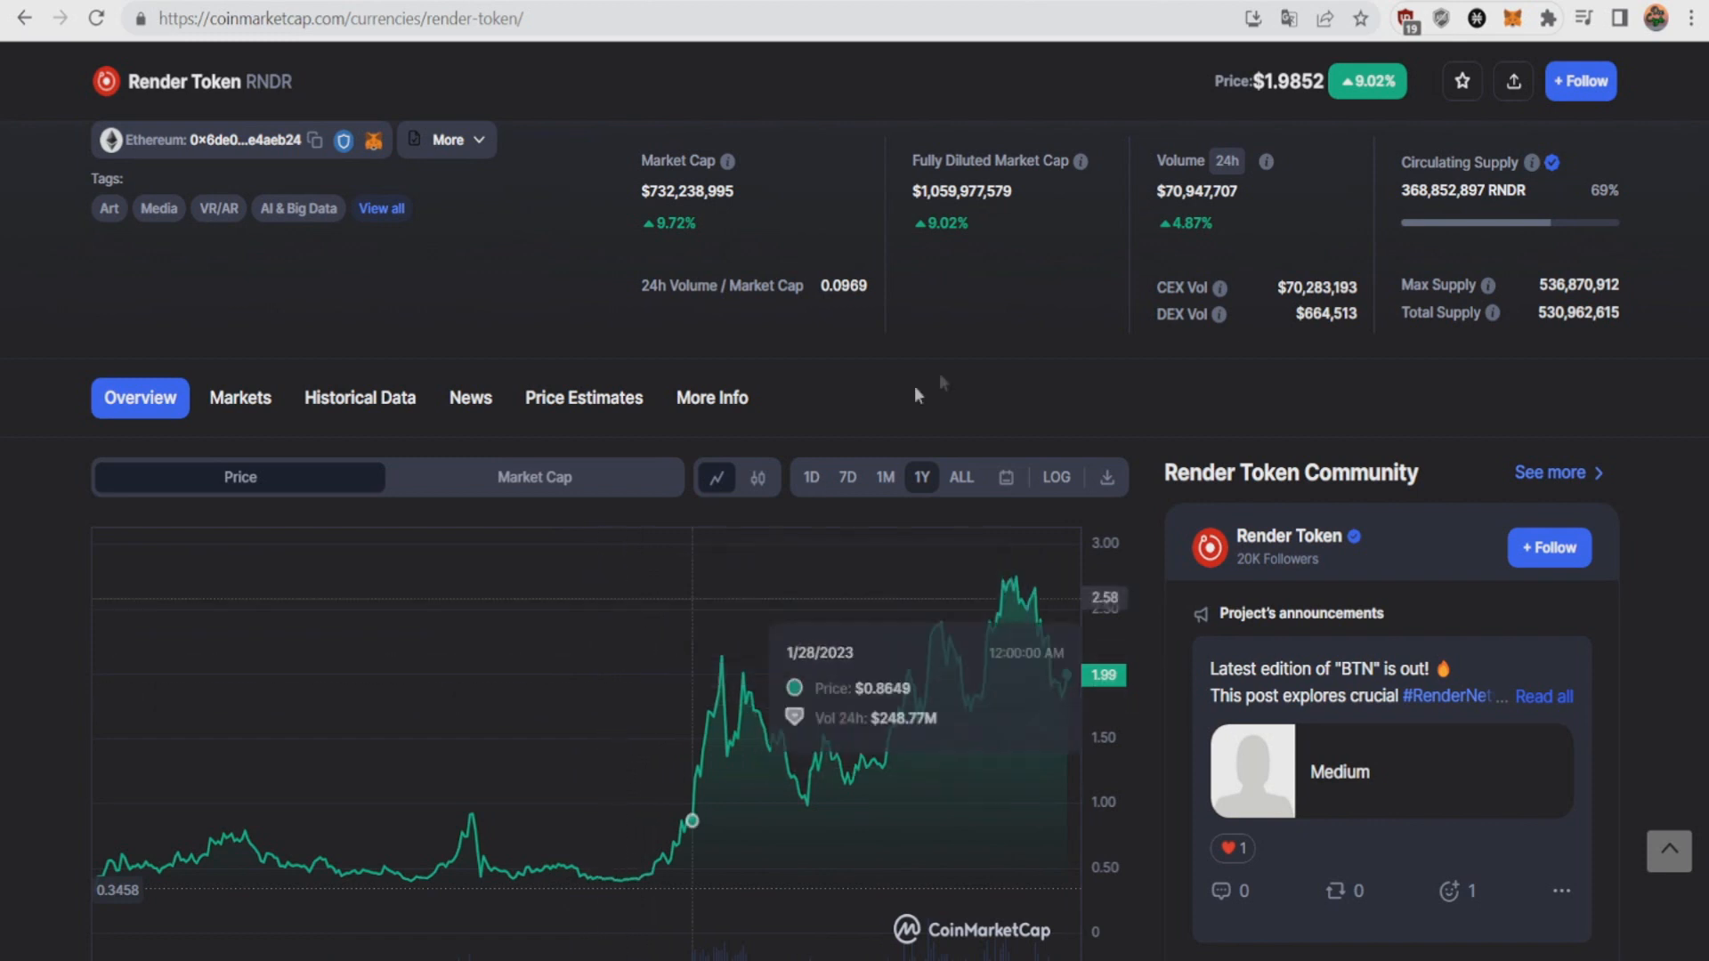
scroll("up", 3)
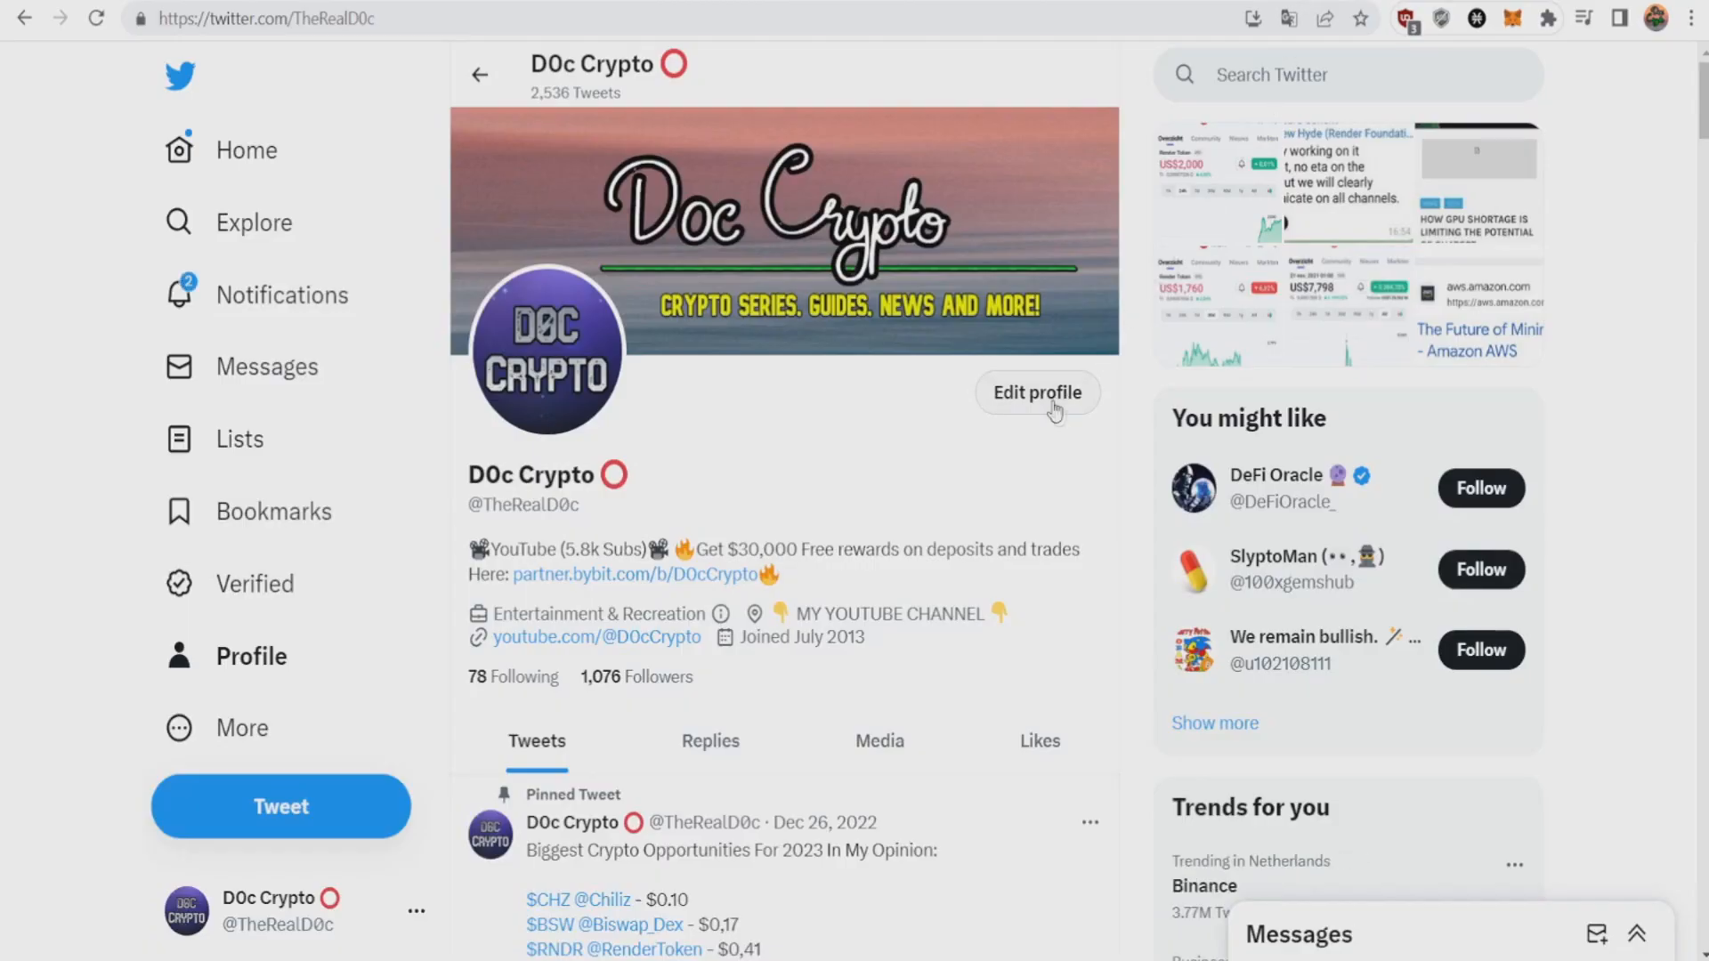
double_click(526, 505)
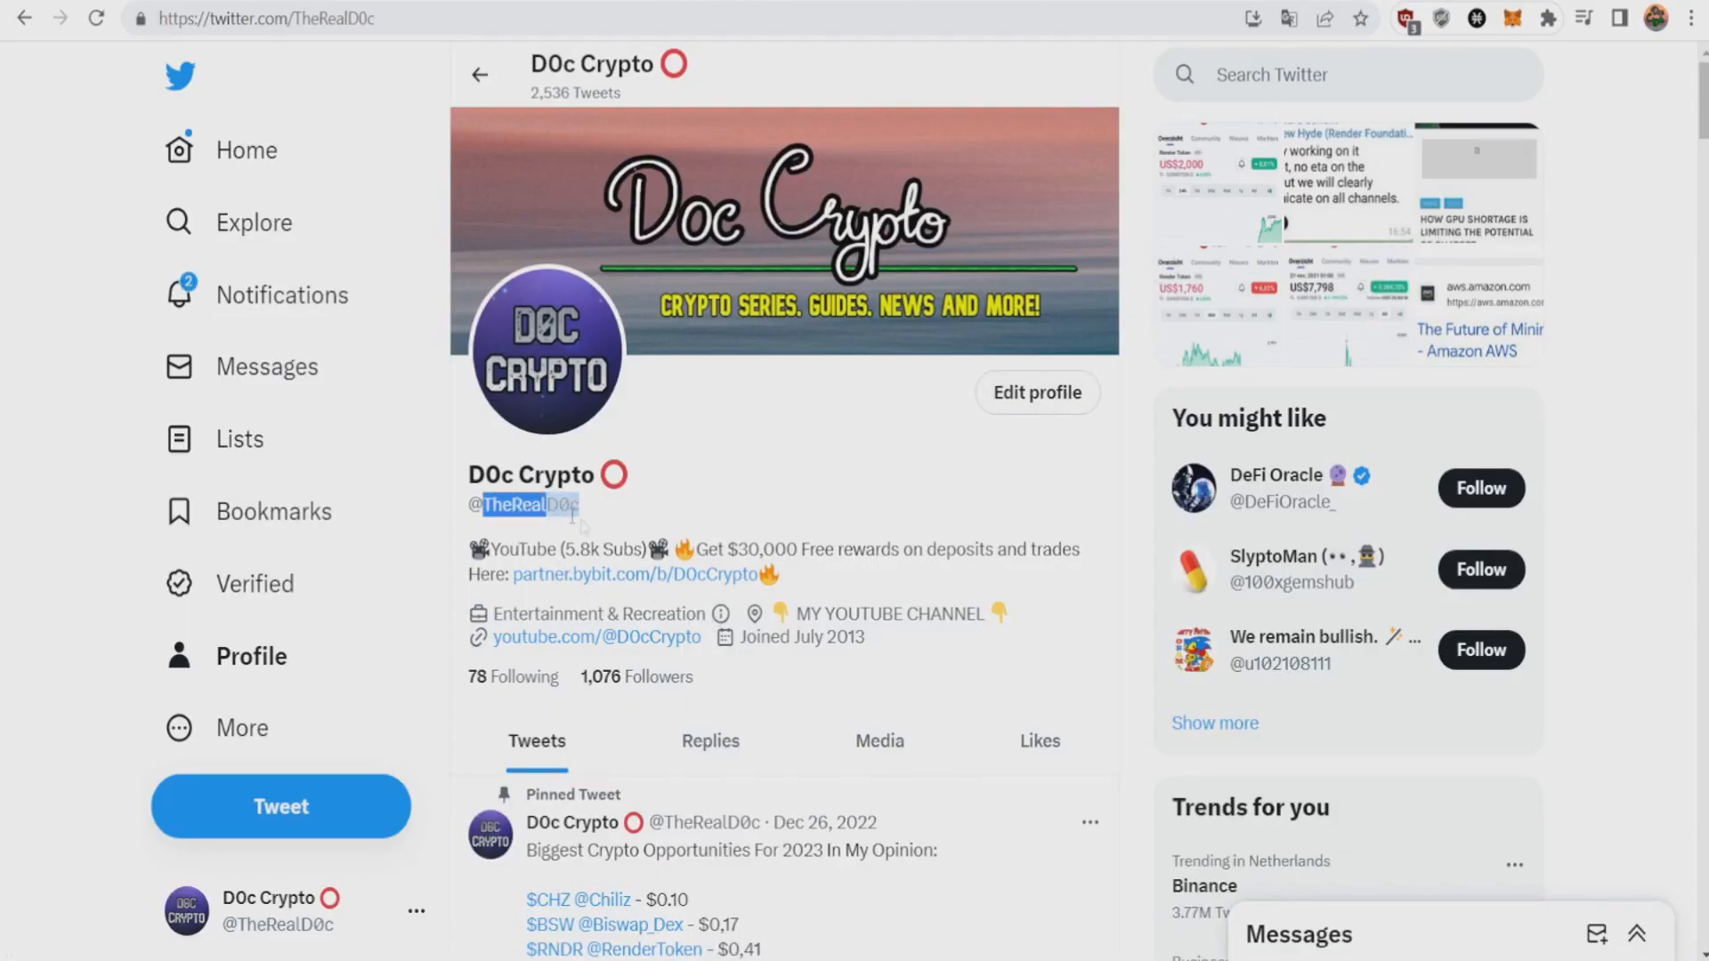
left_click(701, 490)
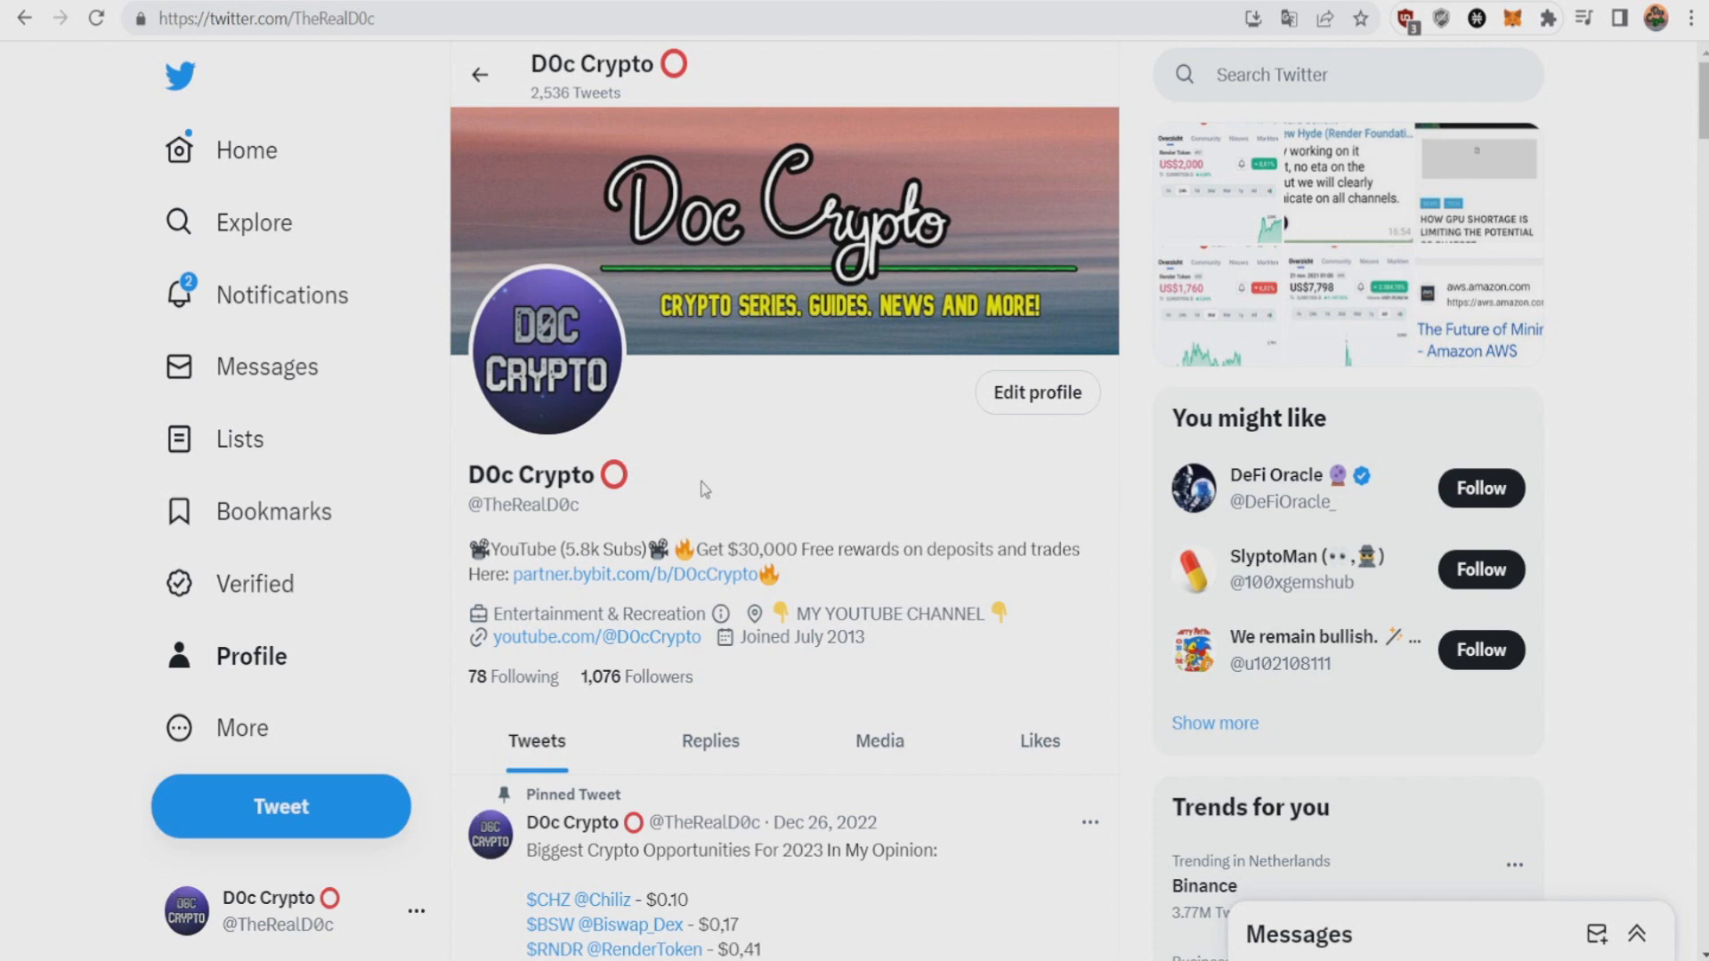